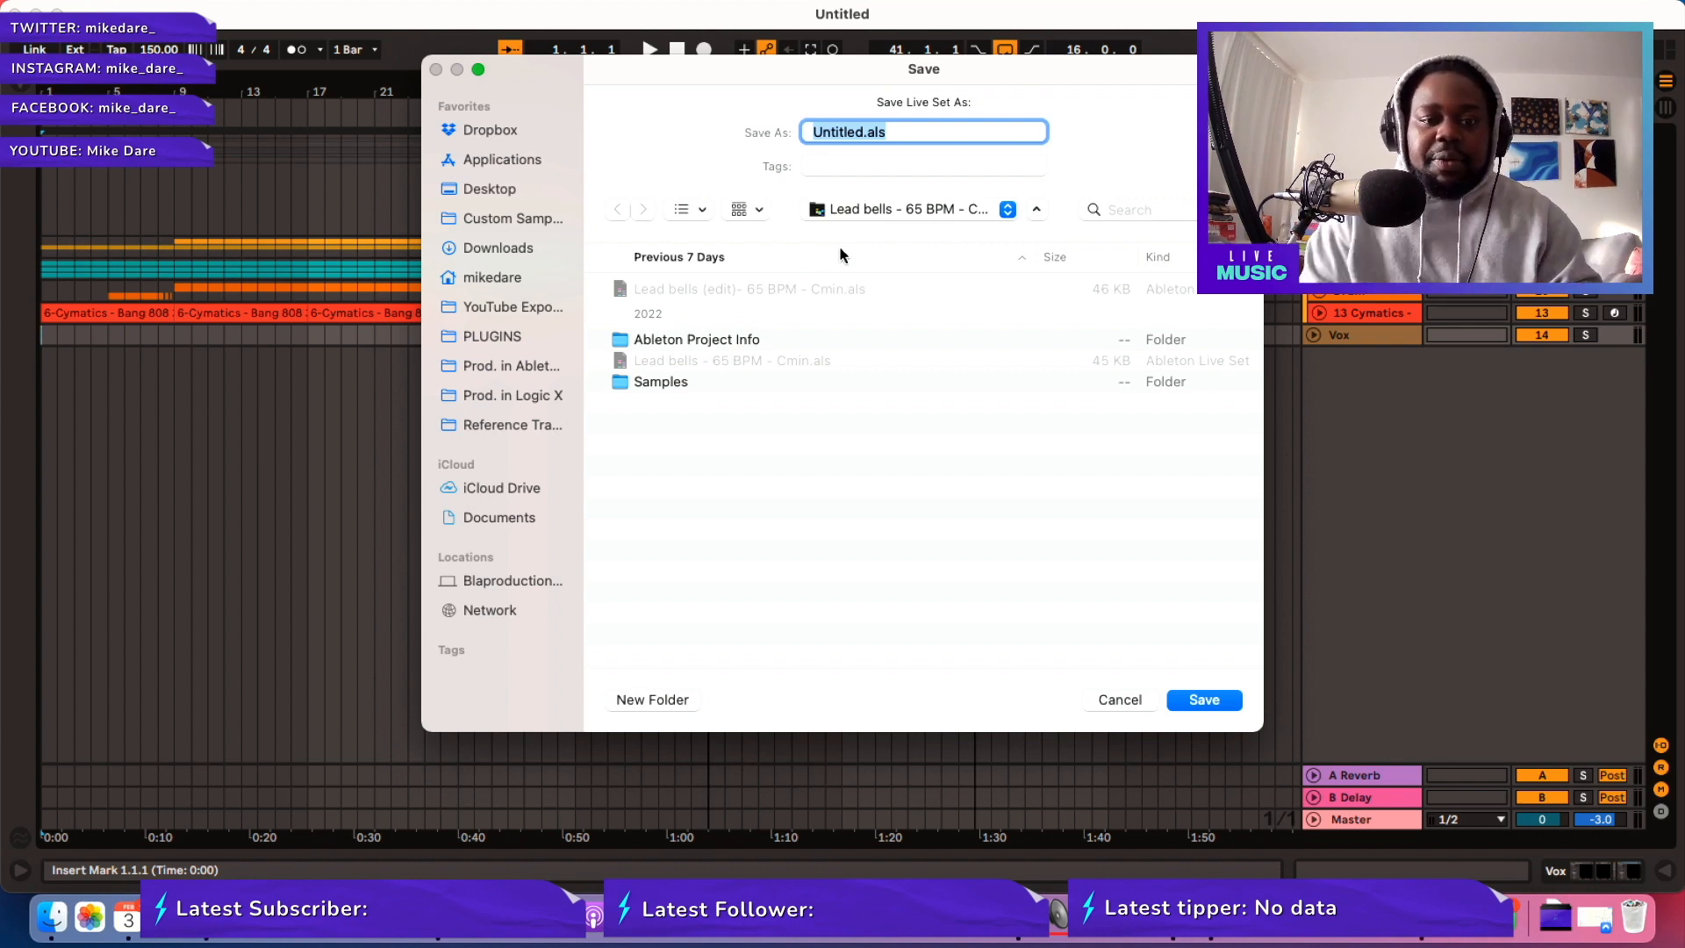
Save the set as 'Sample me - bpm 150' and return to the arrangement.
click(1203, 700)
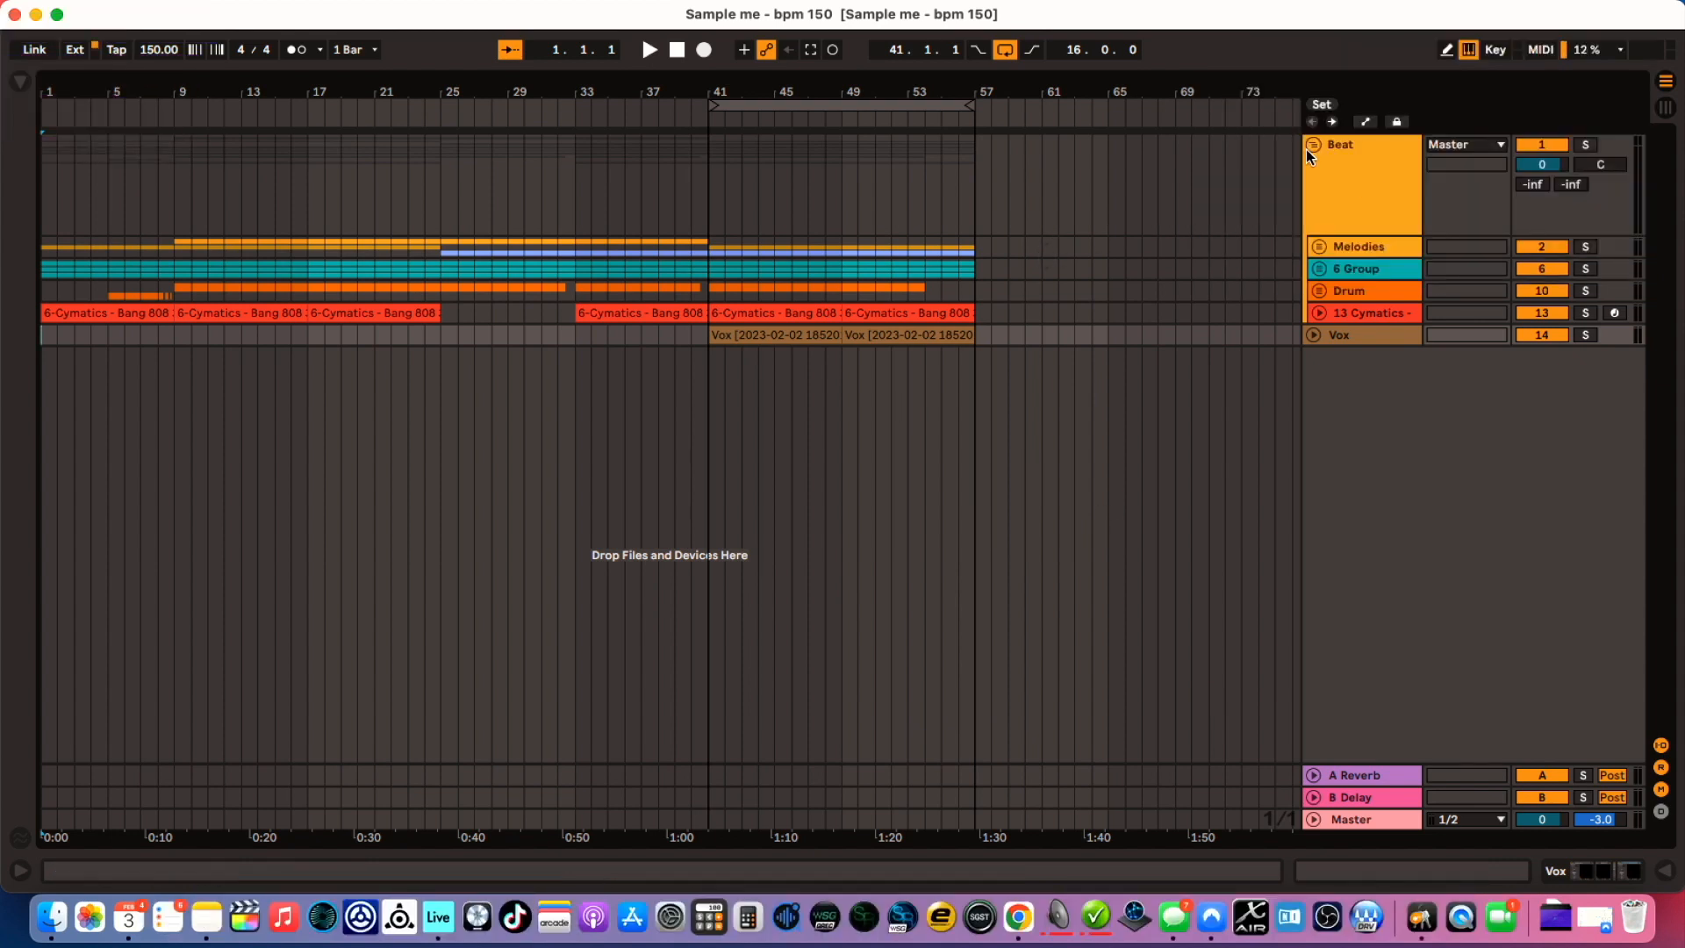
Fold the Beat group, unfold Melodies and select bars 41 to 49 on Lounge Lizard.
click(1314, 146)
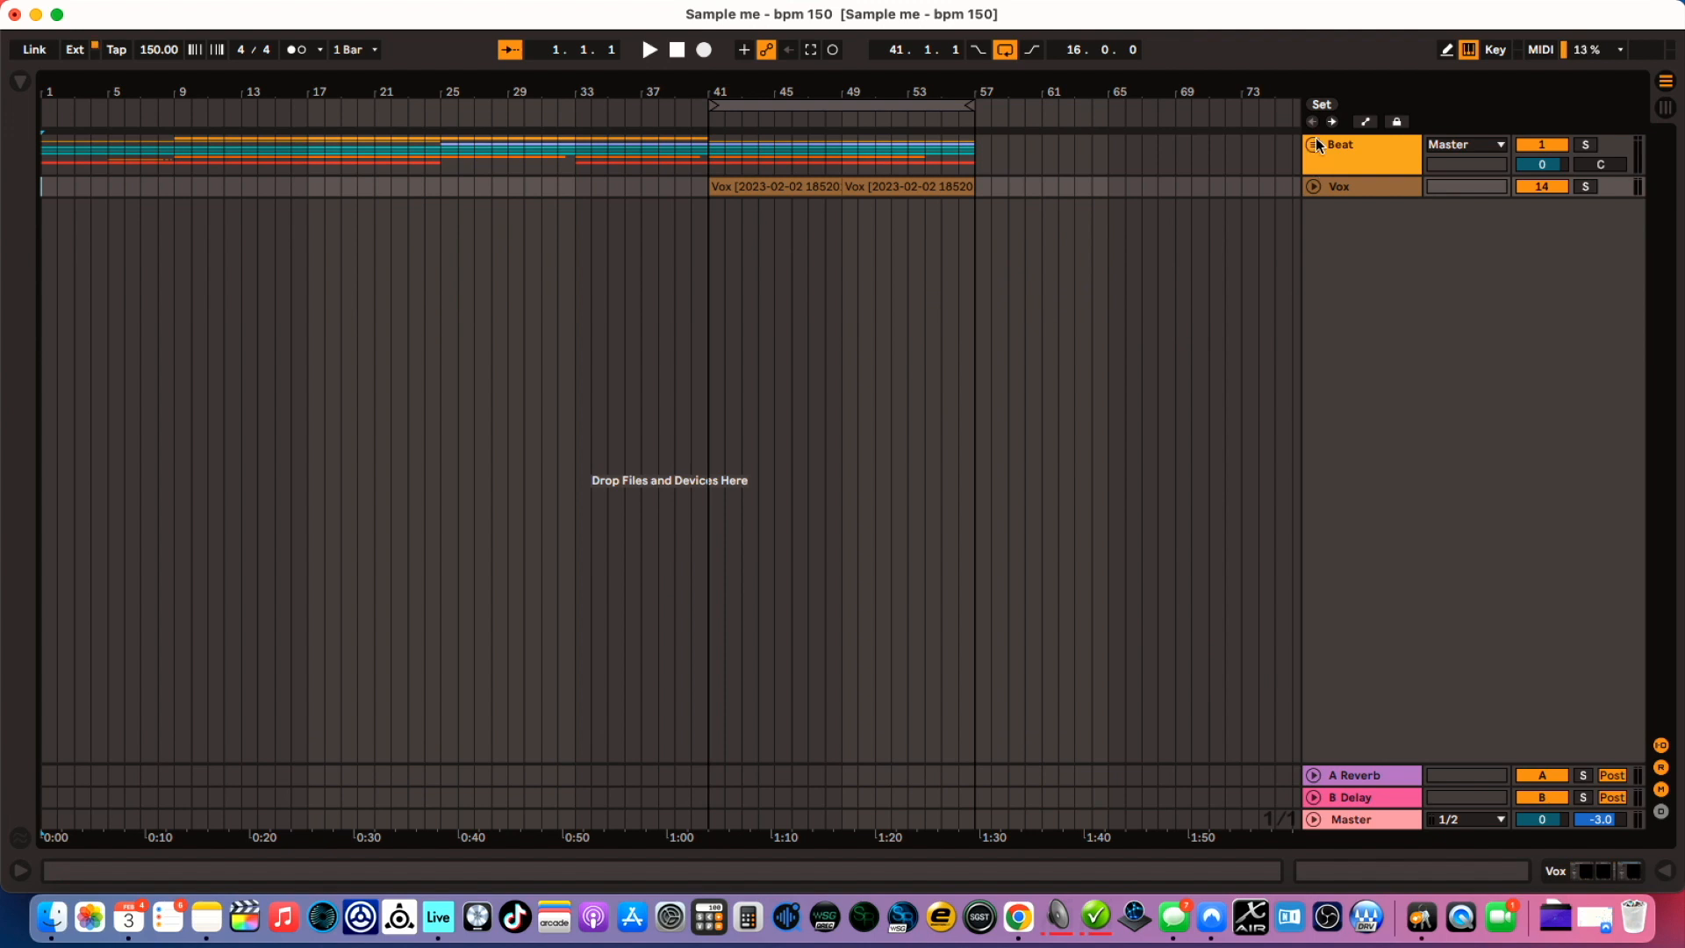
click(1314, 145)
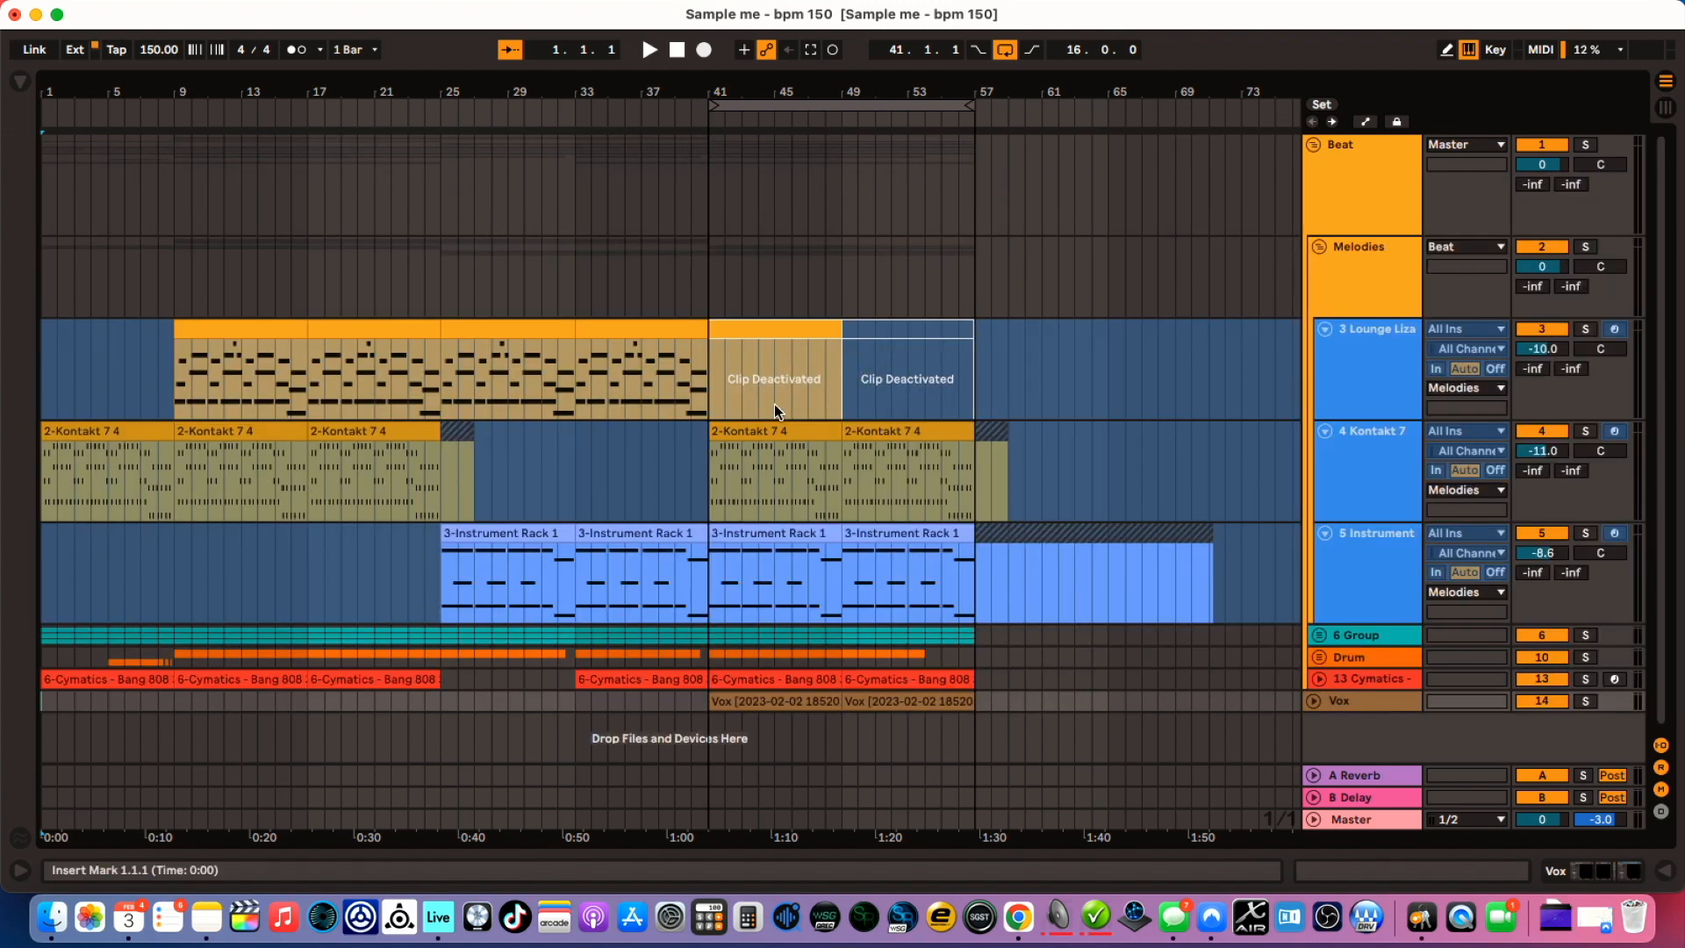
click(792, 376)
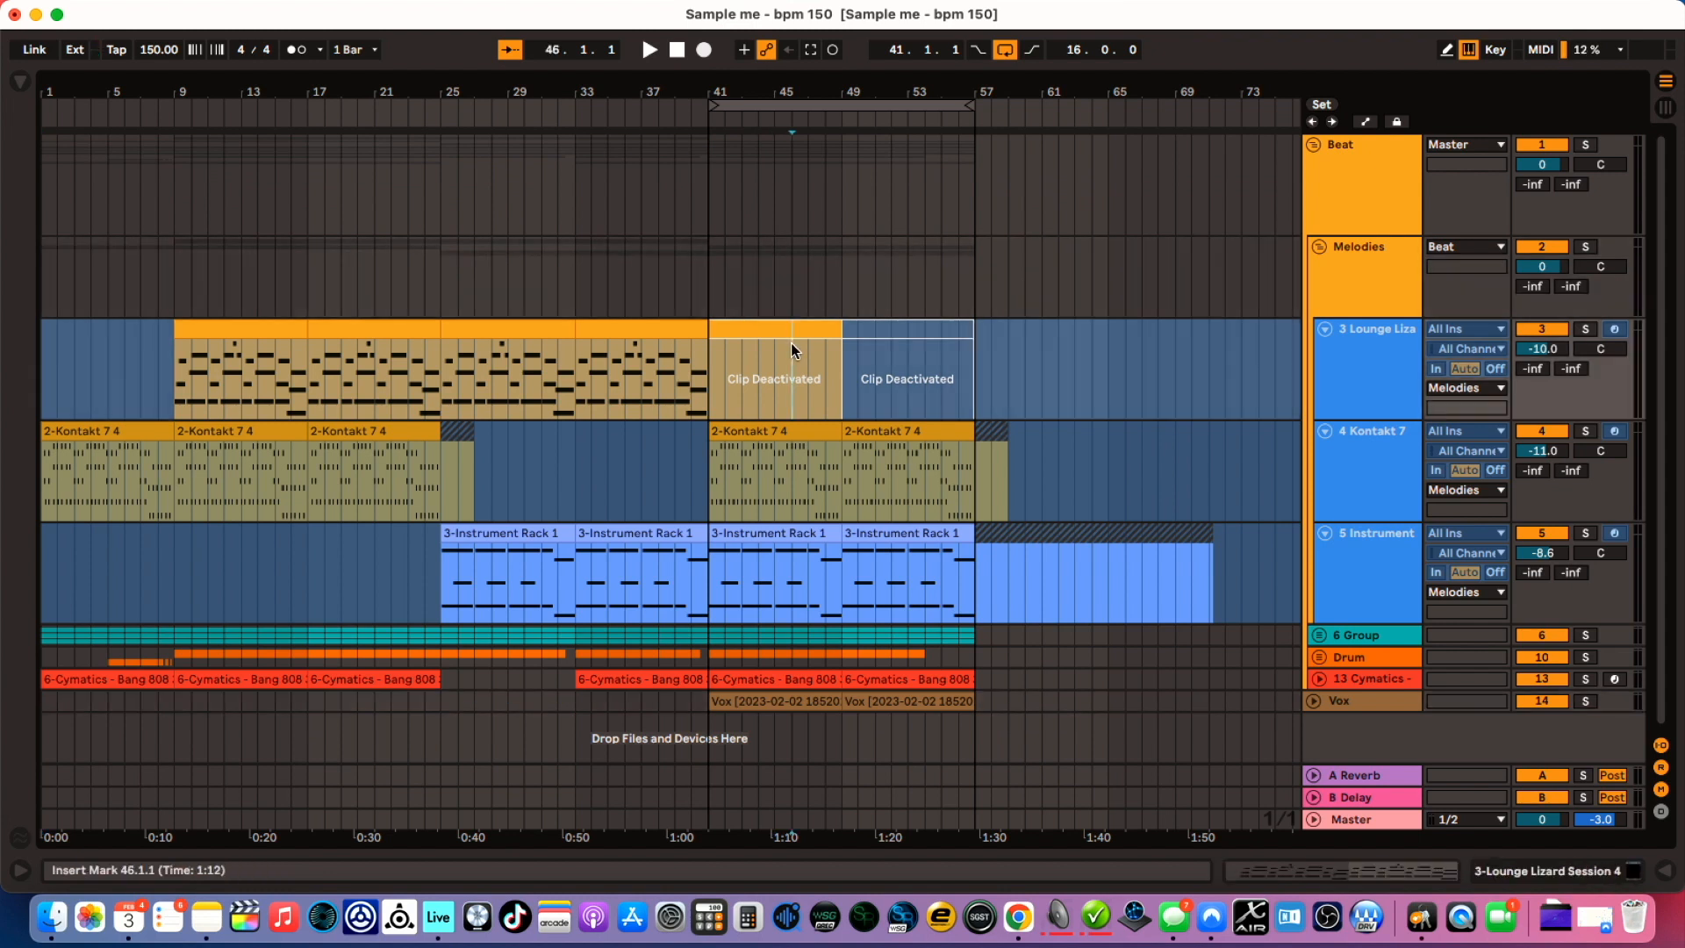
click(772, 375)
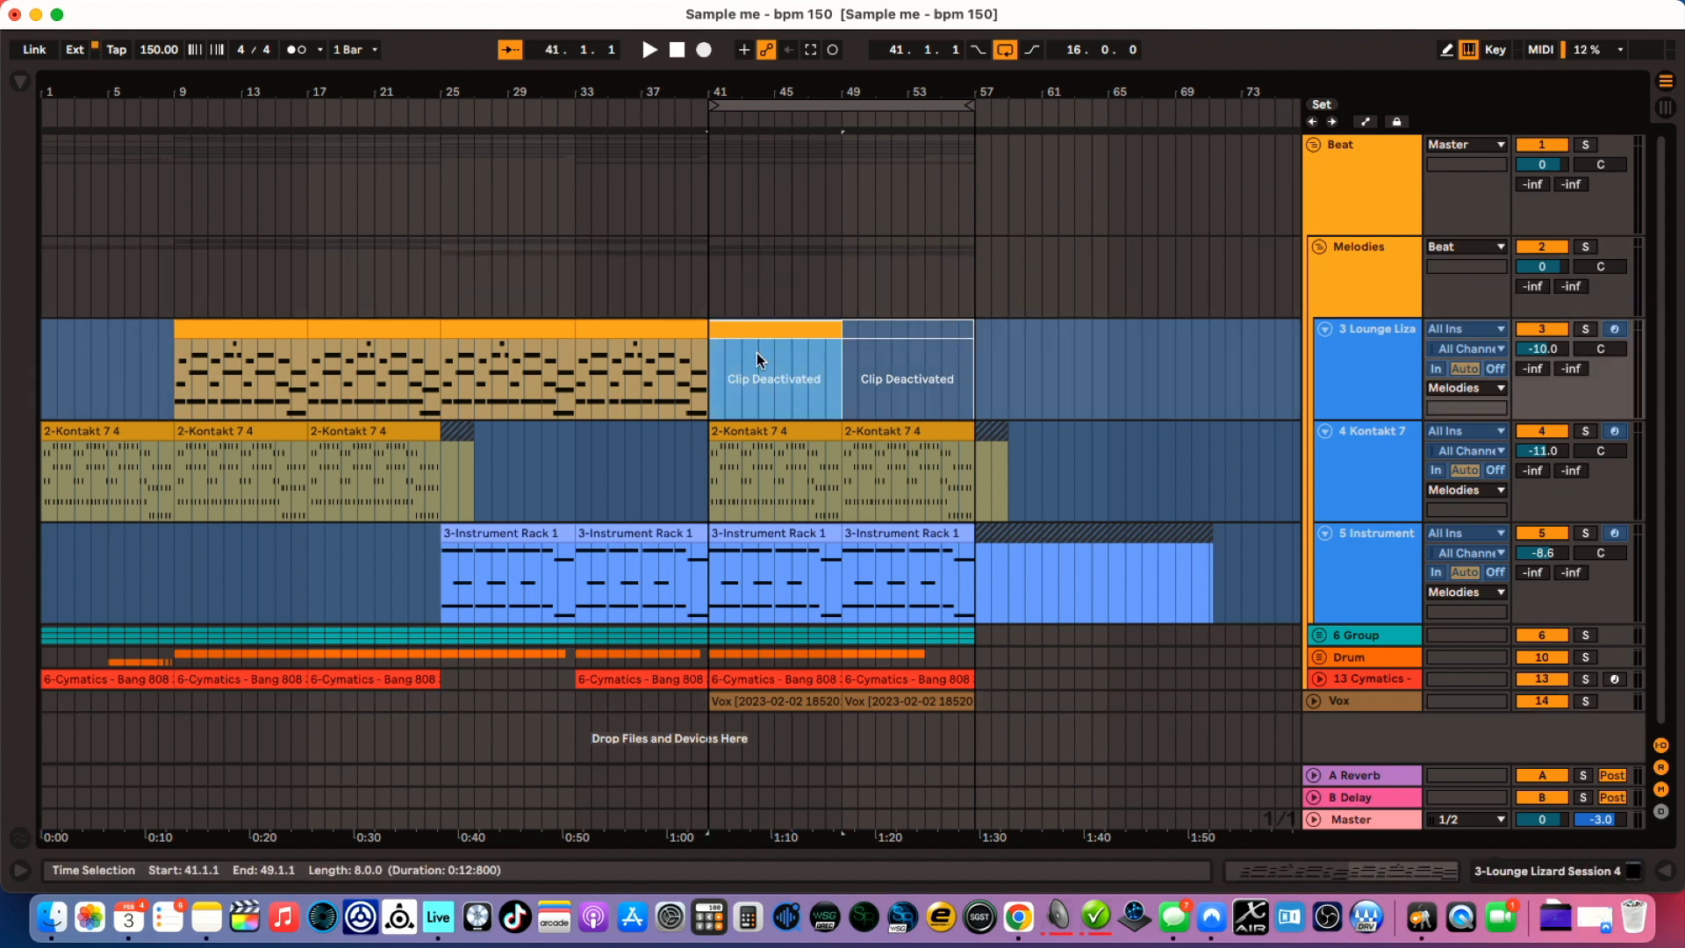
mouse_move(609, 351)
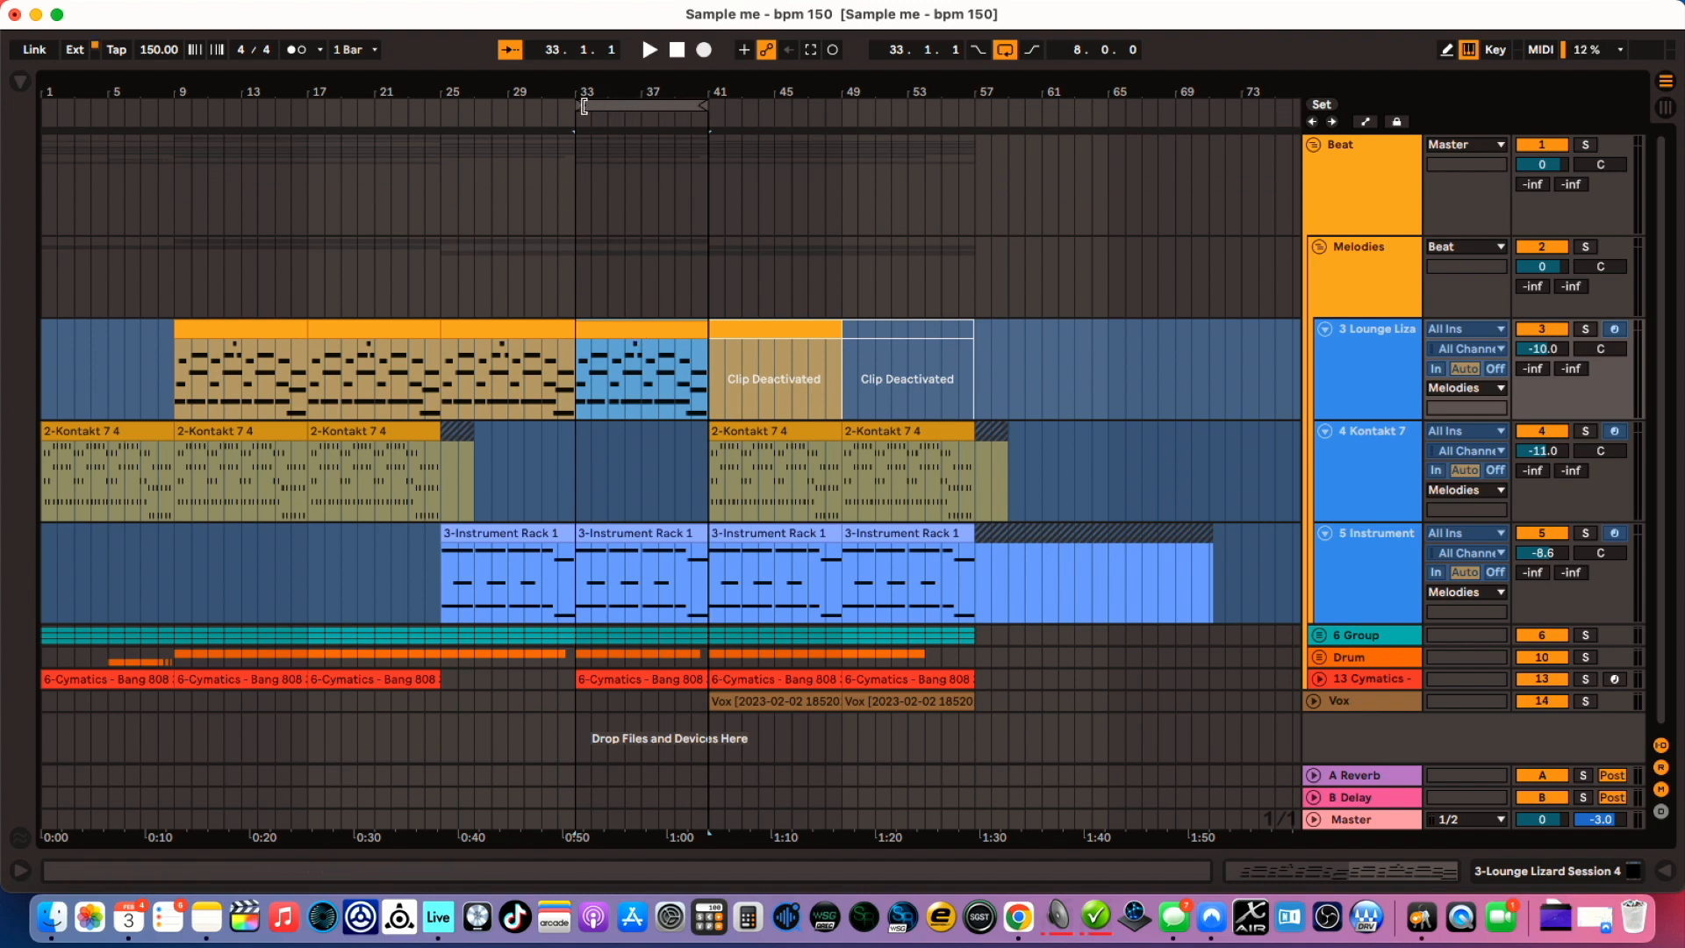
Select bars 33 to 41 and enable loop playback over them.
click(1003, 49)
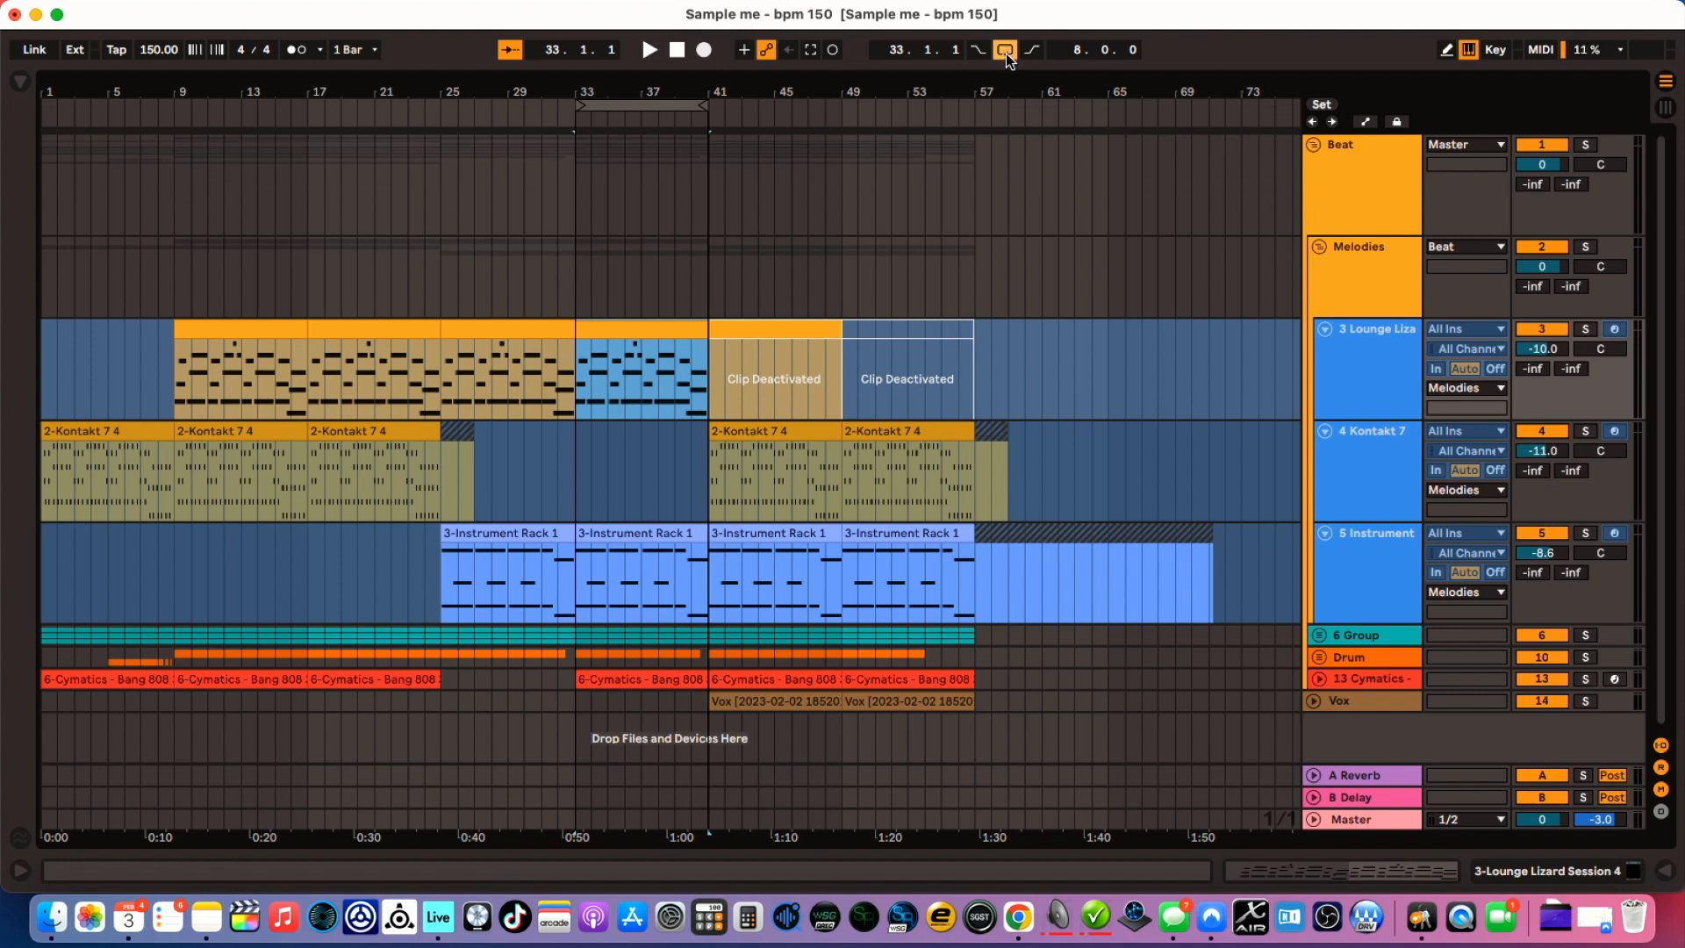
click(1005, 49)
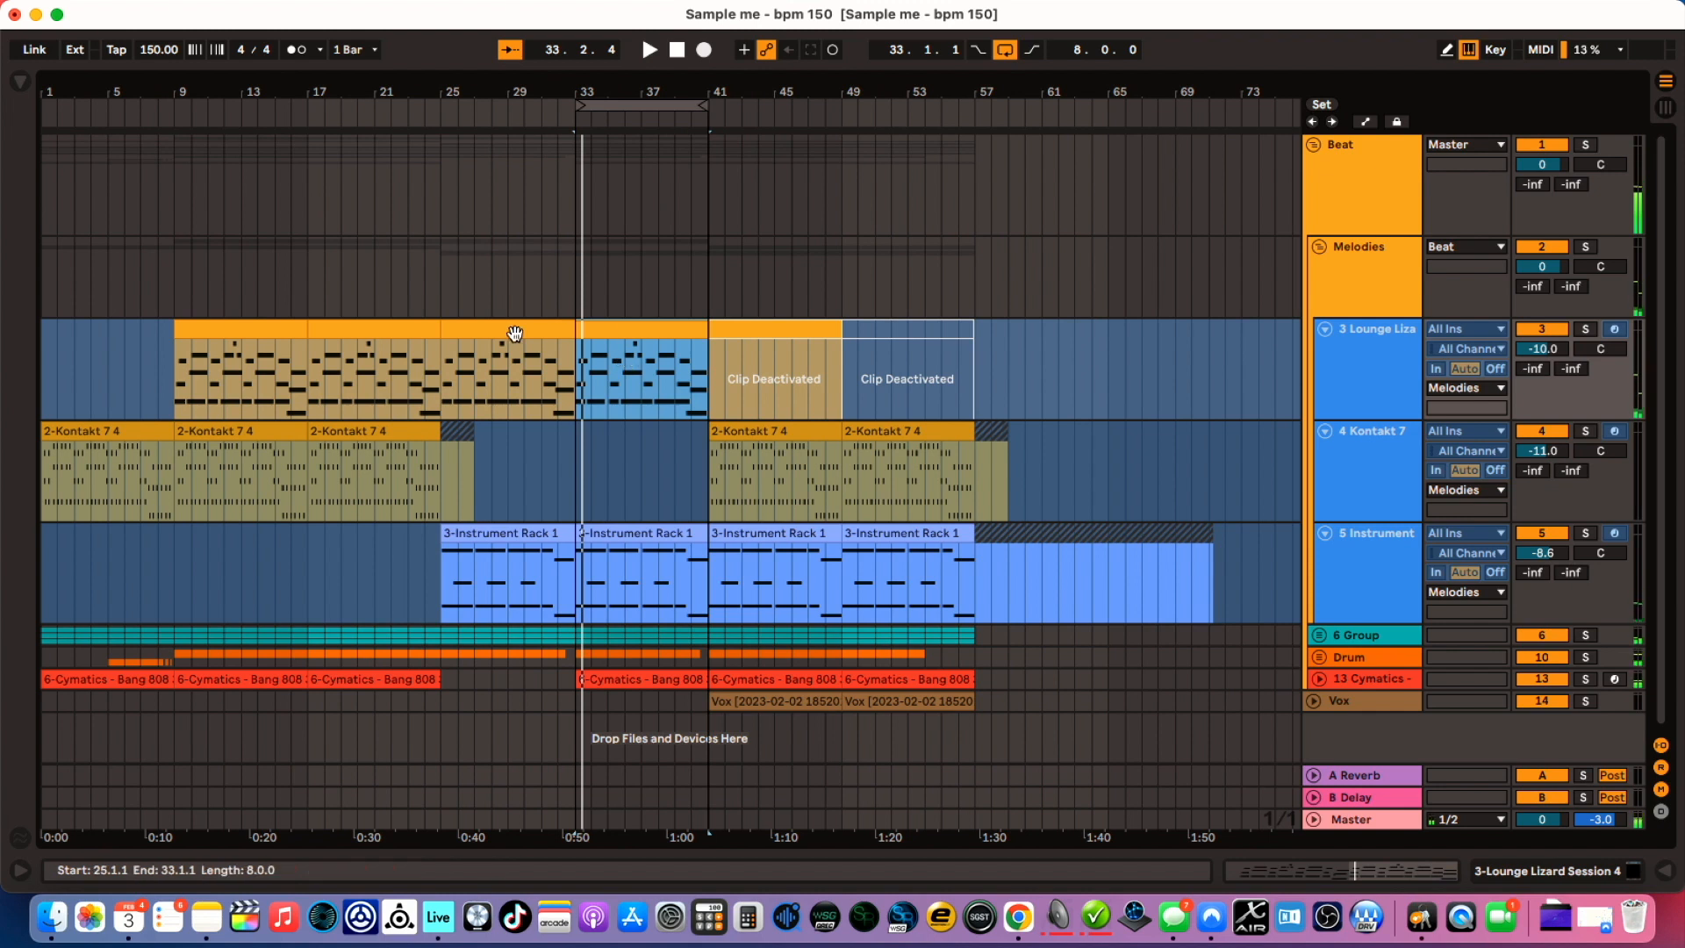
mouse_move(483, 328)
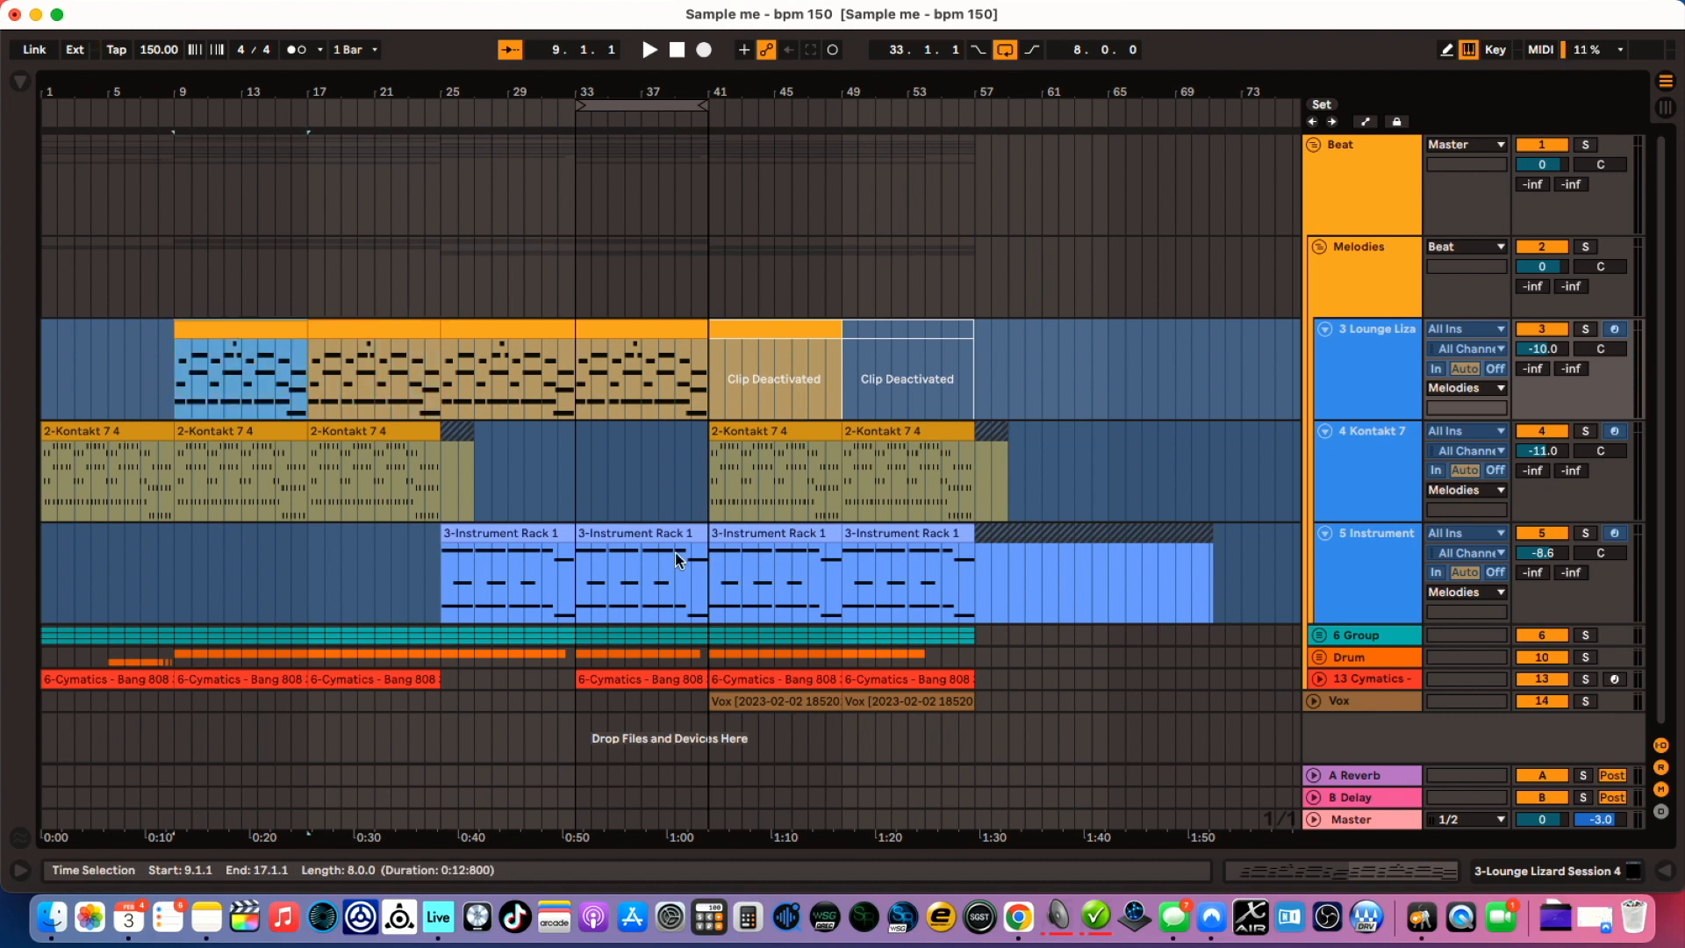
Extend the time selection to a 32-bar loop from bar 9 to bar 41.
click(636, 534)
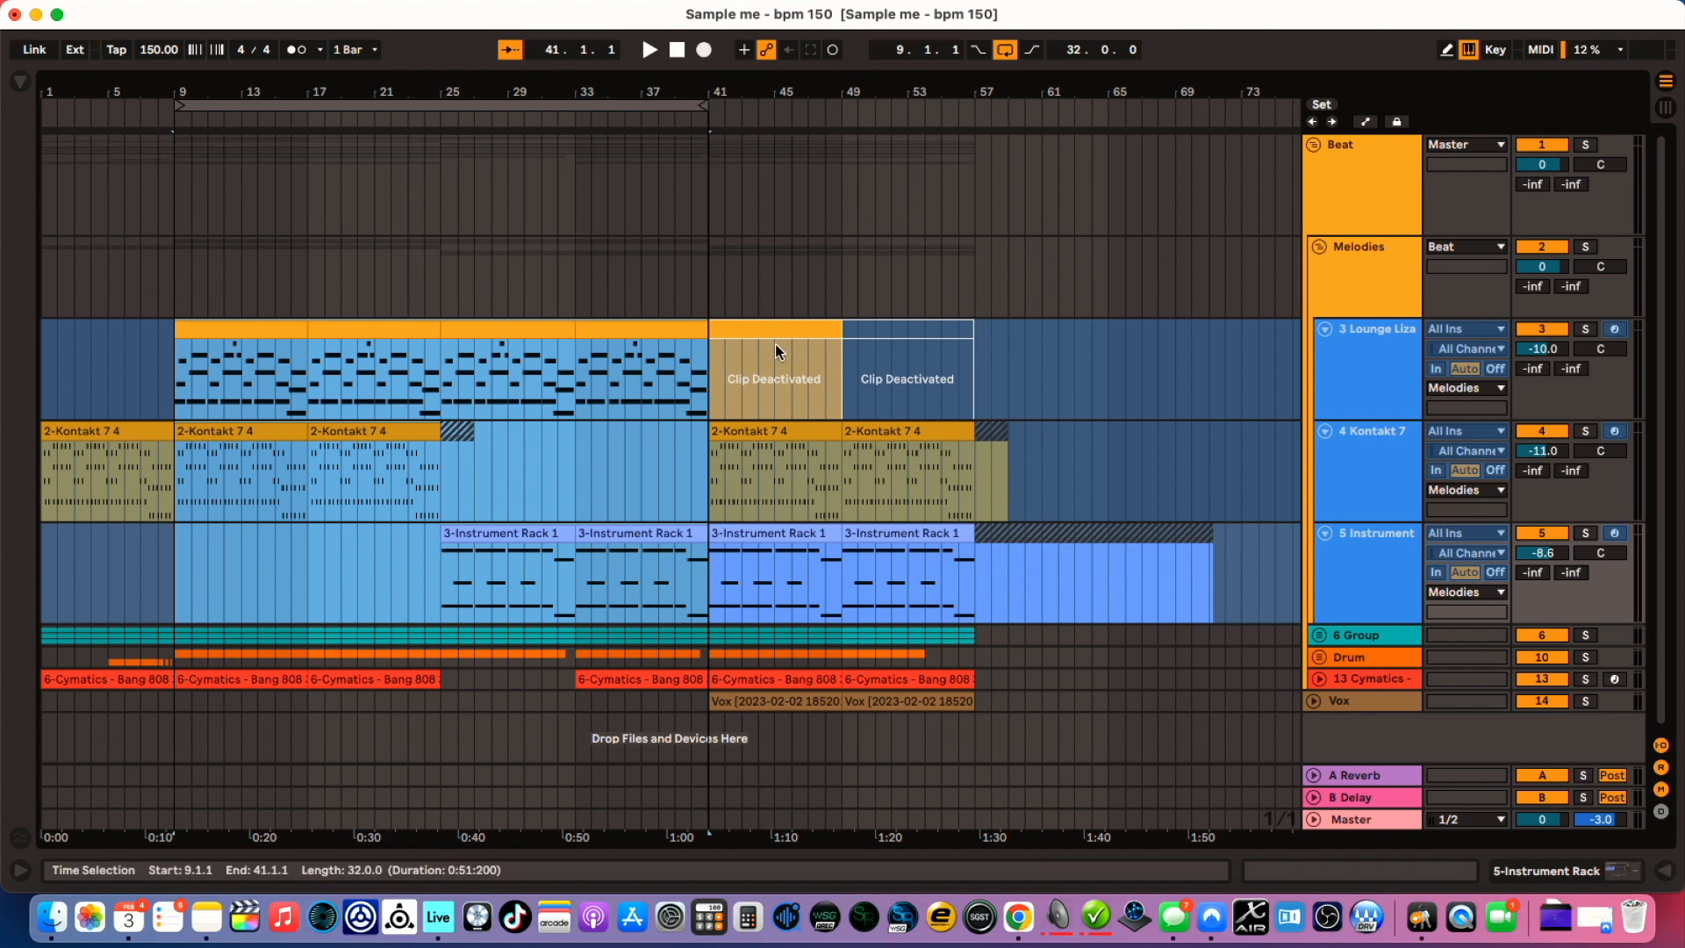
mouse_move(753, 401)
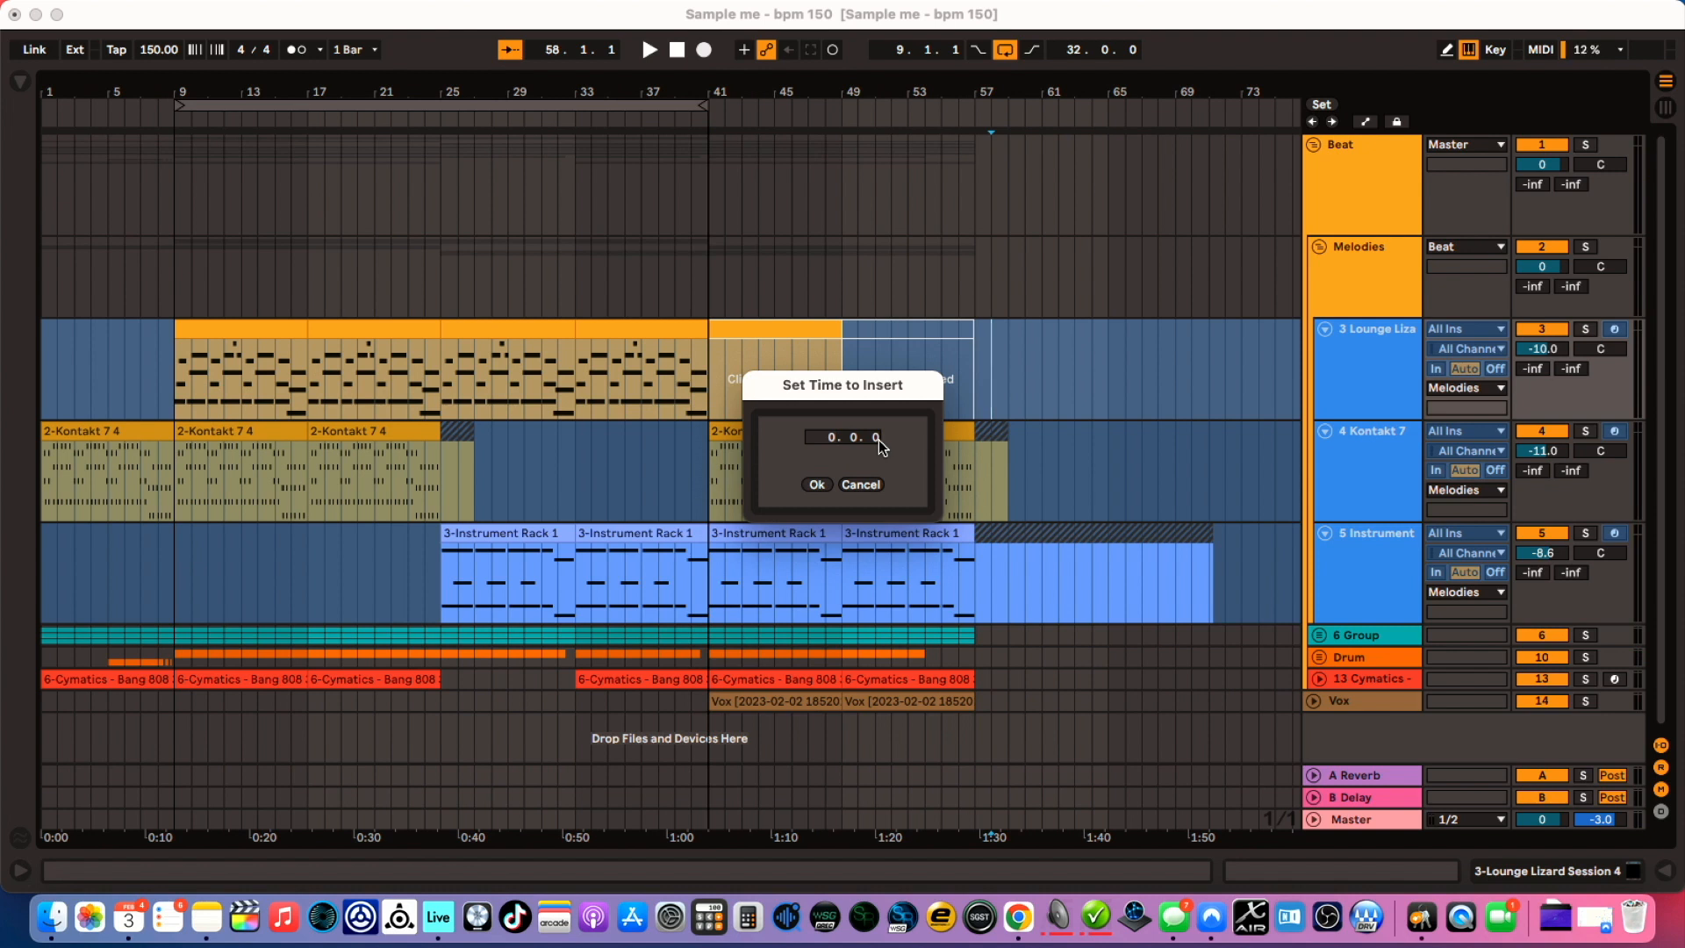
click(817, 484)
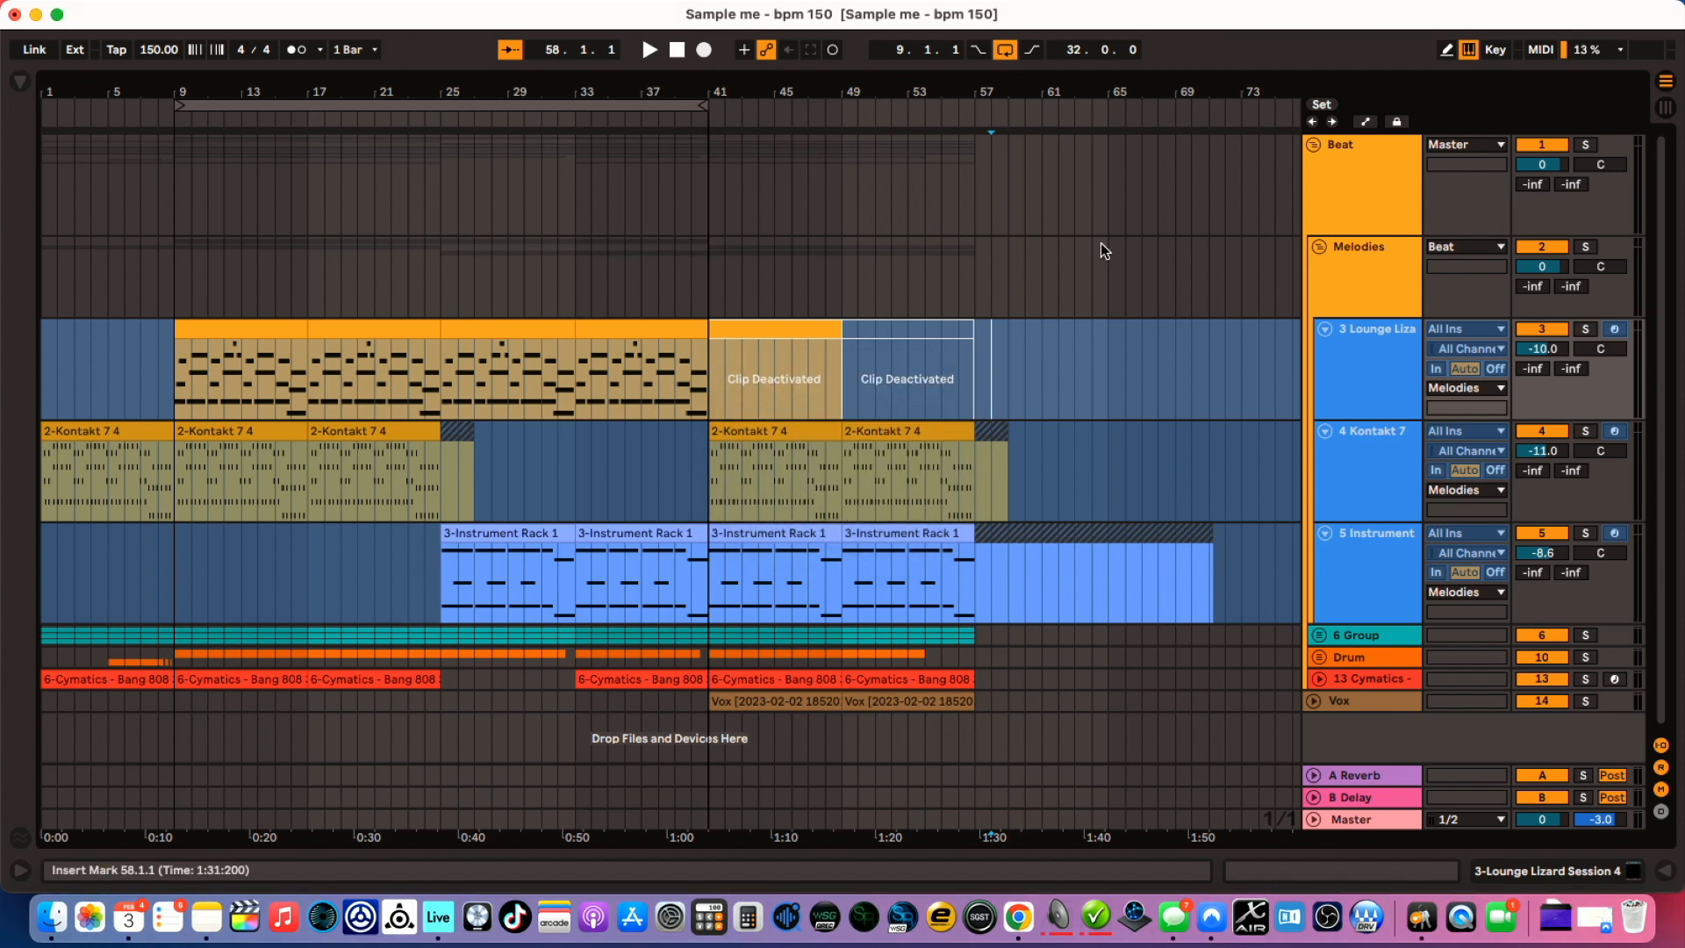
mouse_move(964, 384)
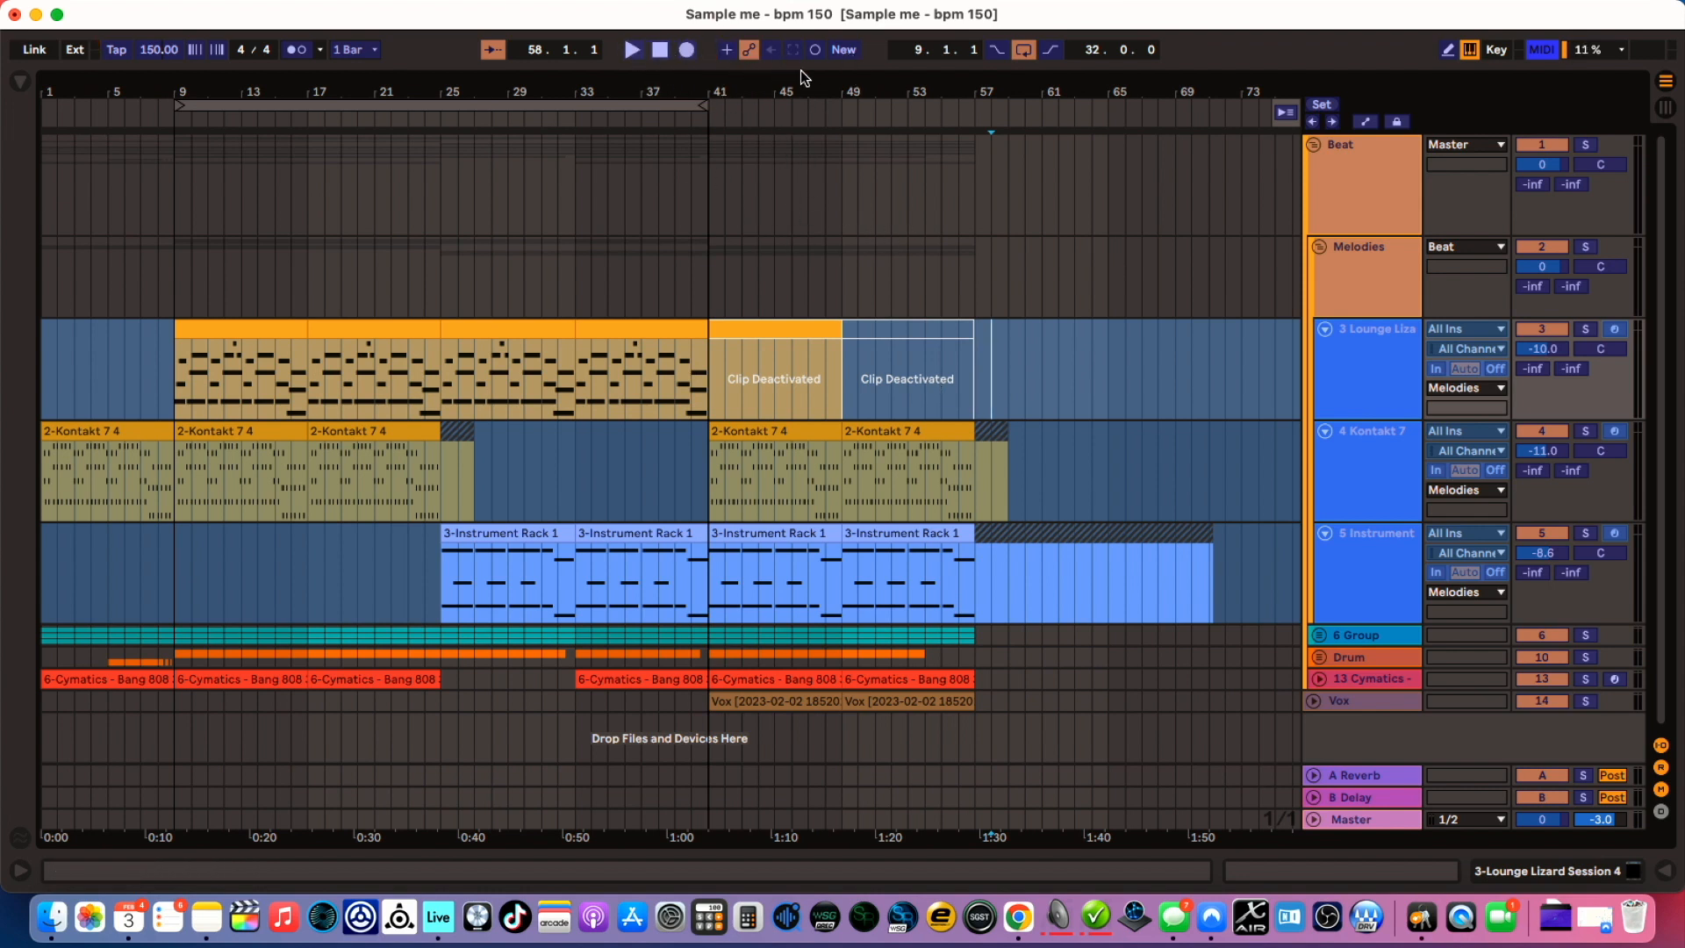
click(988, 365)
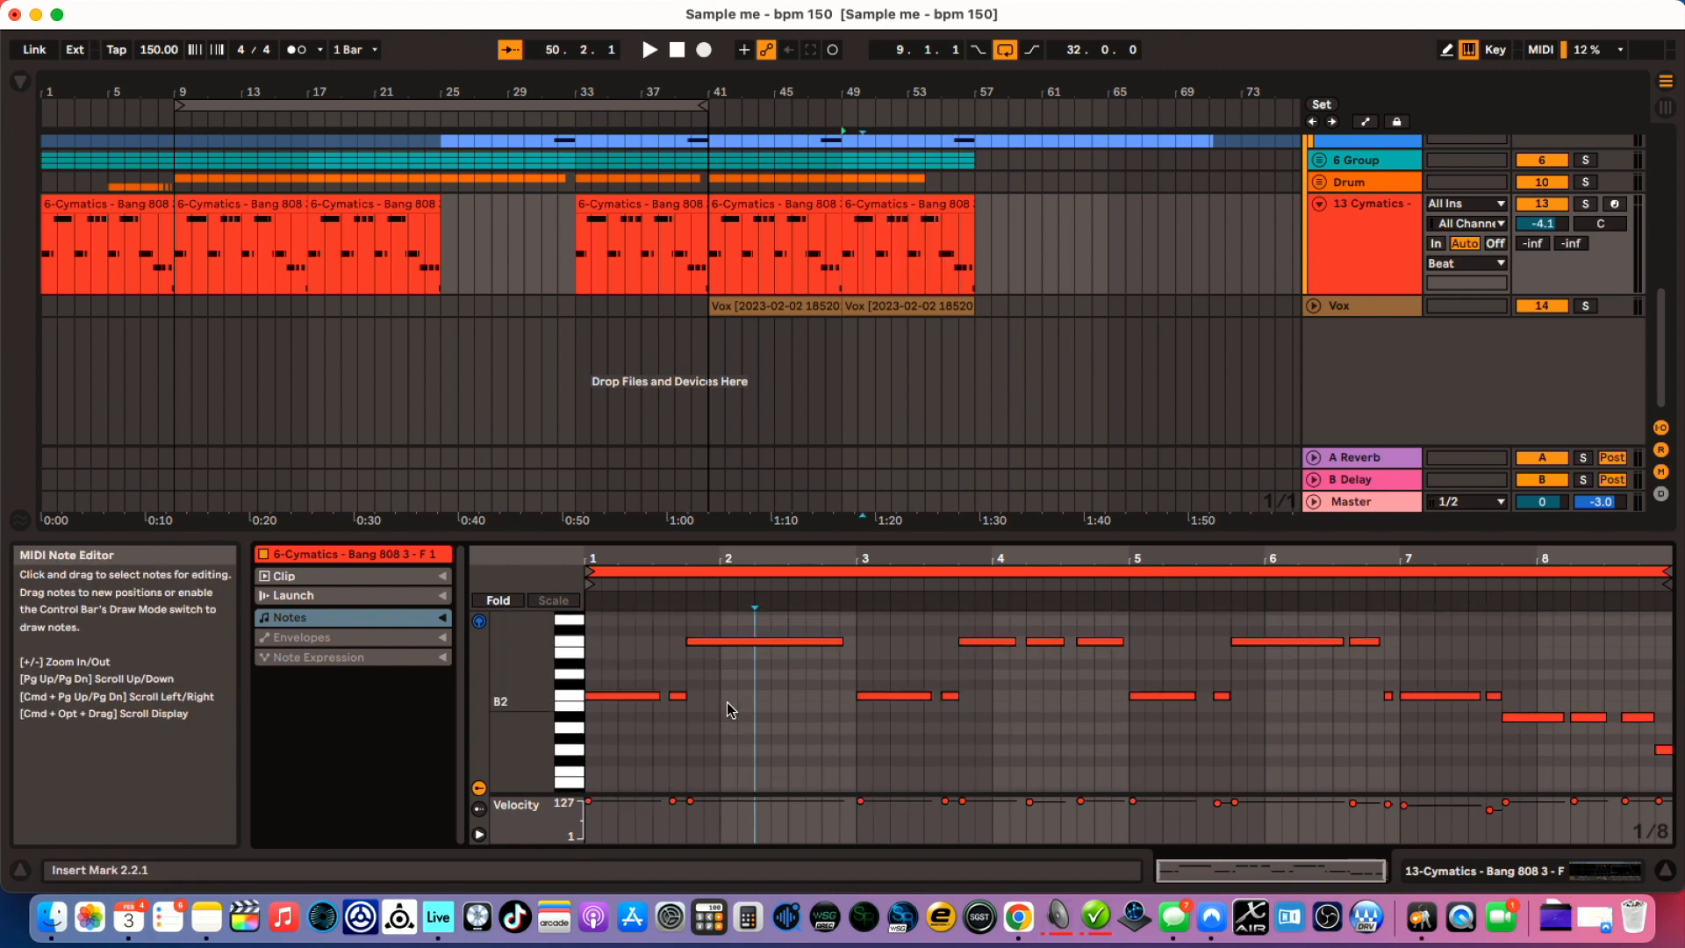
Place the insert point inside the Bang 808 clip on the Cymatics track.
click(479, 622)
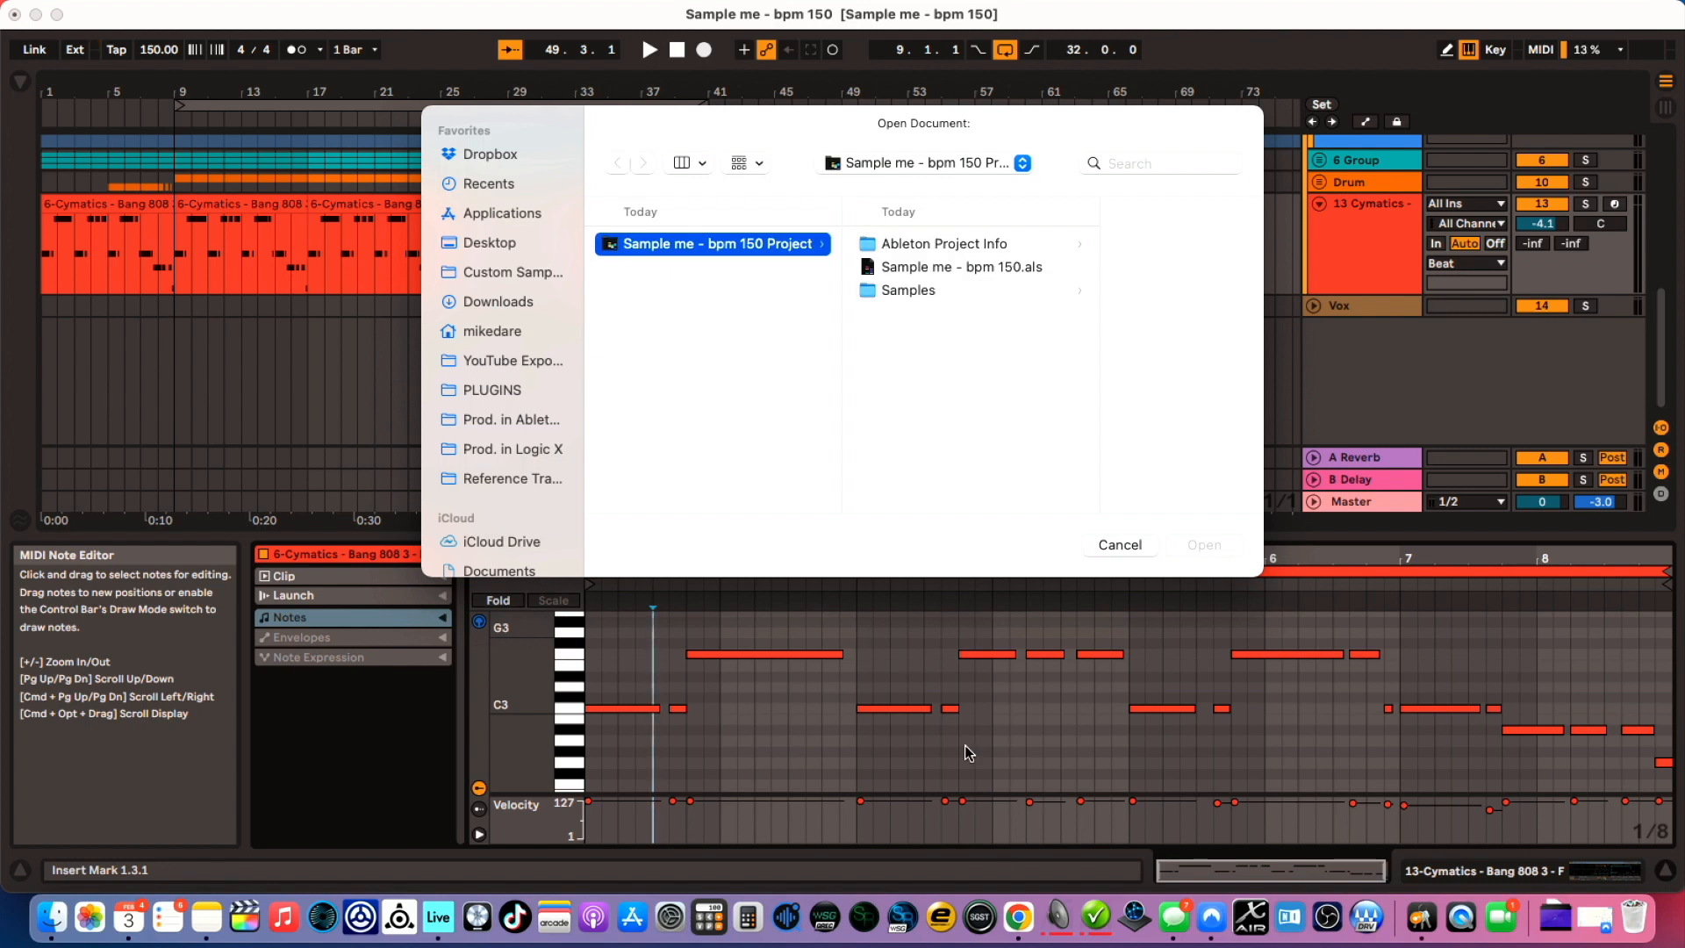
Cancel the Open Document dialog to keep the current set.
click(1119, 544)
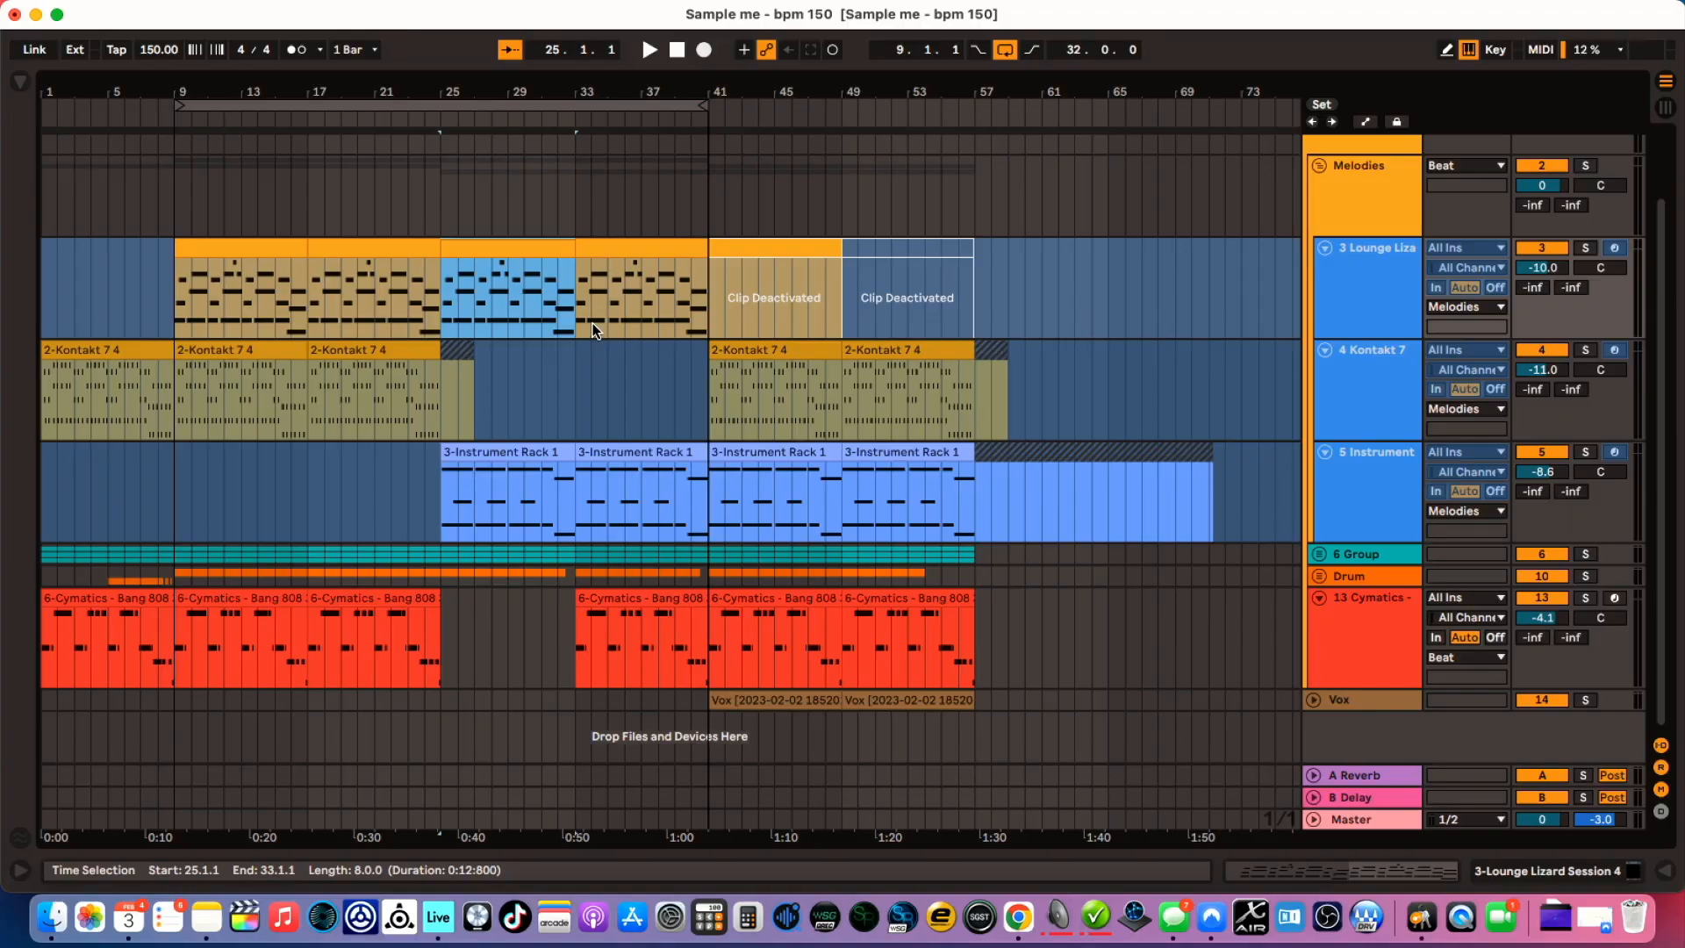
mouse_move(539, 232)
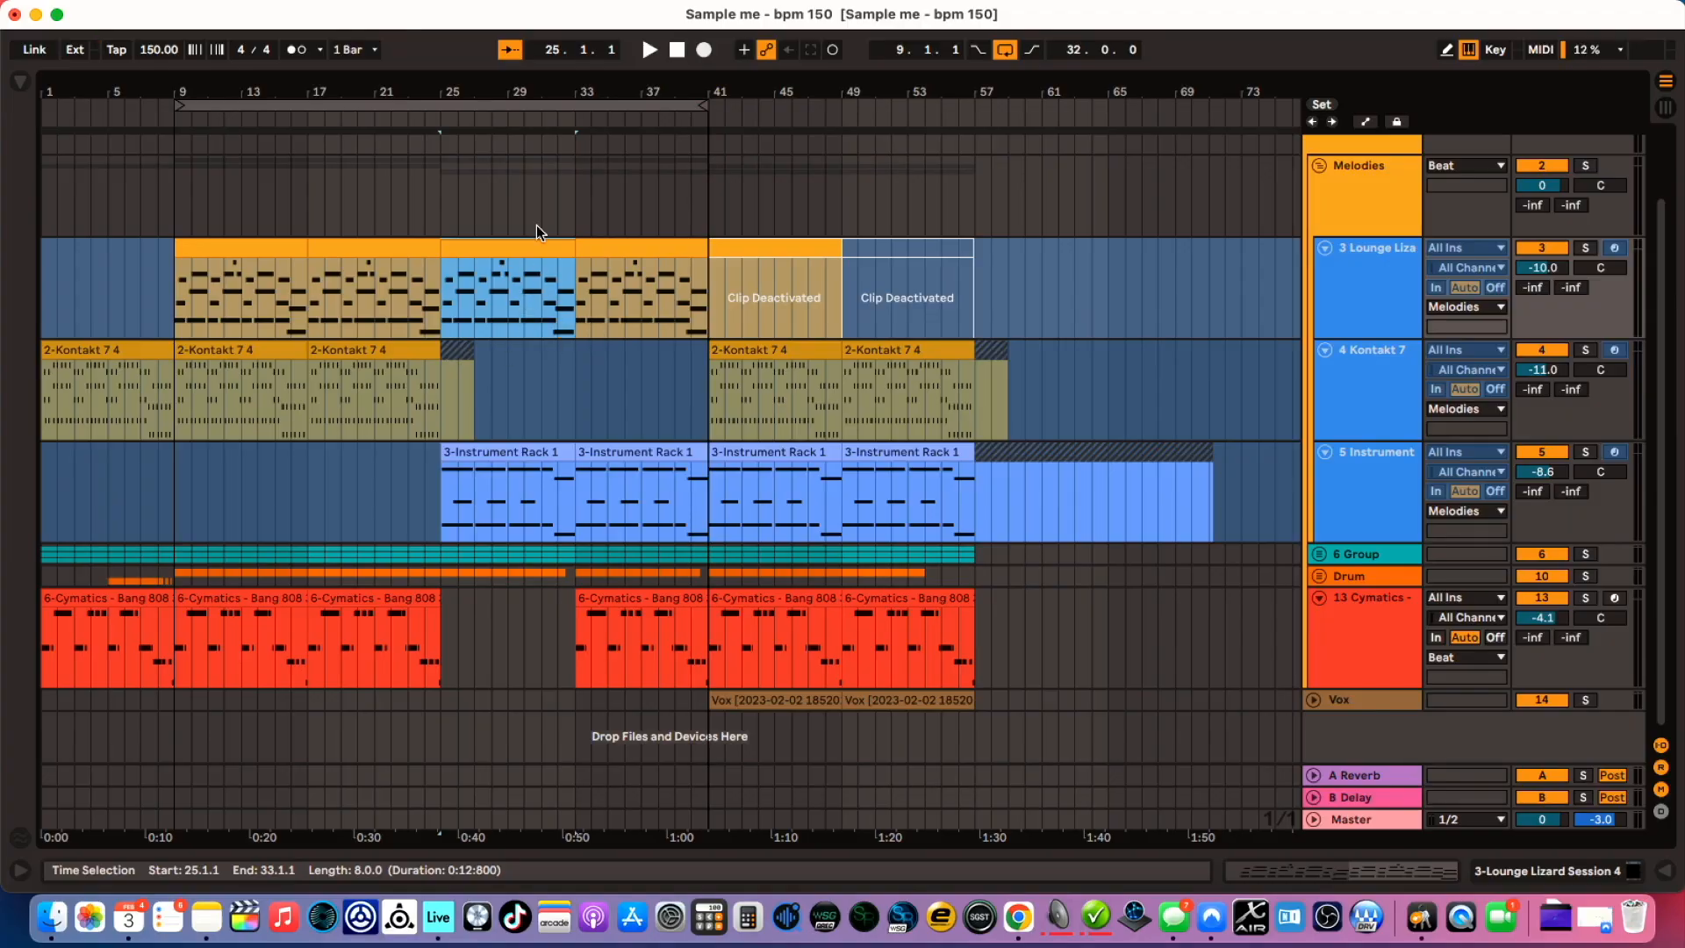
Clear the Lounge Lizard selection and open the Instrument Rack clip at bar 25 in the note editor.
click(663, 639)
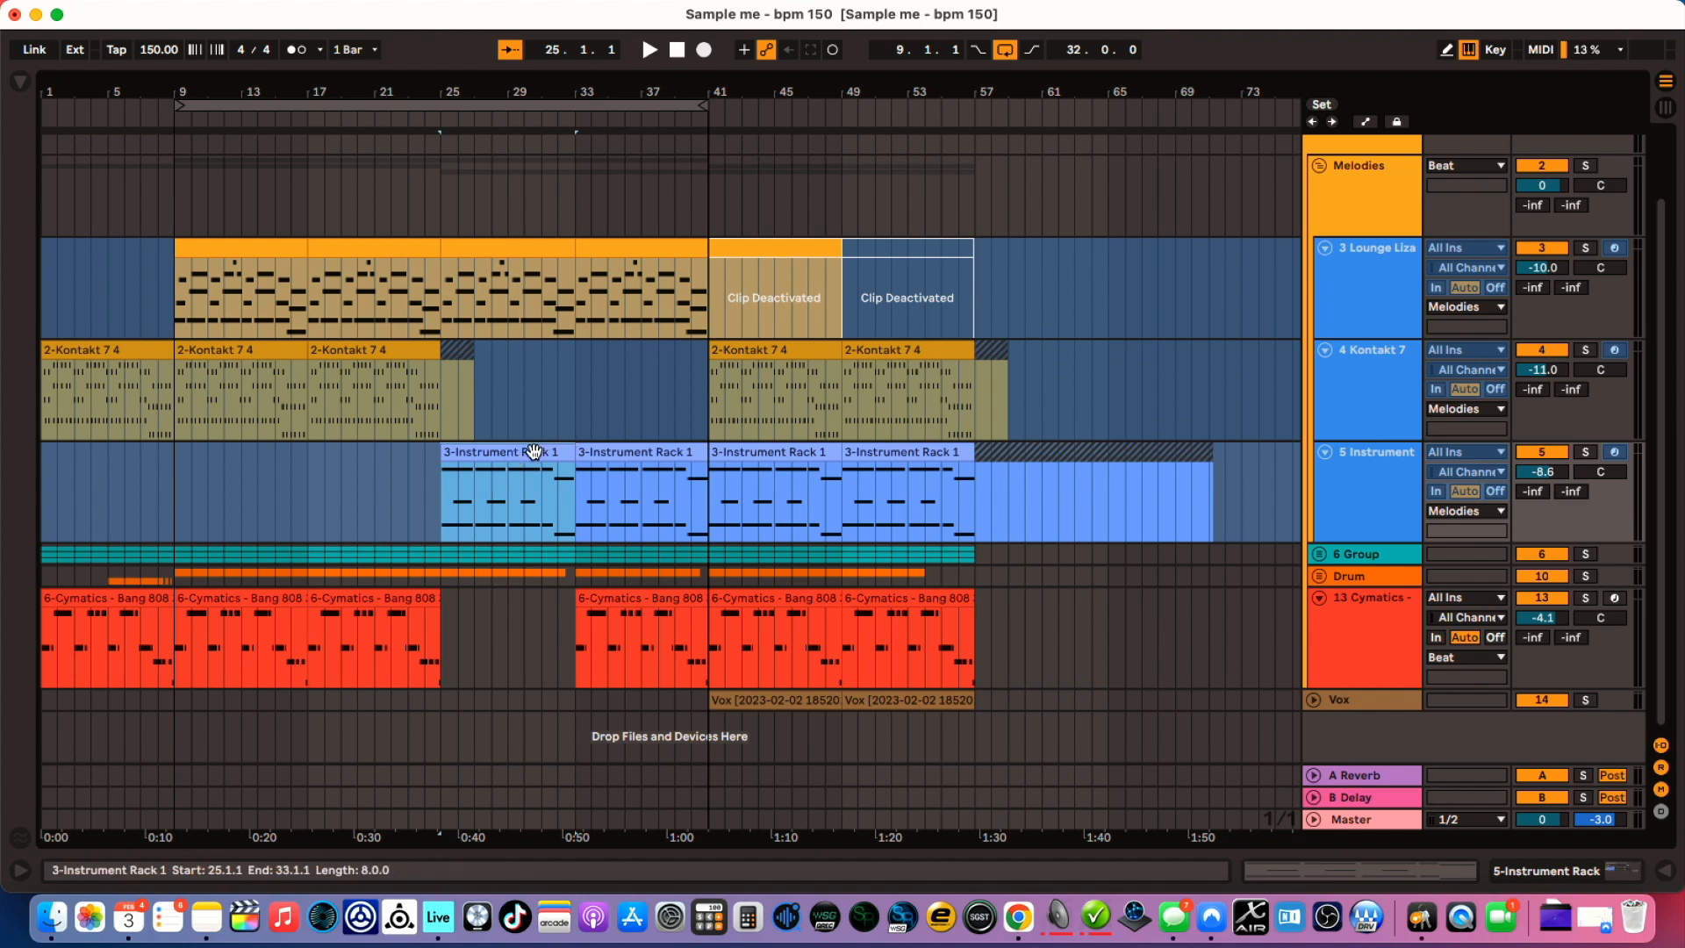
double_click(502, 451)
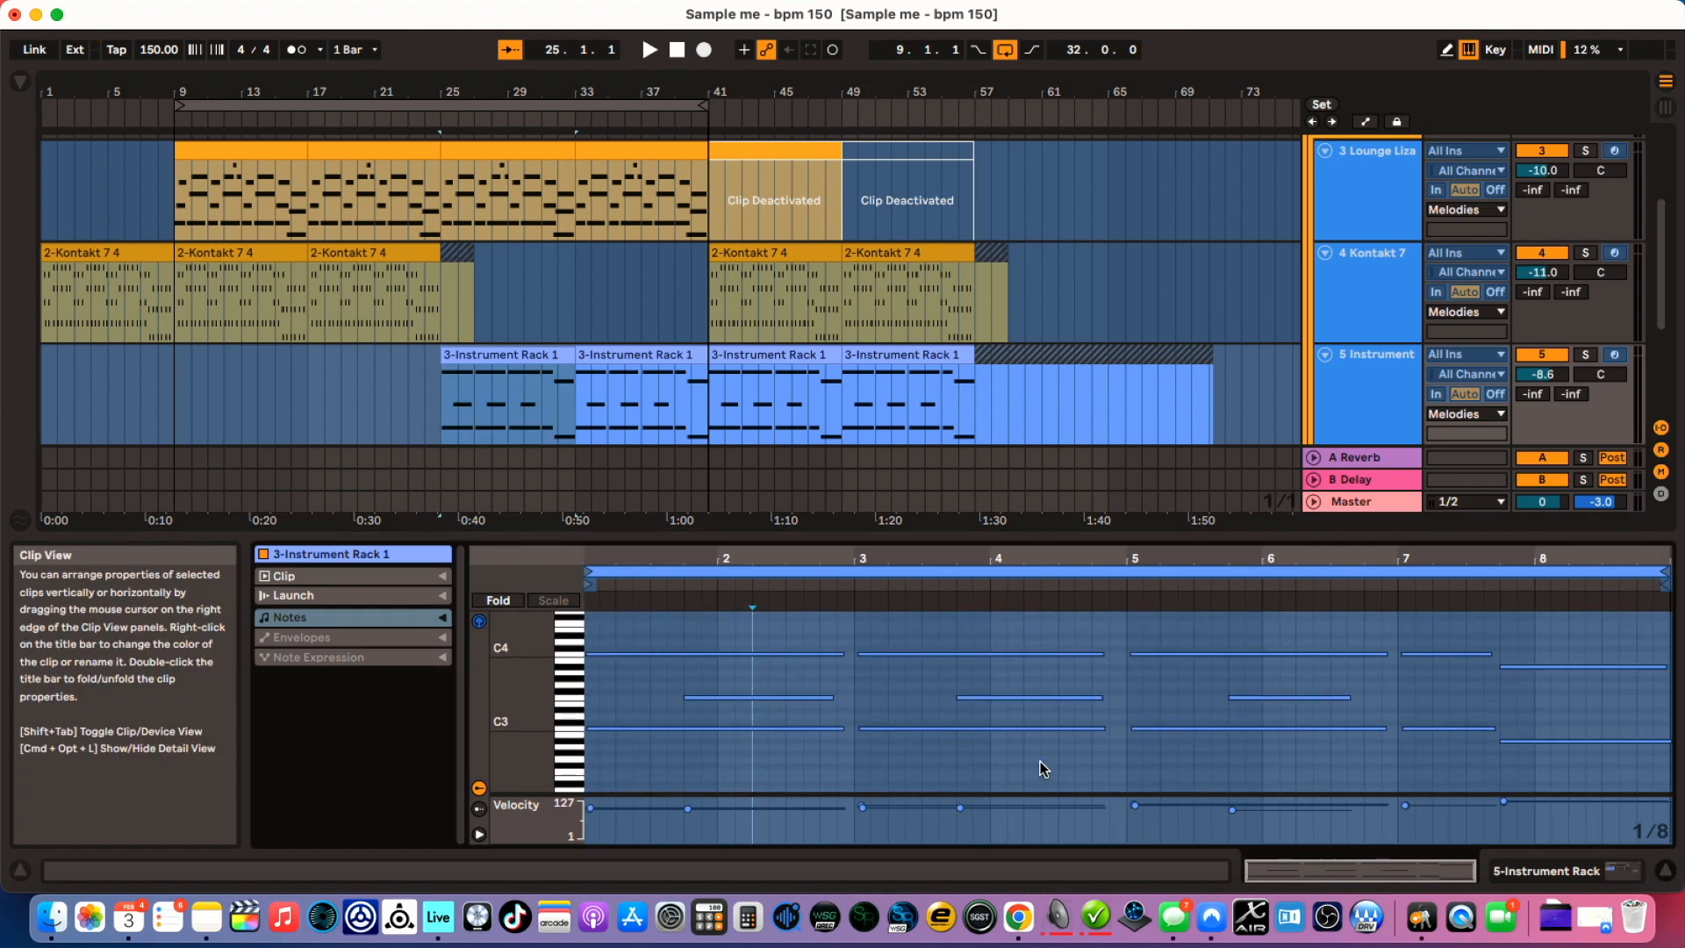
mouse_move(1292, 702)
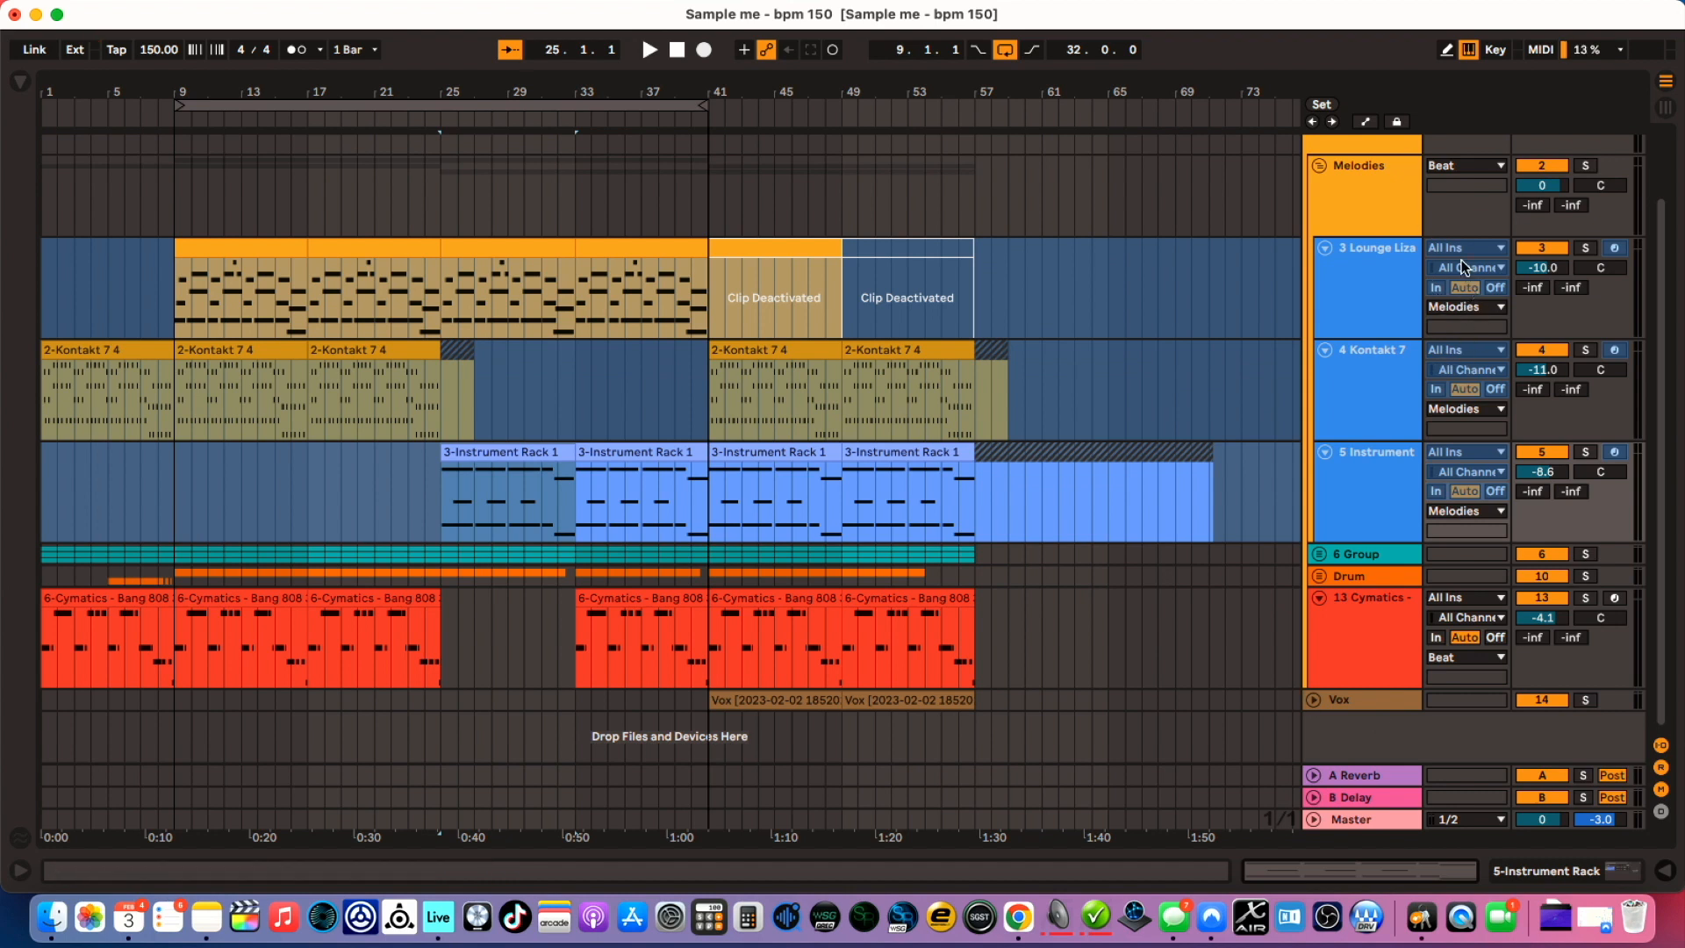
mouse_move(1464, 247)
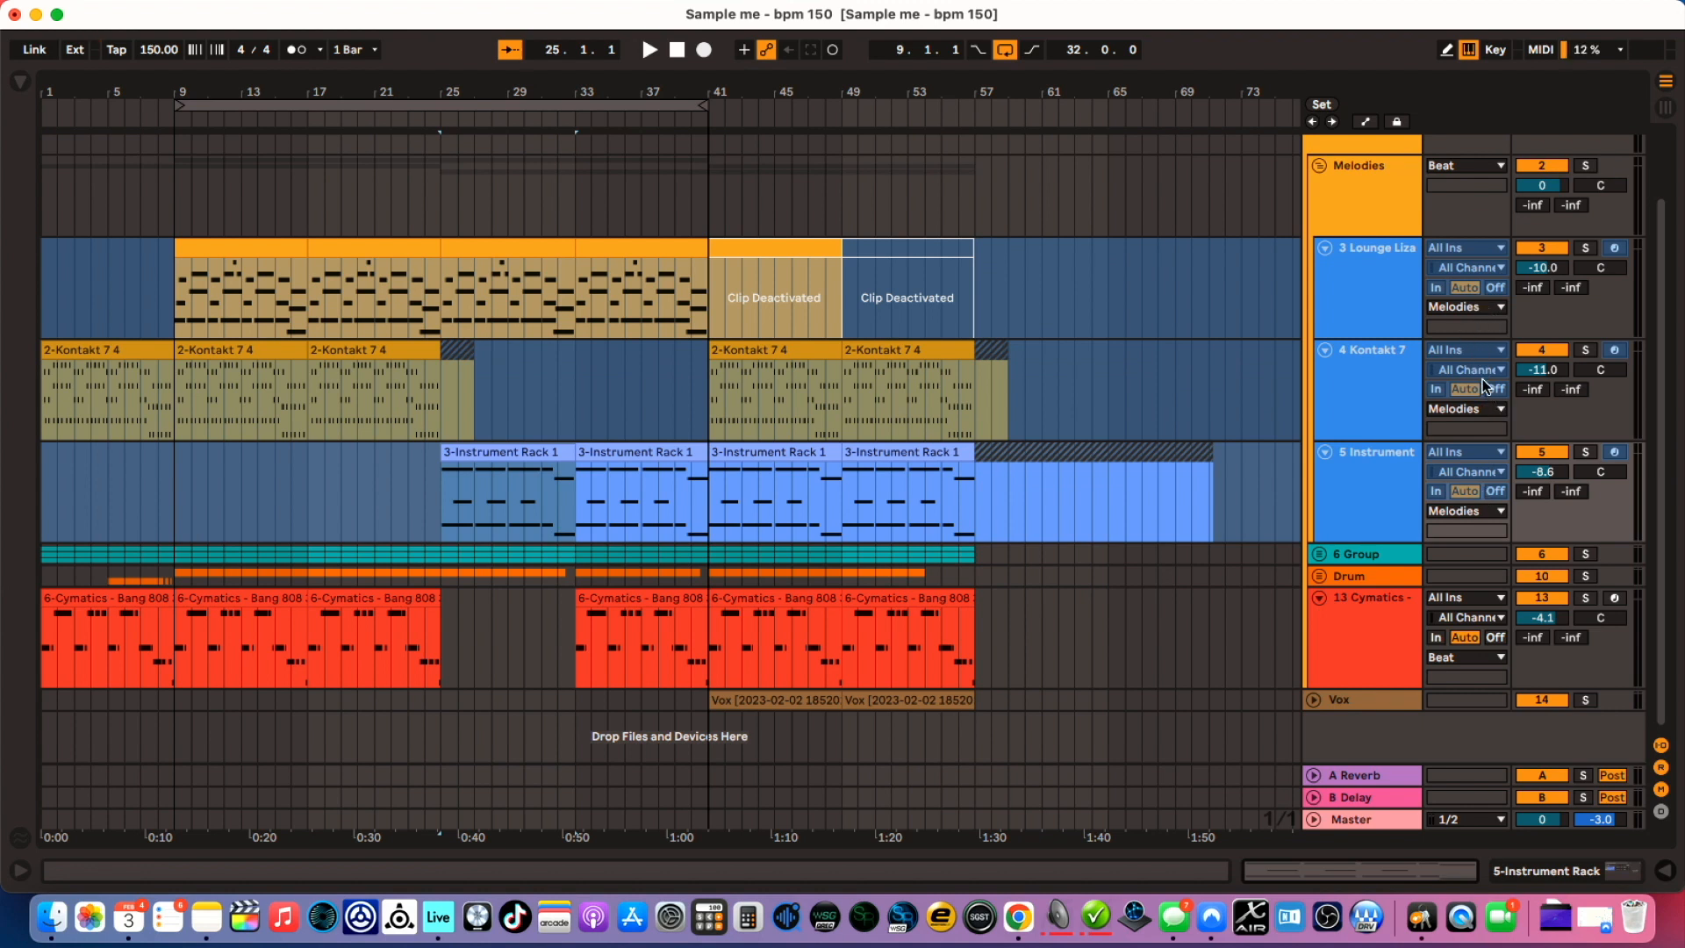
Select the Kontakt 7 track and unfold the 6 Group to show its two Kontakt tracks.
click(1376, 349)
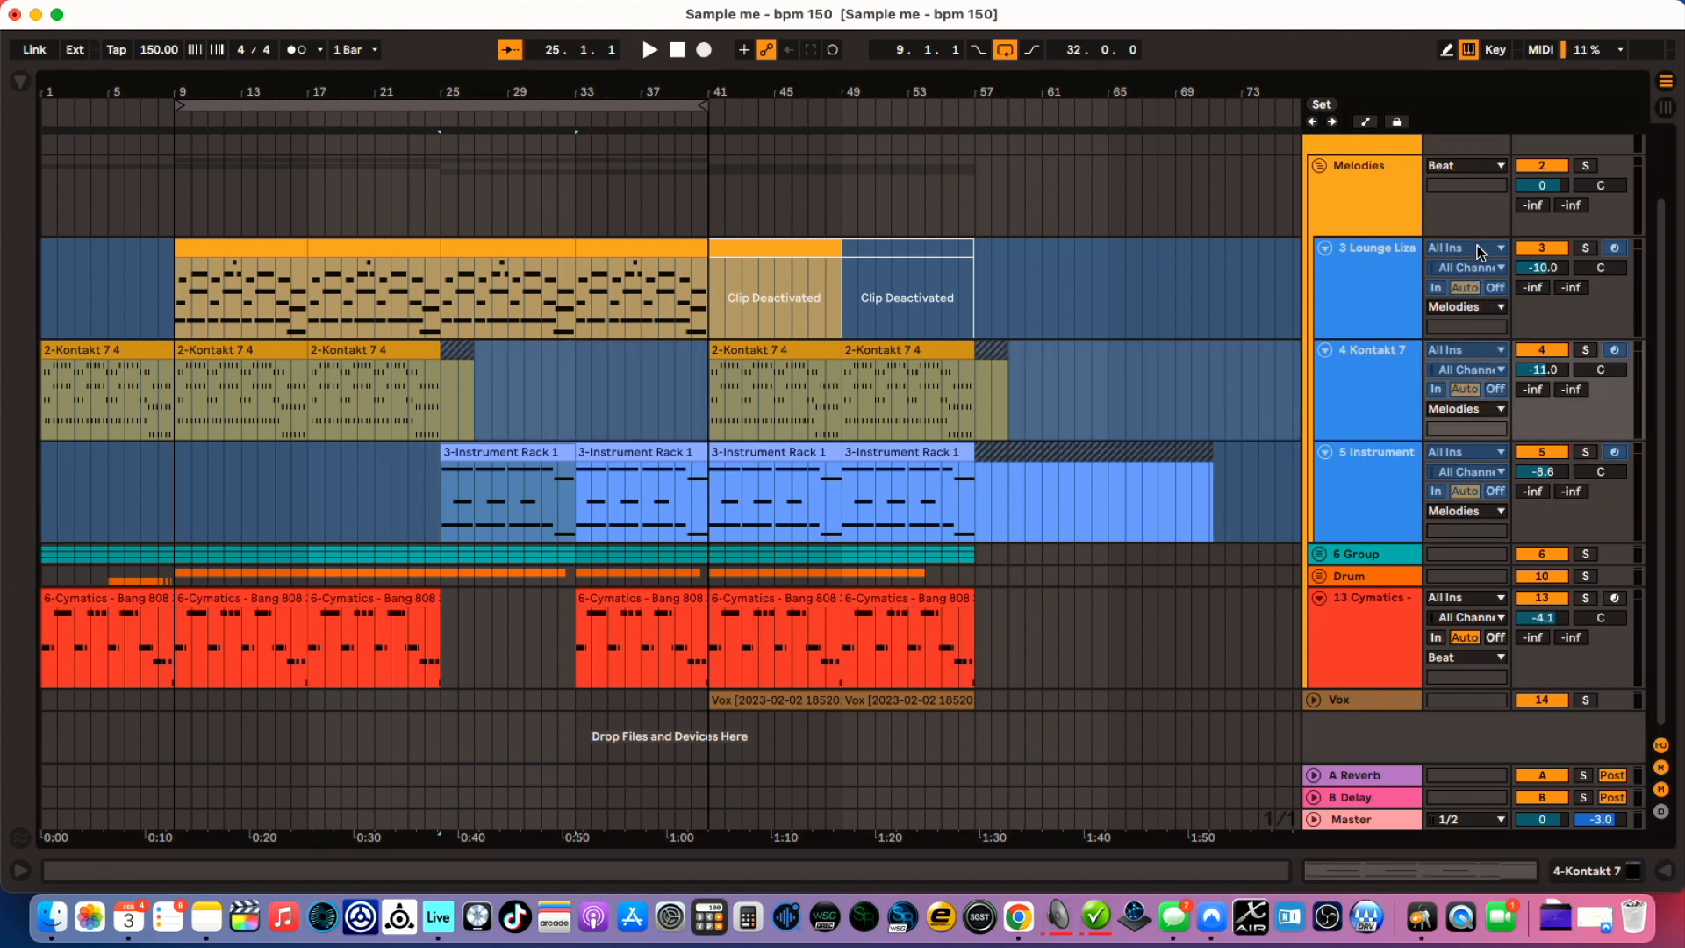
mouse_move(1473, 452)
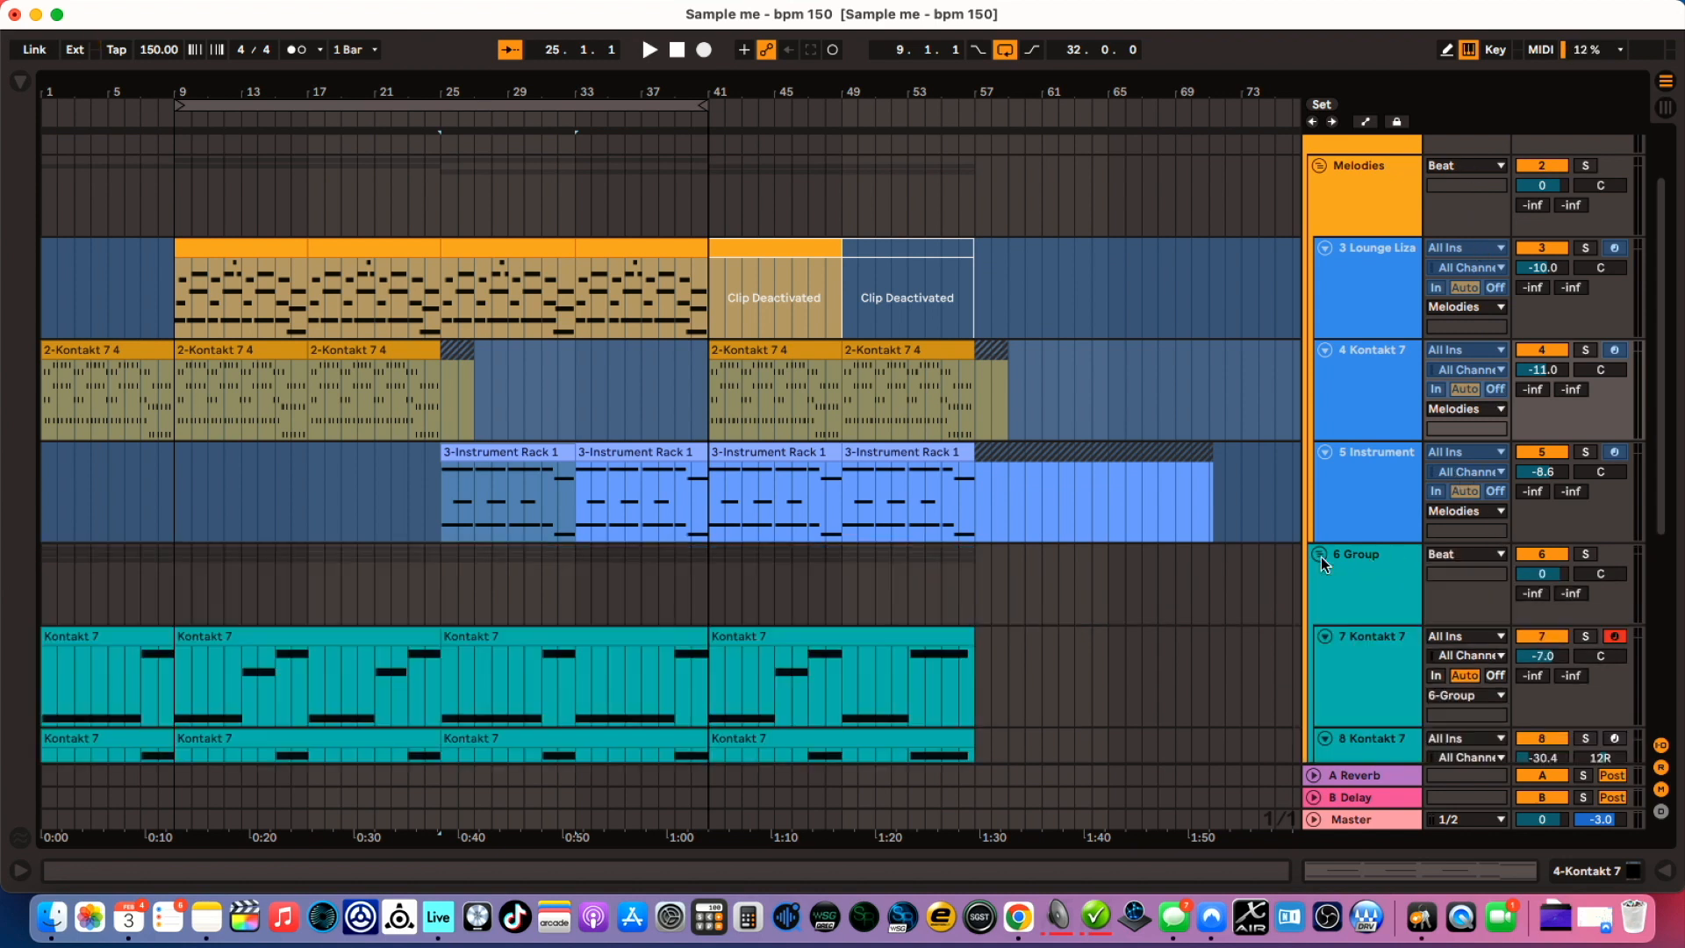
click(1463, 696)
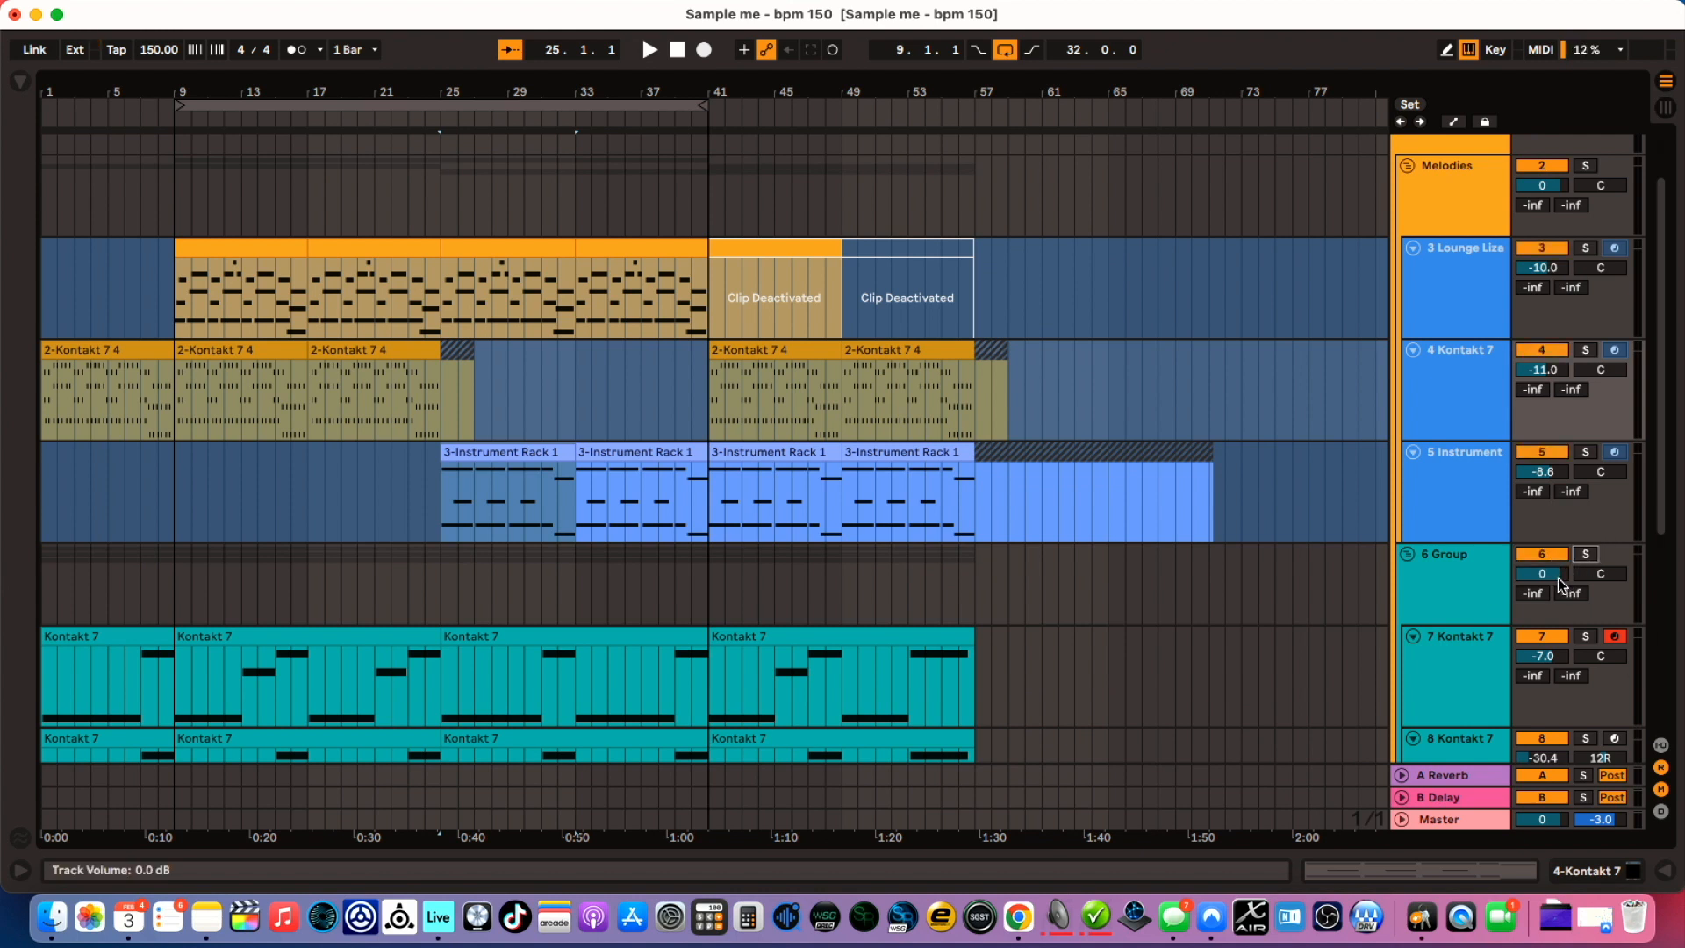
Hide the In/Out routing section so track headers show only mixer controls.
drag(1543, 573, 1543, 602)
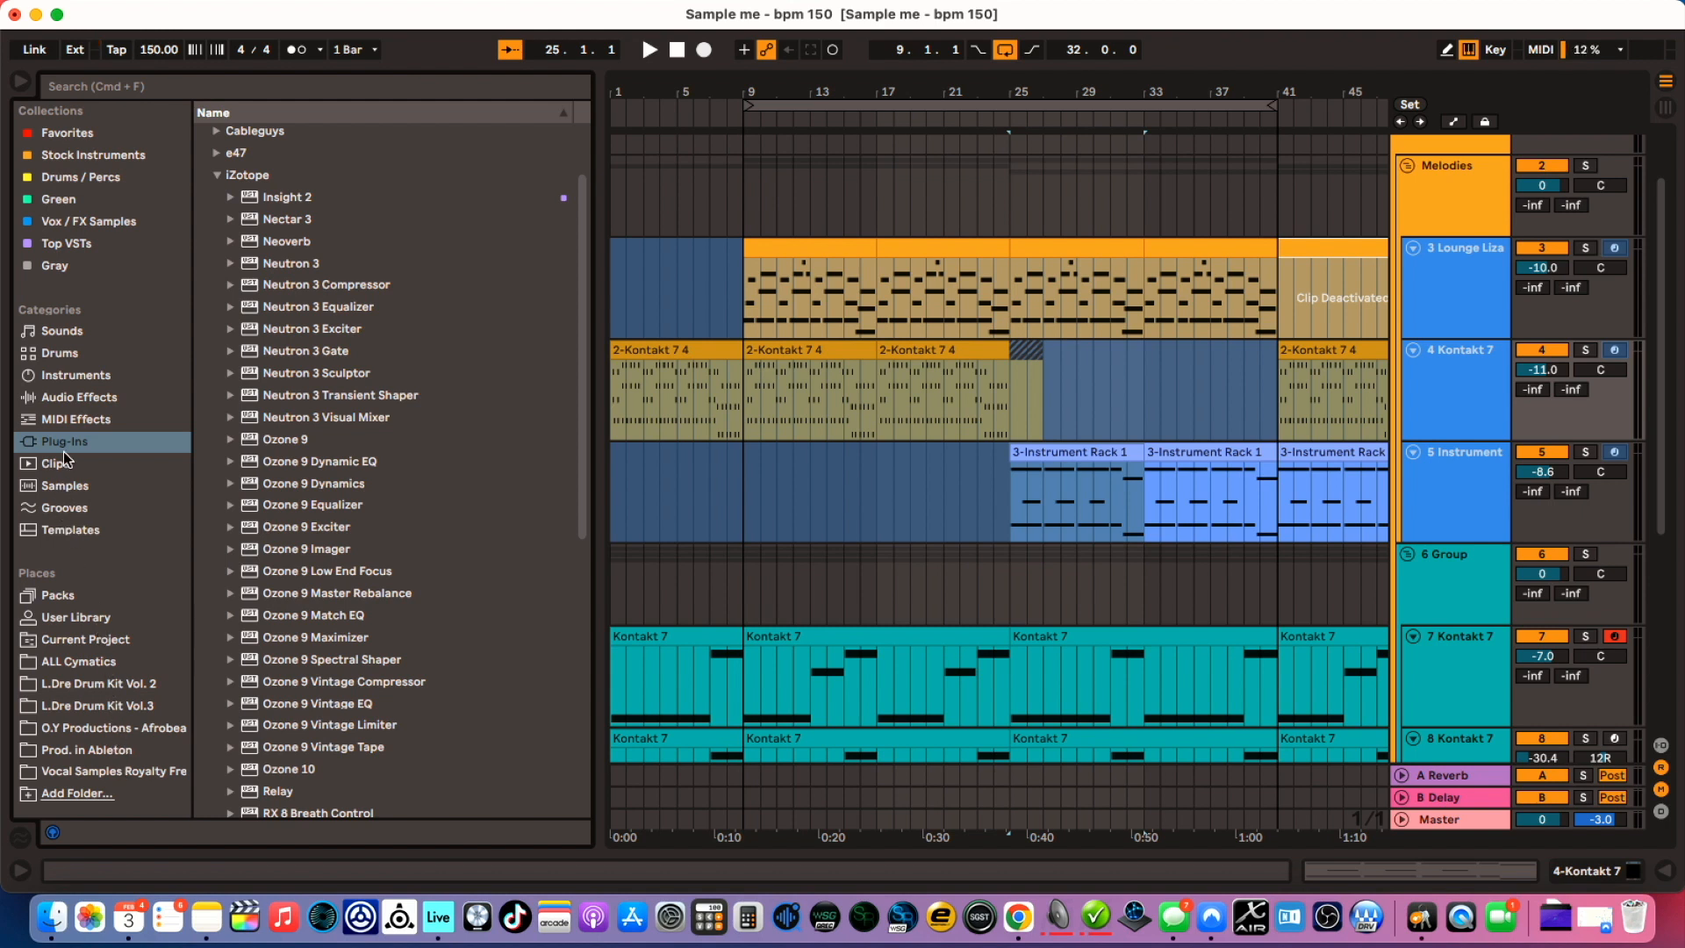
Browse through MIDI Effects and Audio Effects, then show the Sounds category.
click(74, 420)
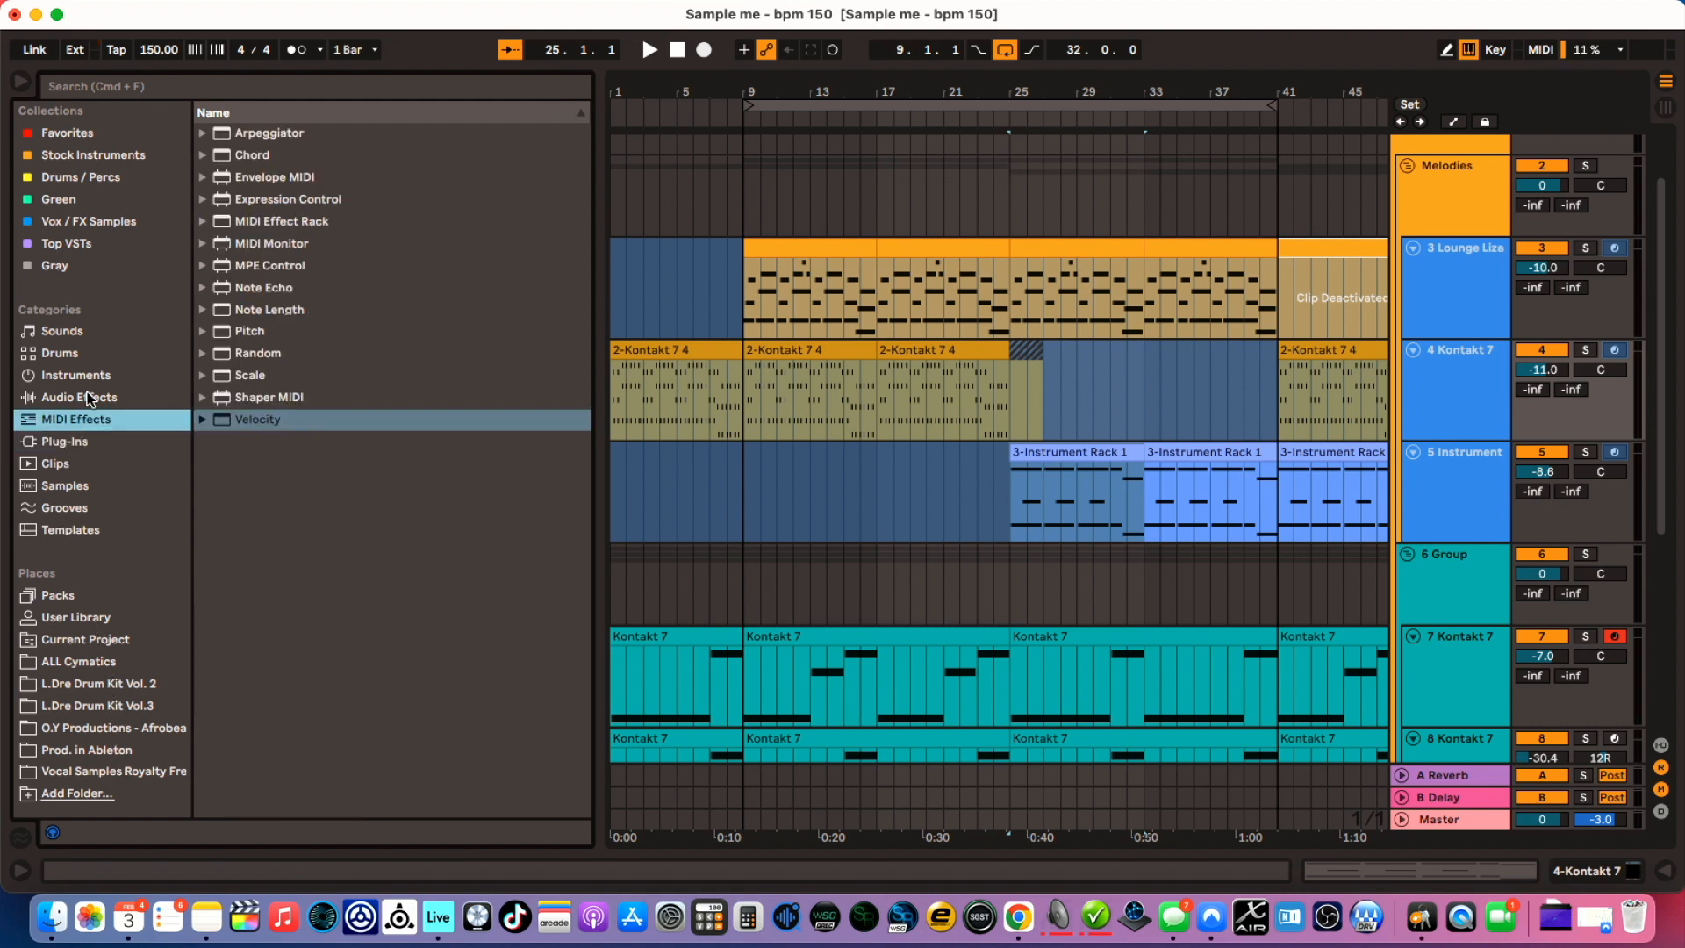
click(58, 353)
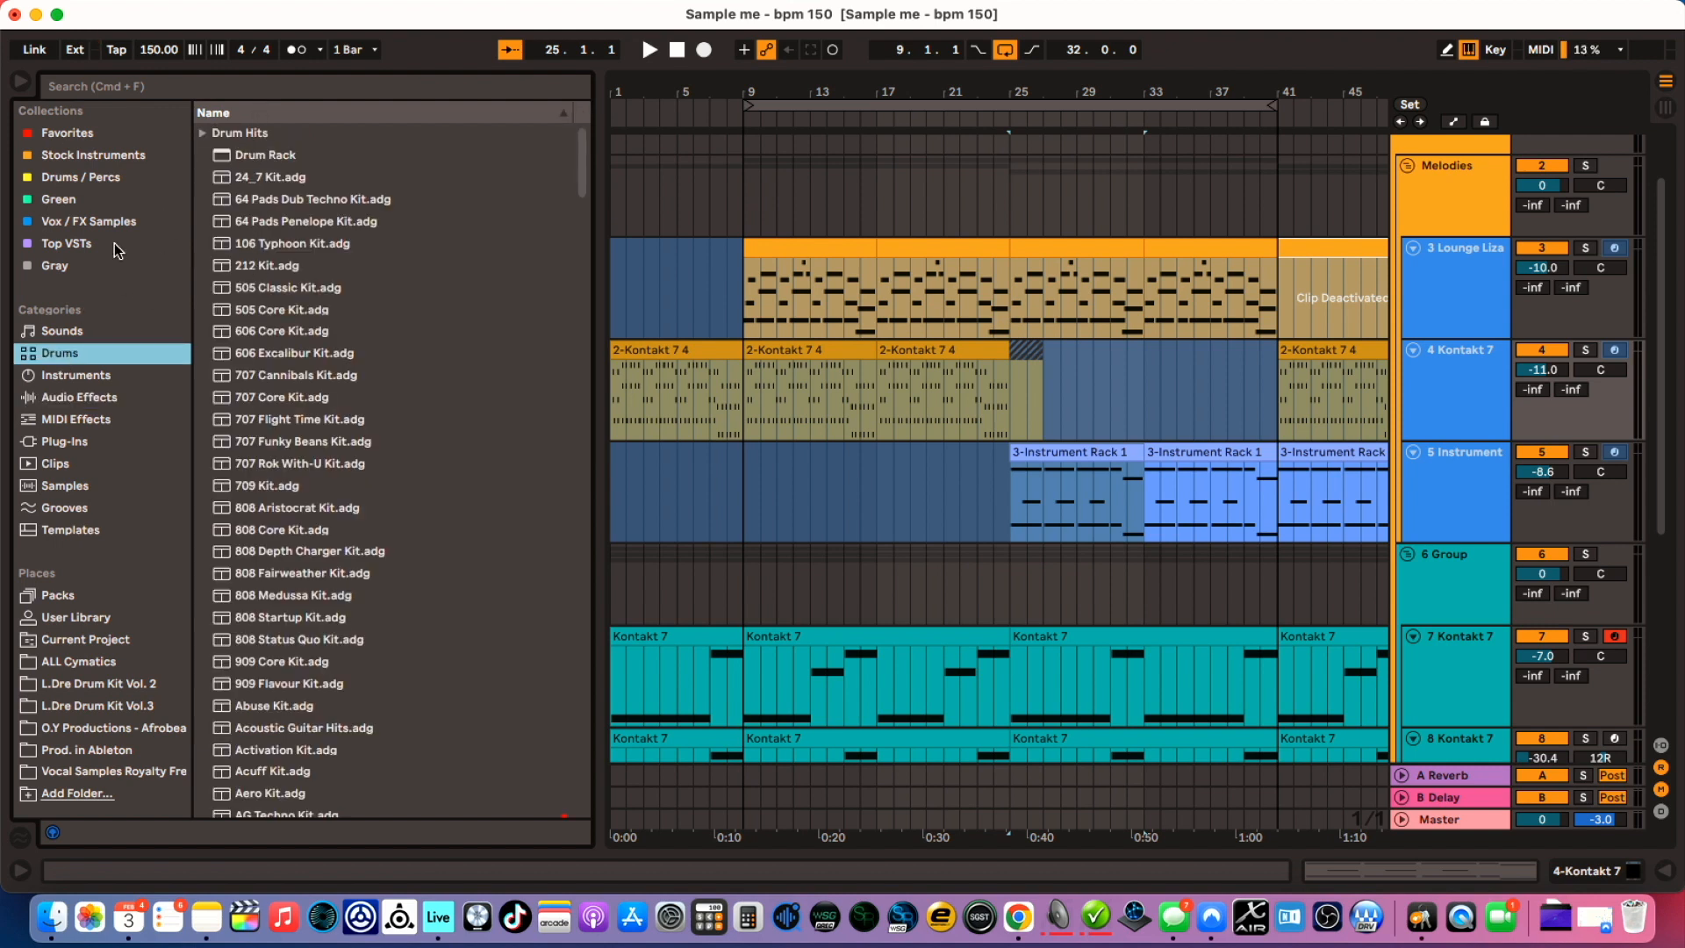
click(61, 332)
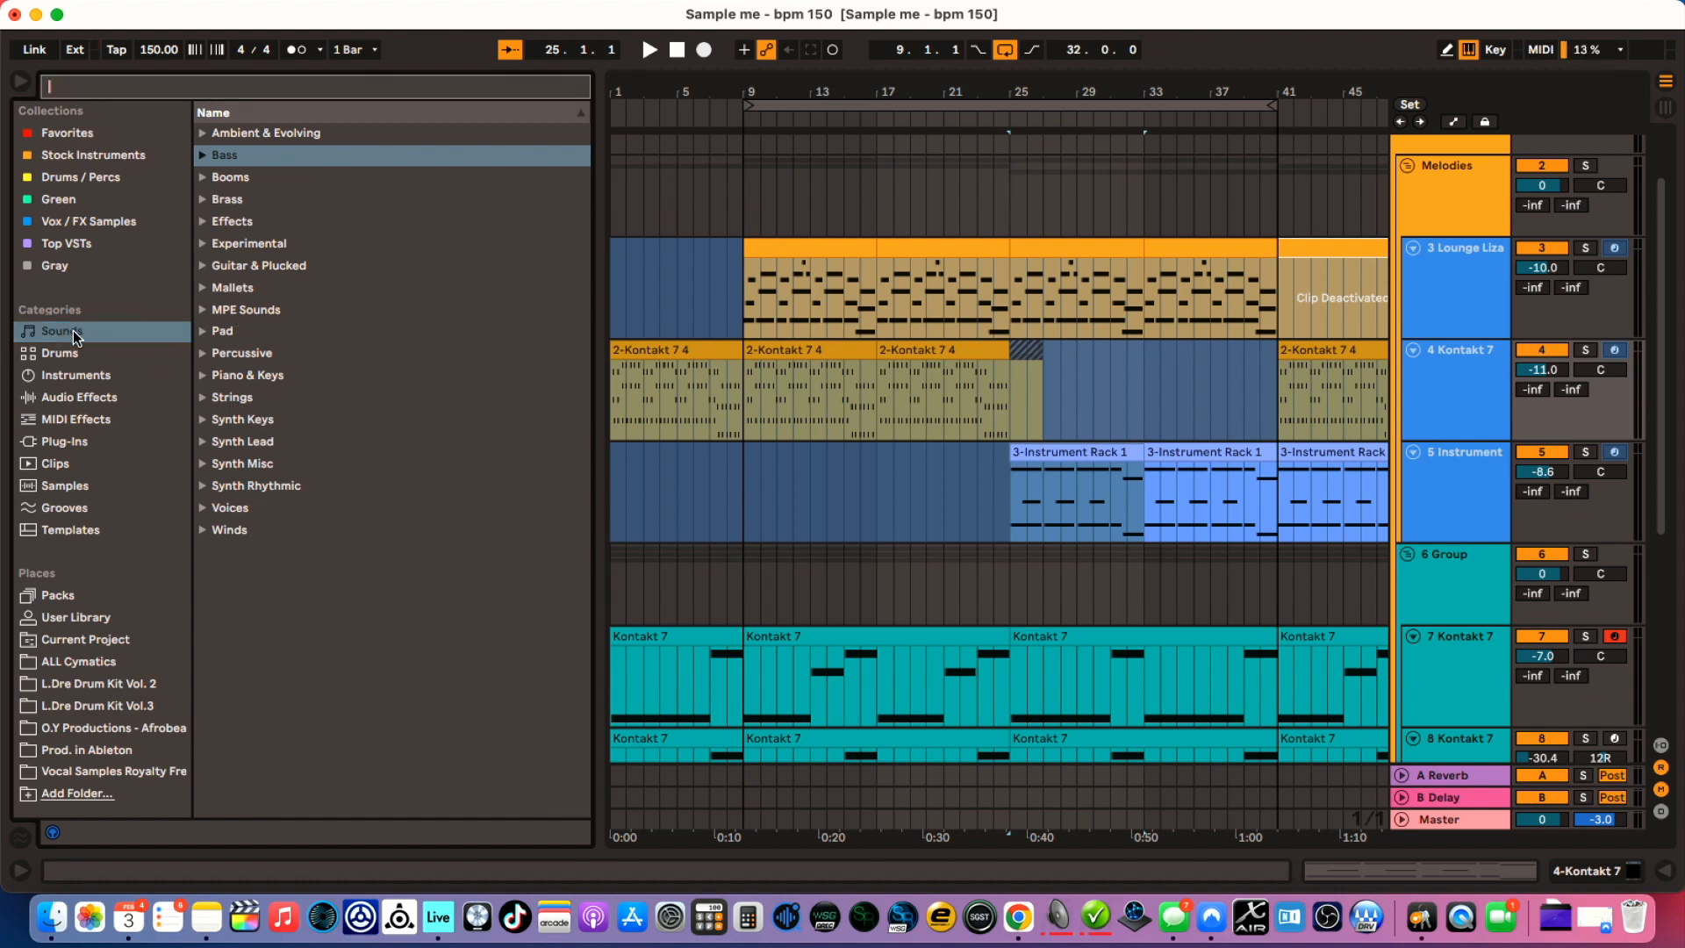
Search 'bell' and expand Guitar & Plucked, Mallets, Pad and Synth Keys bell presets.
text(bell)
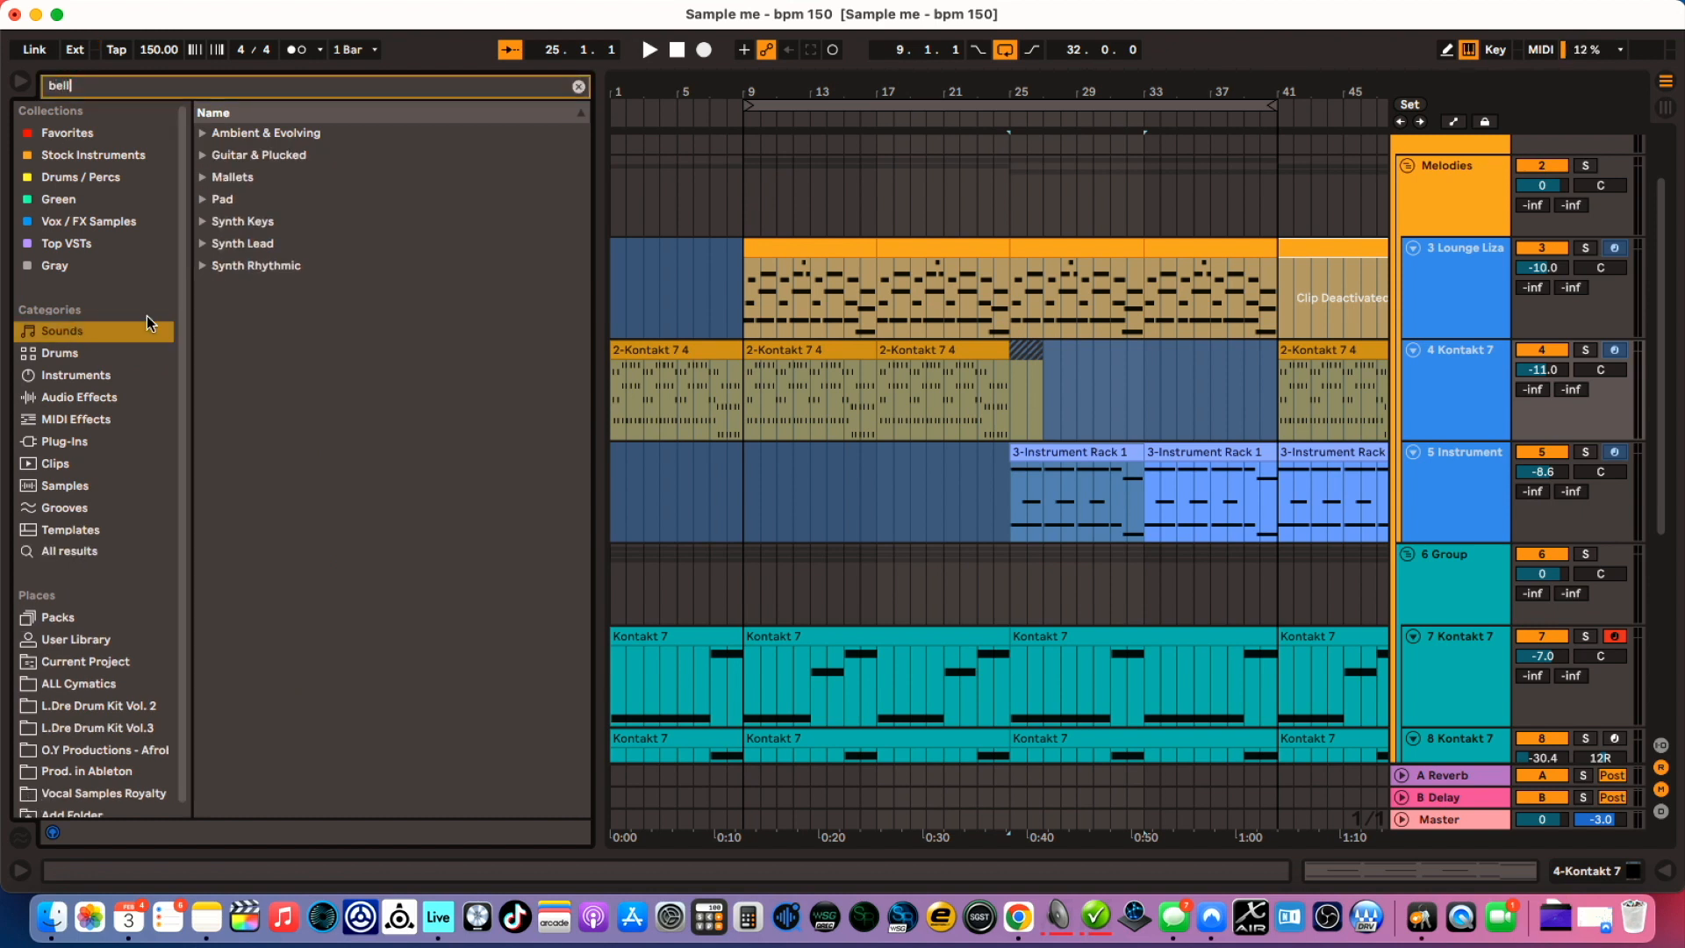
click(265, 131)
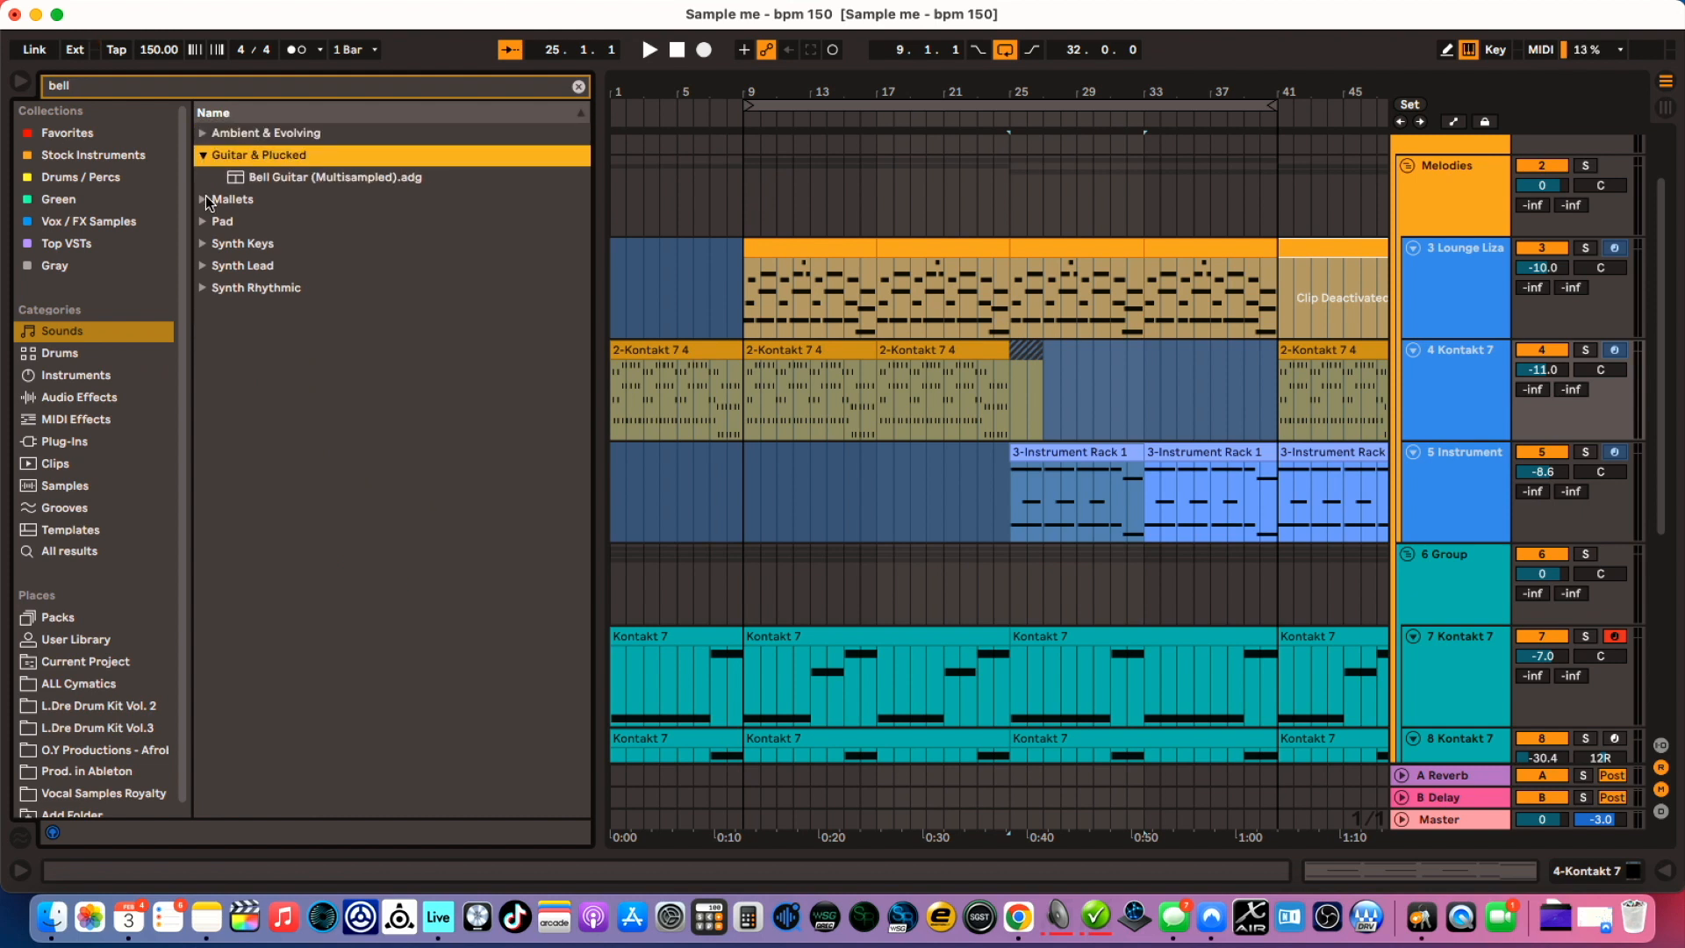
click(204, 175)
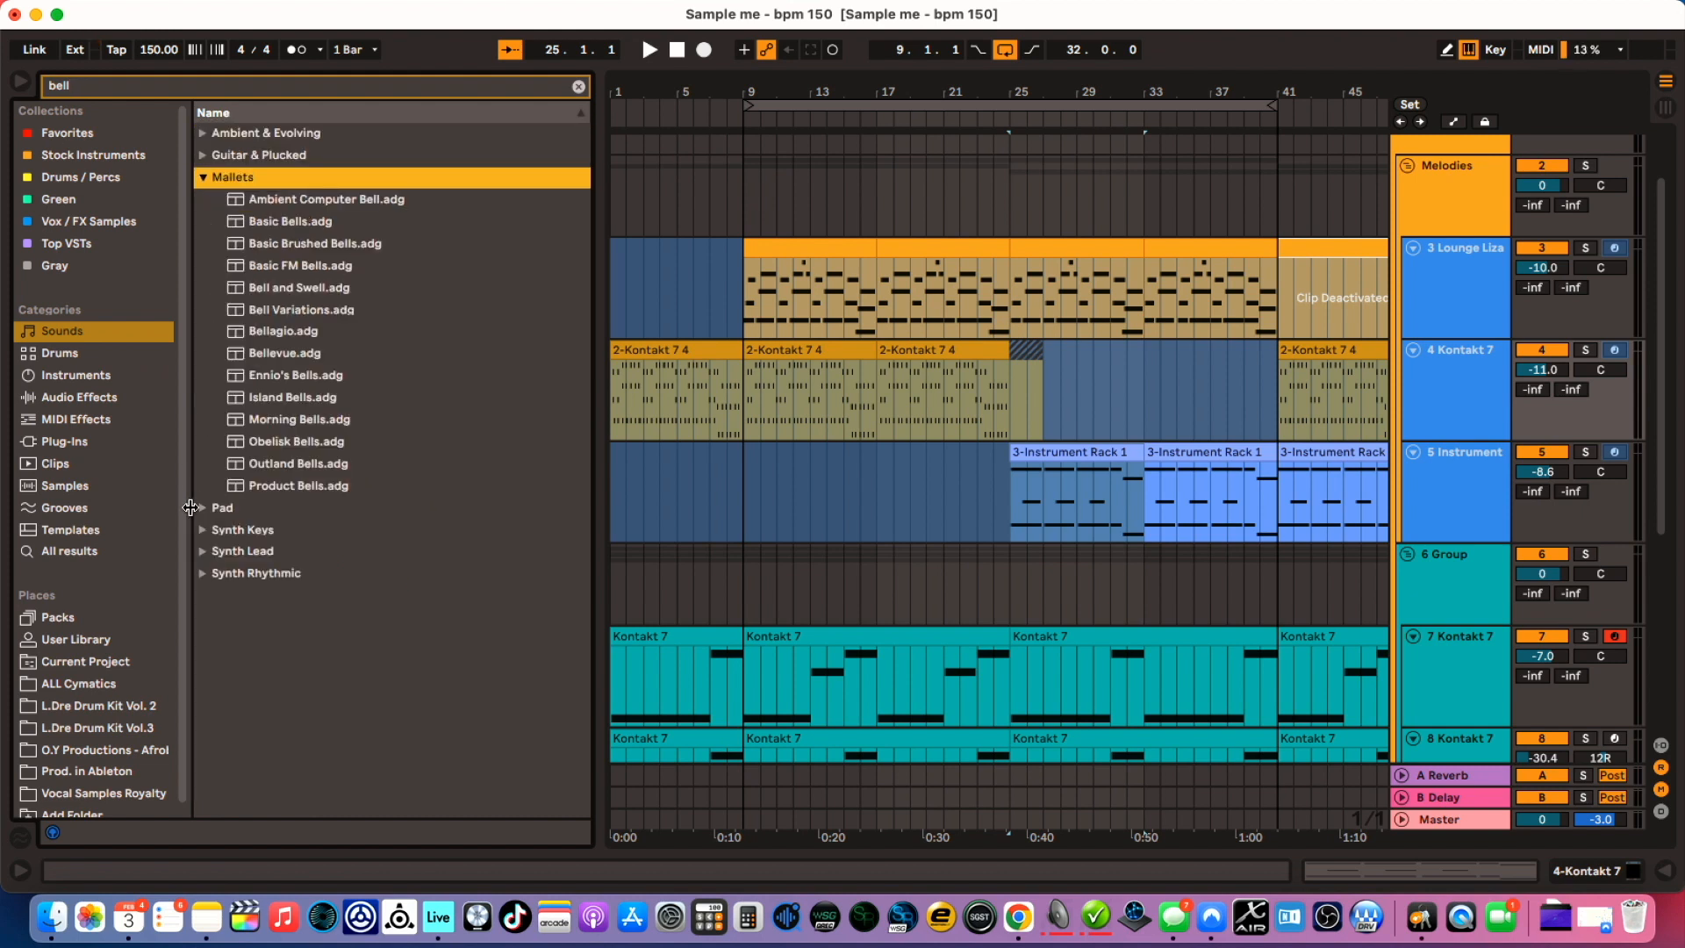
click(200, 176)
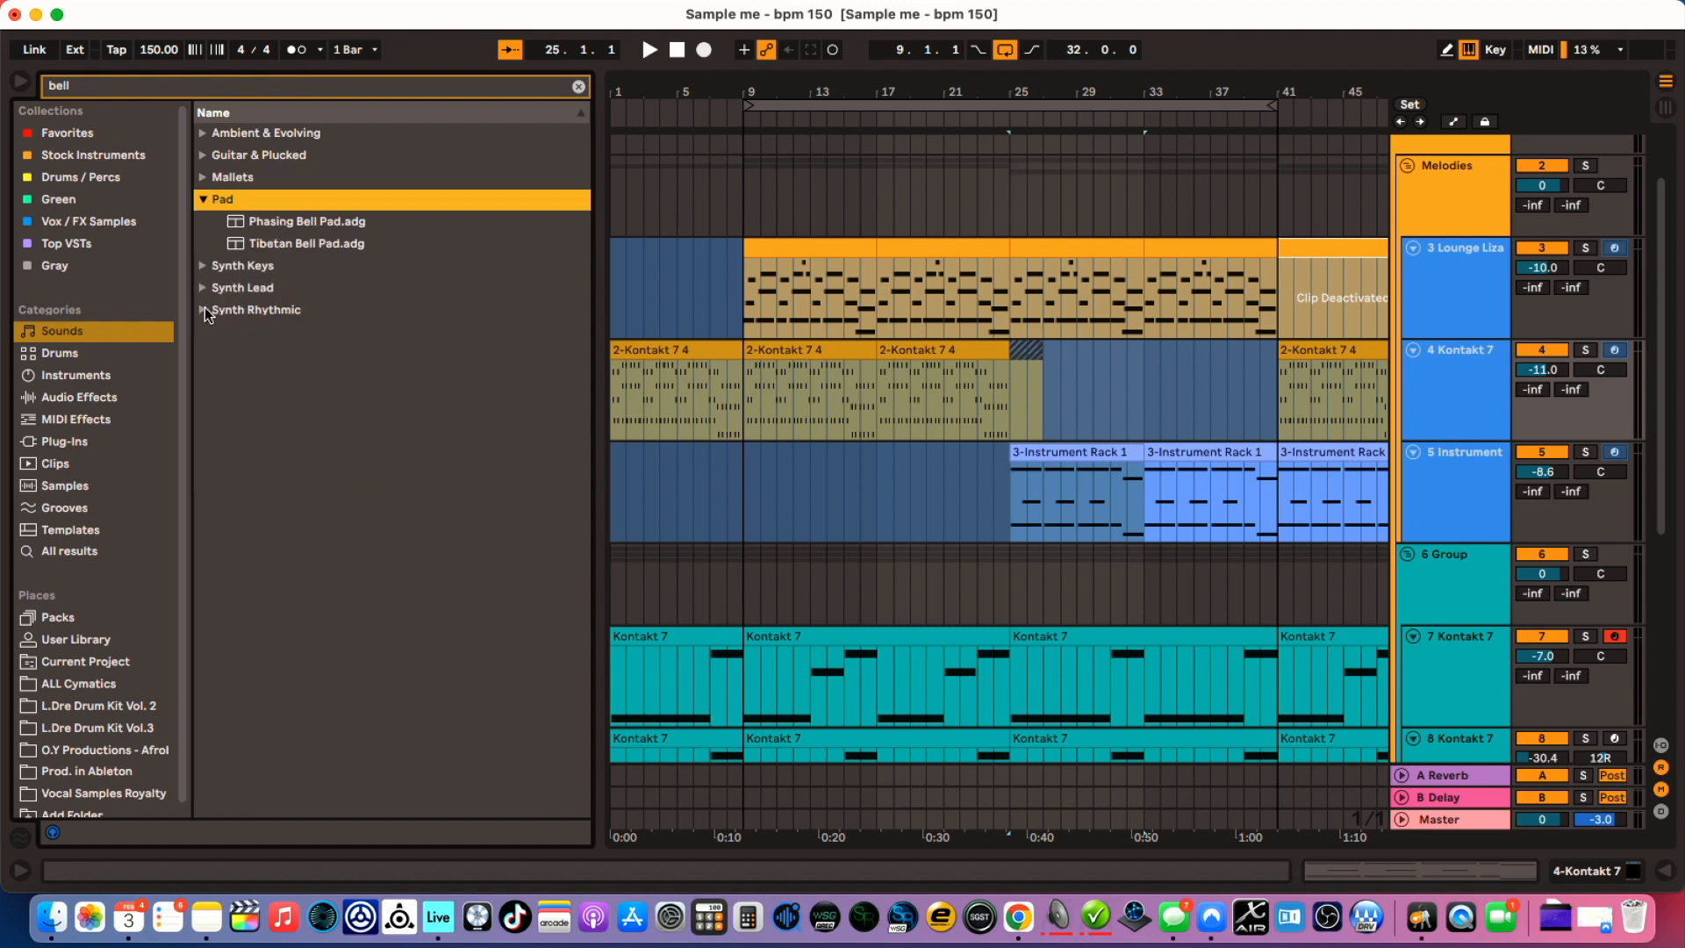
click(203, 198)
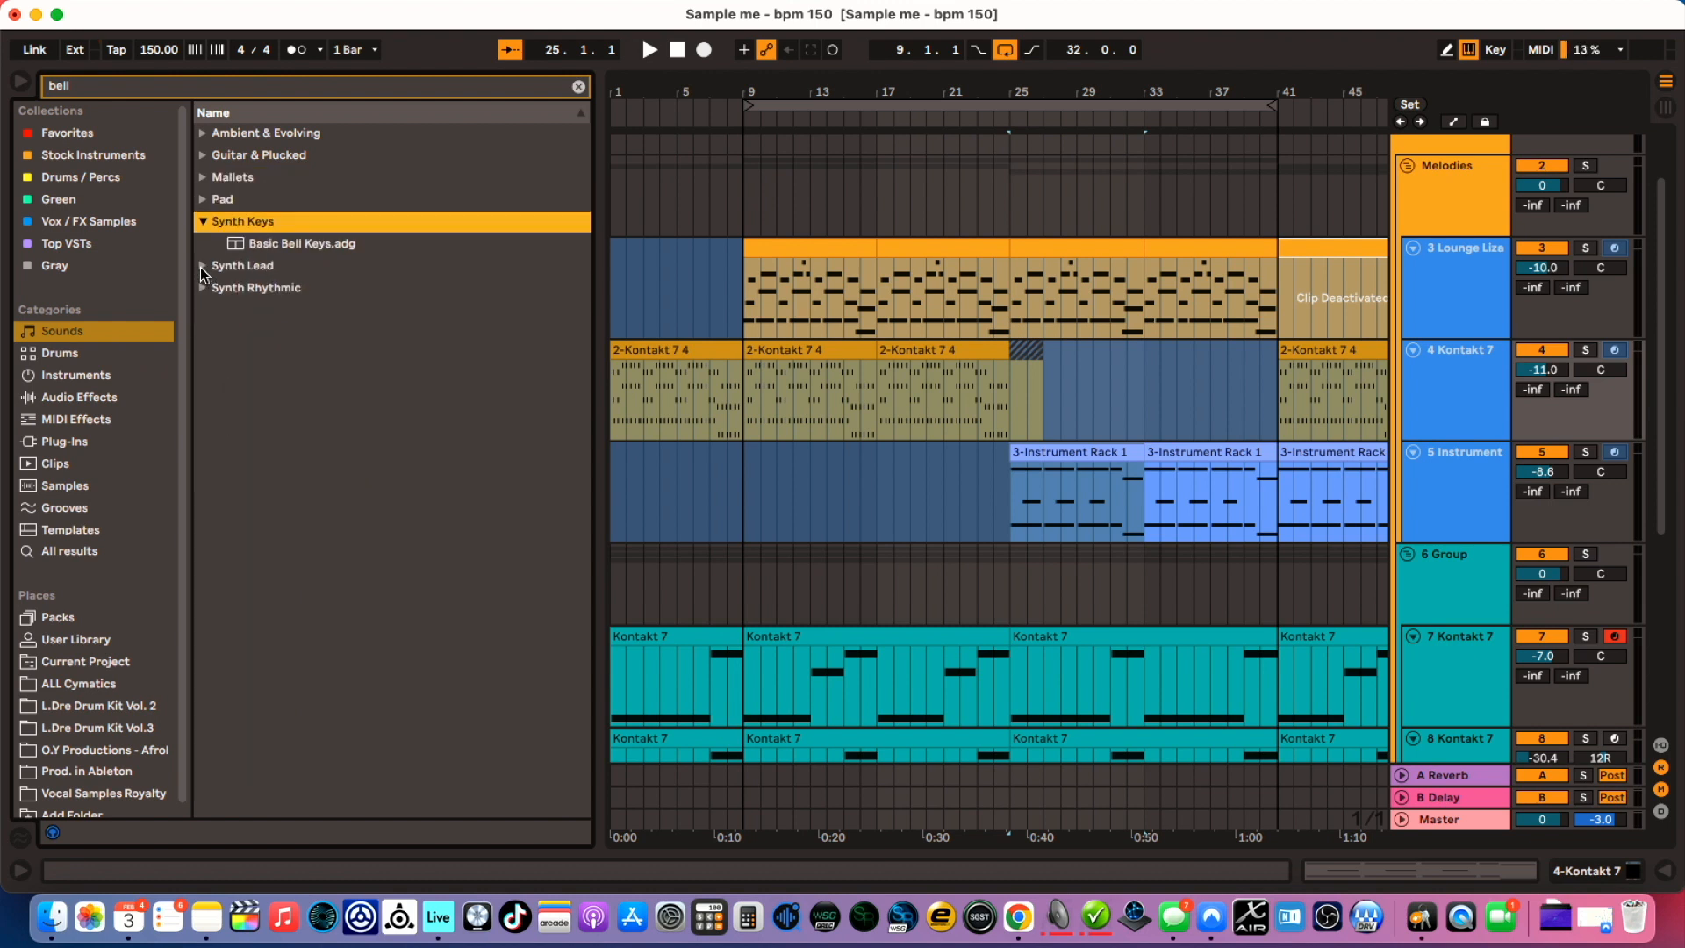
Clear the search and expand the full Synth Lead preset folder.
click(578, 86)
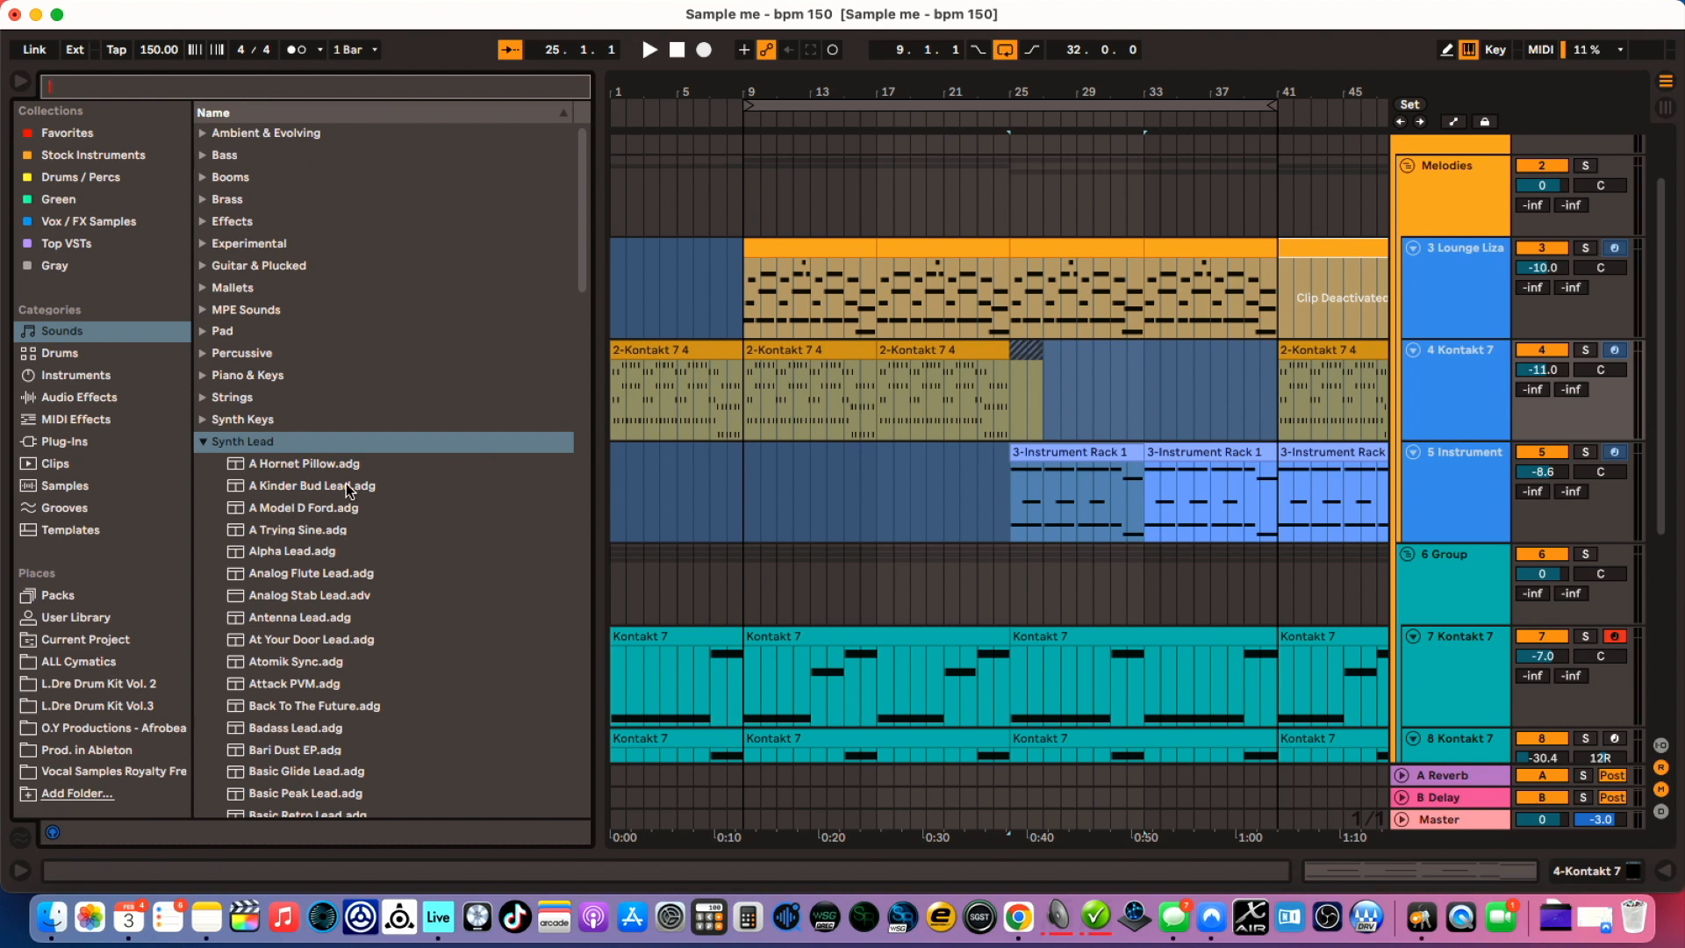
mouse_move(223, 448)
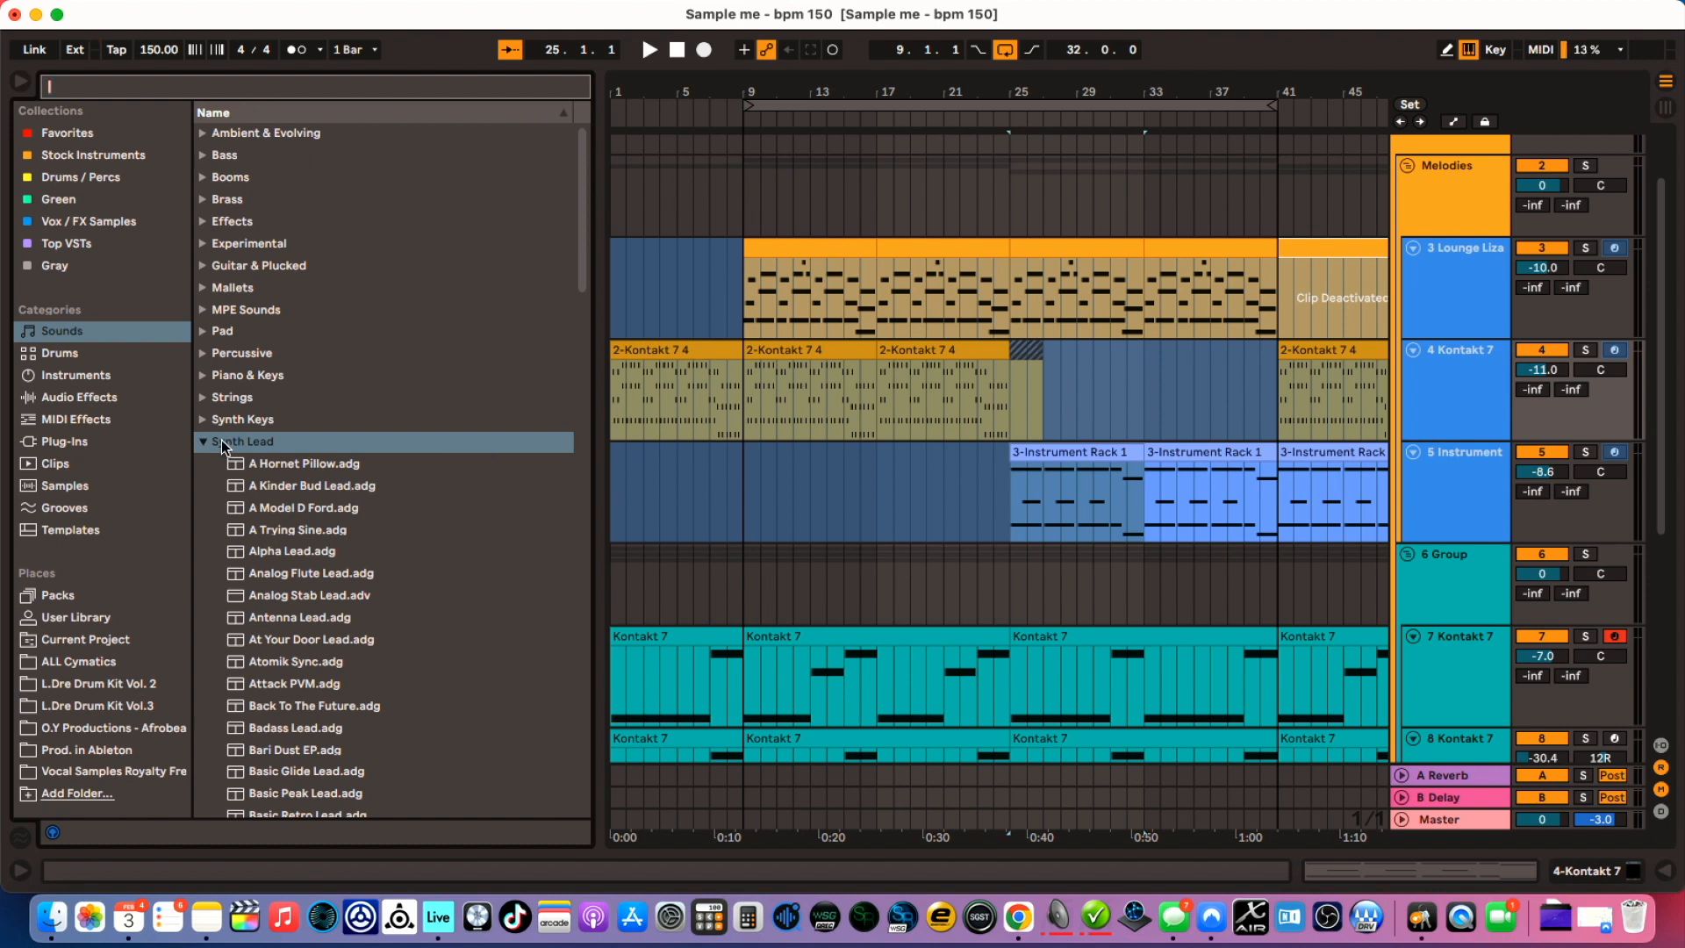
mouse_move(209, 484)
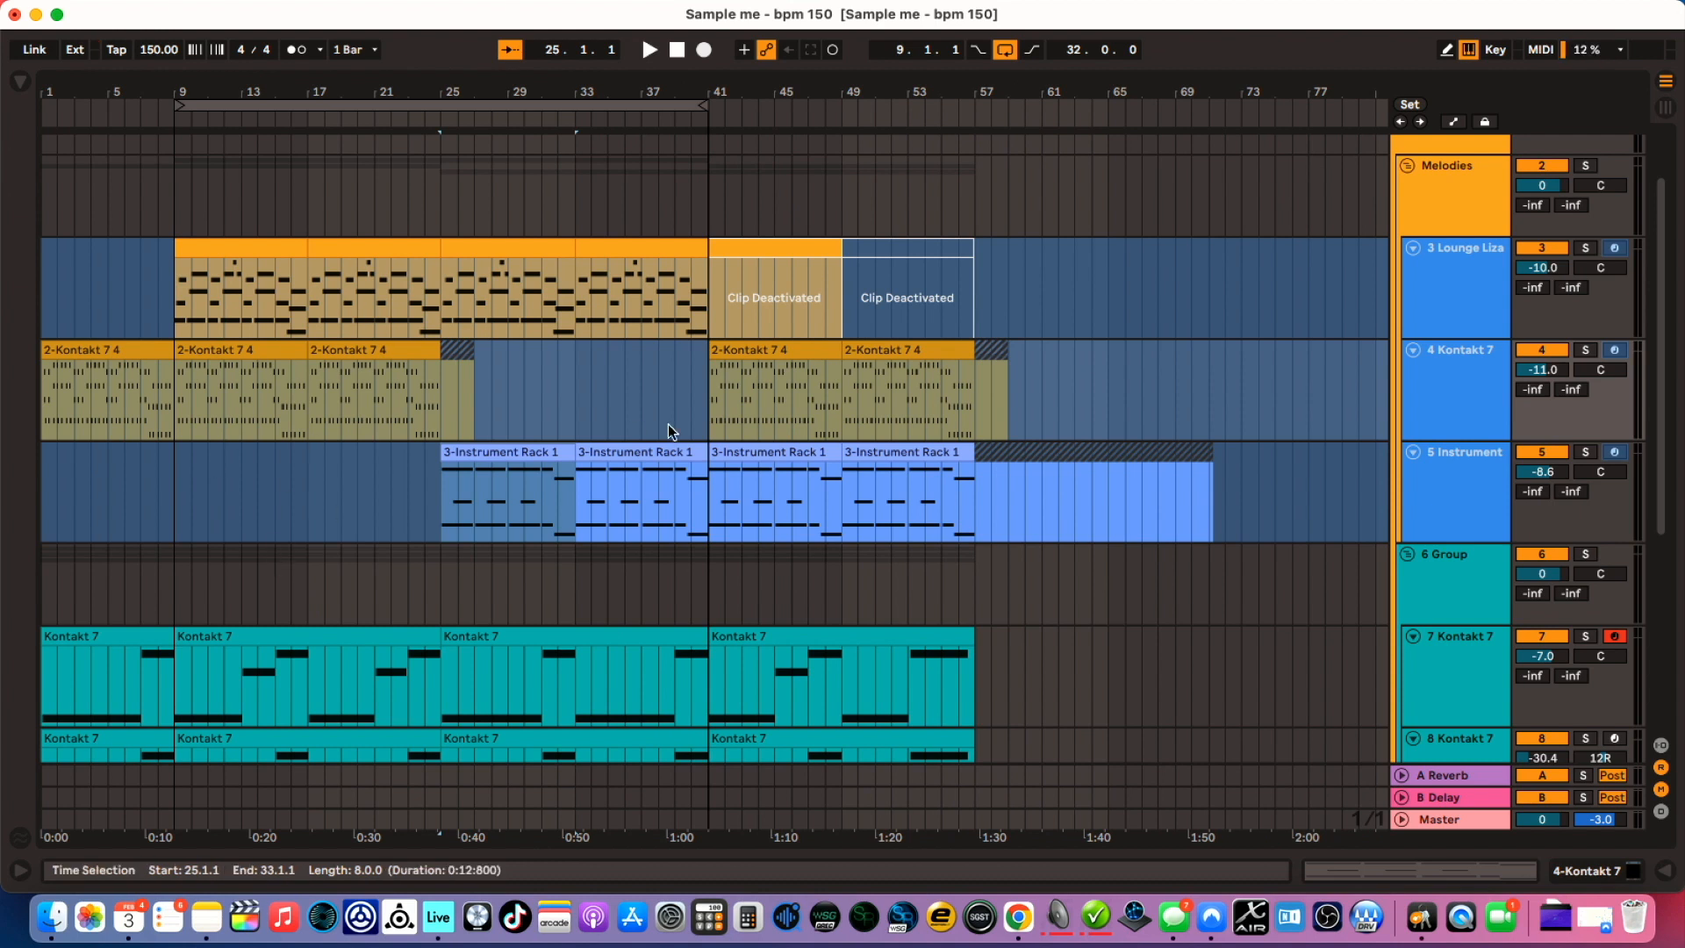
mouse_move(597, 557)
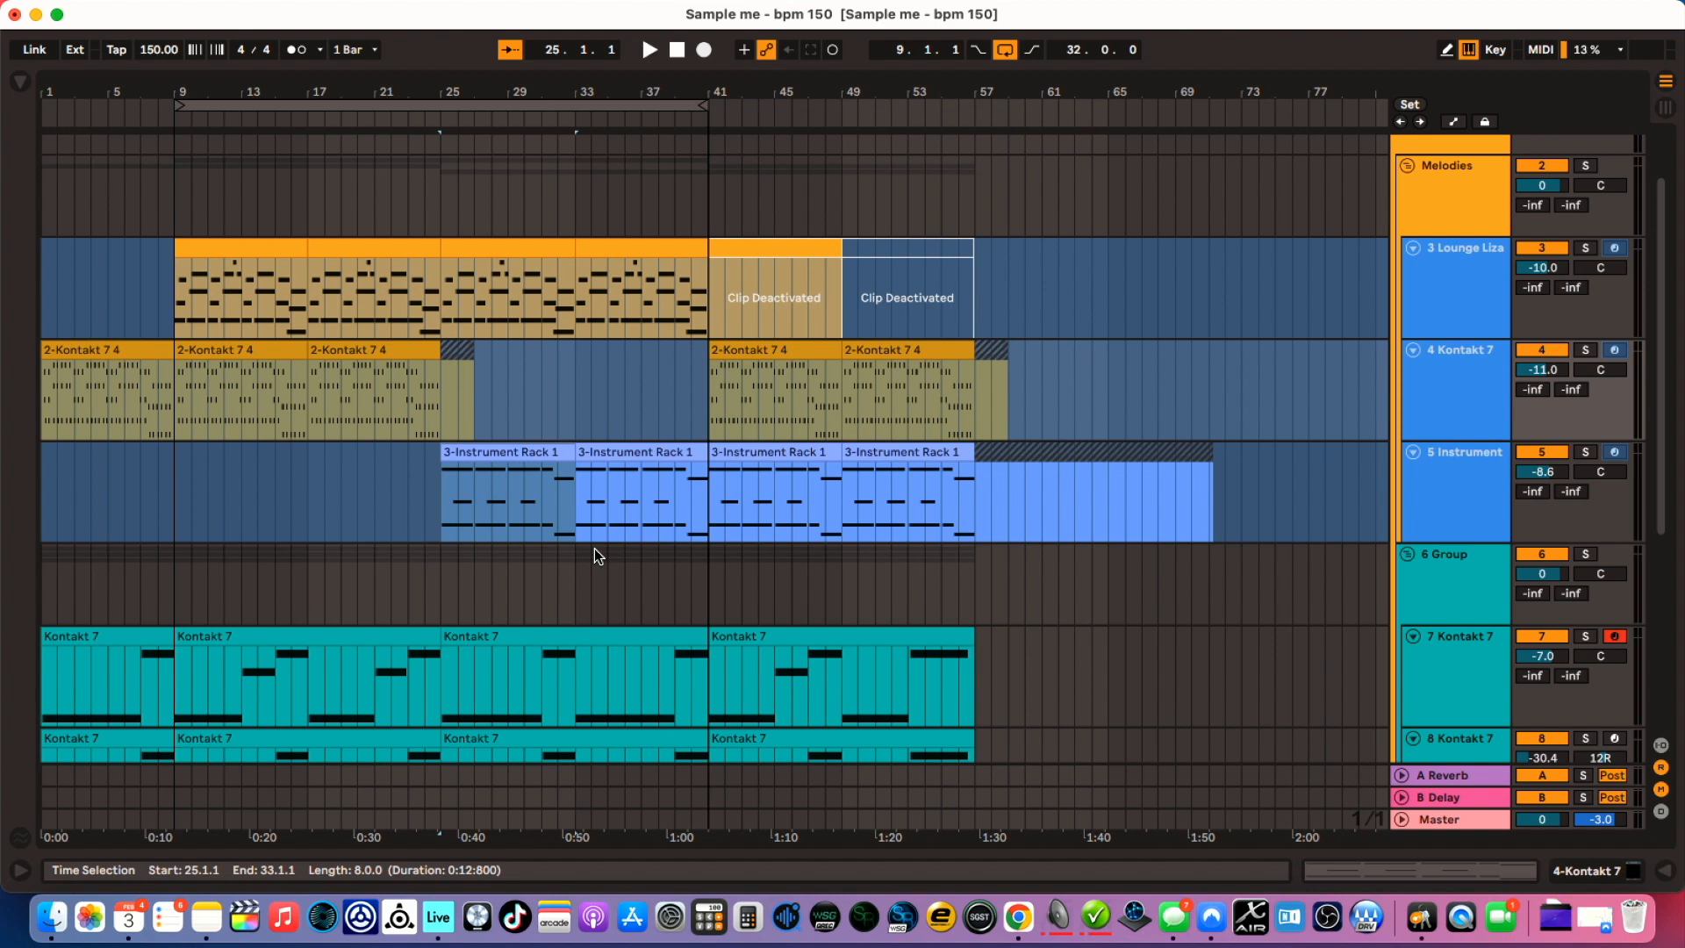
mouse_move(484, 406)
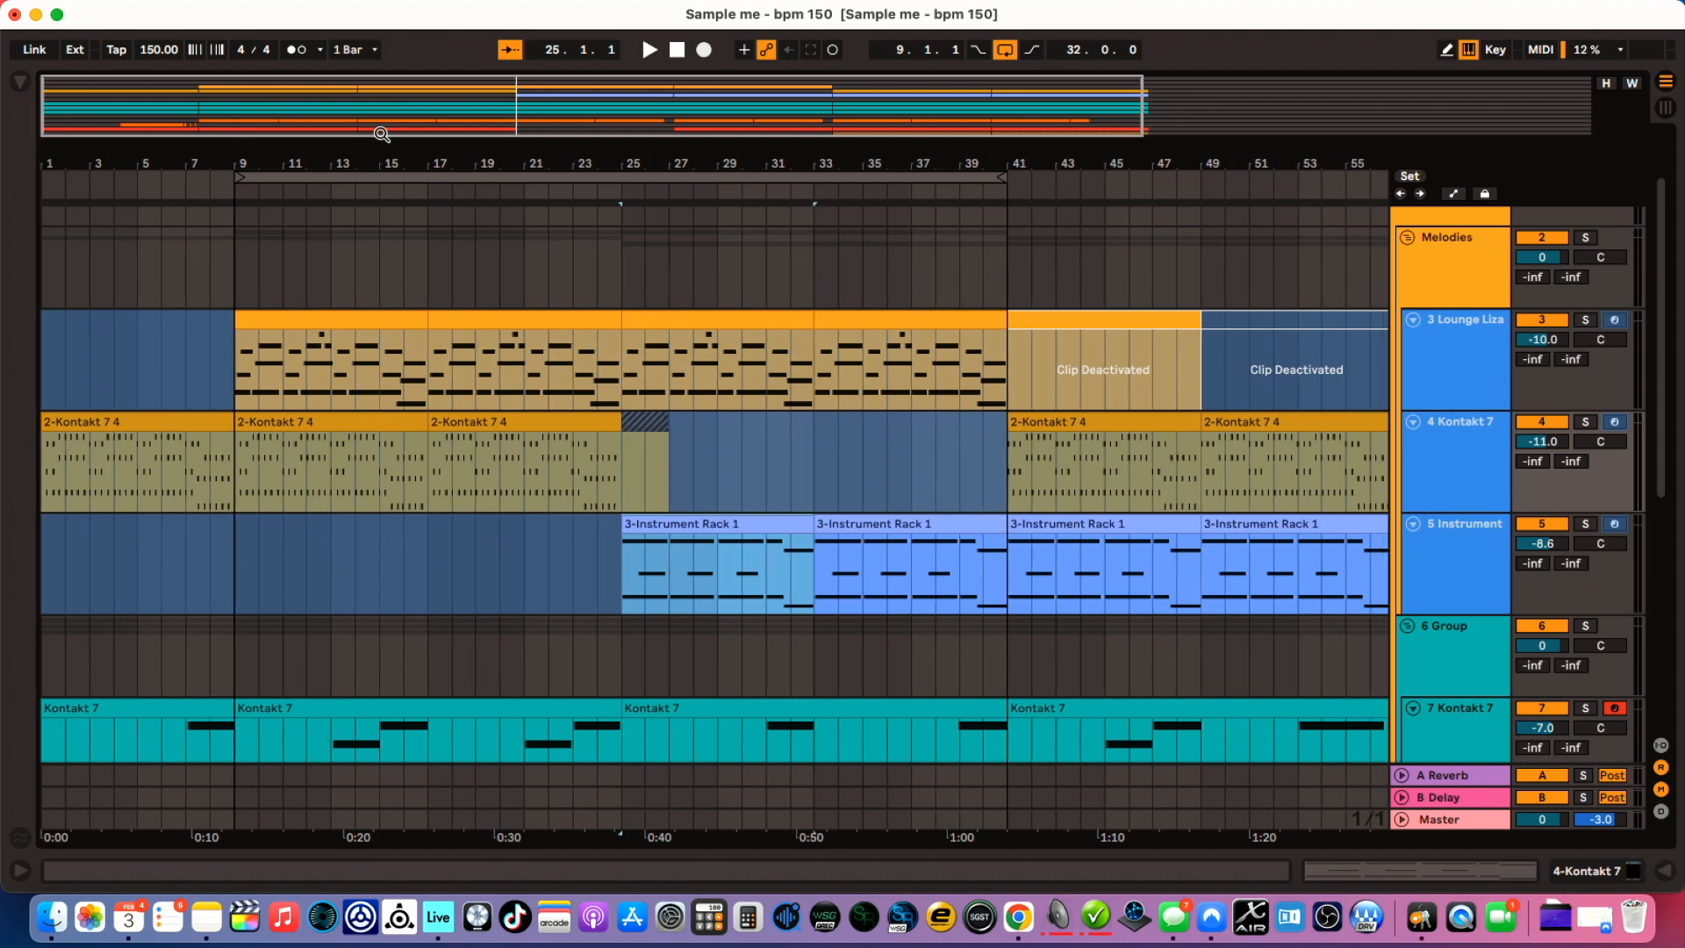
mouse_move(423, 112)
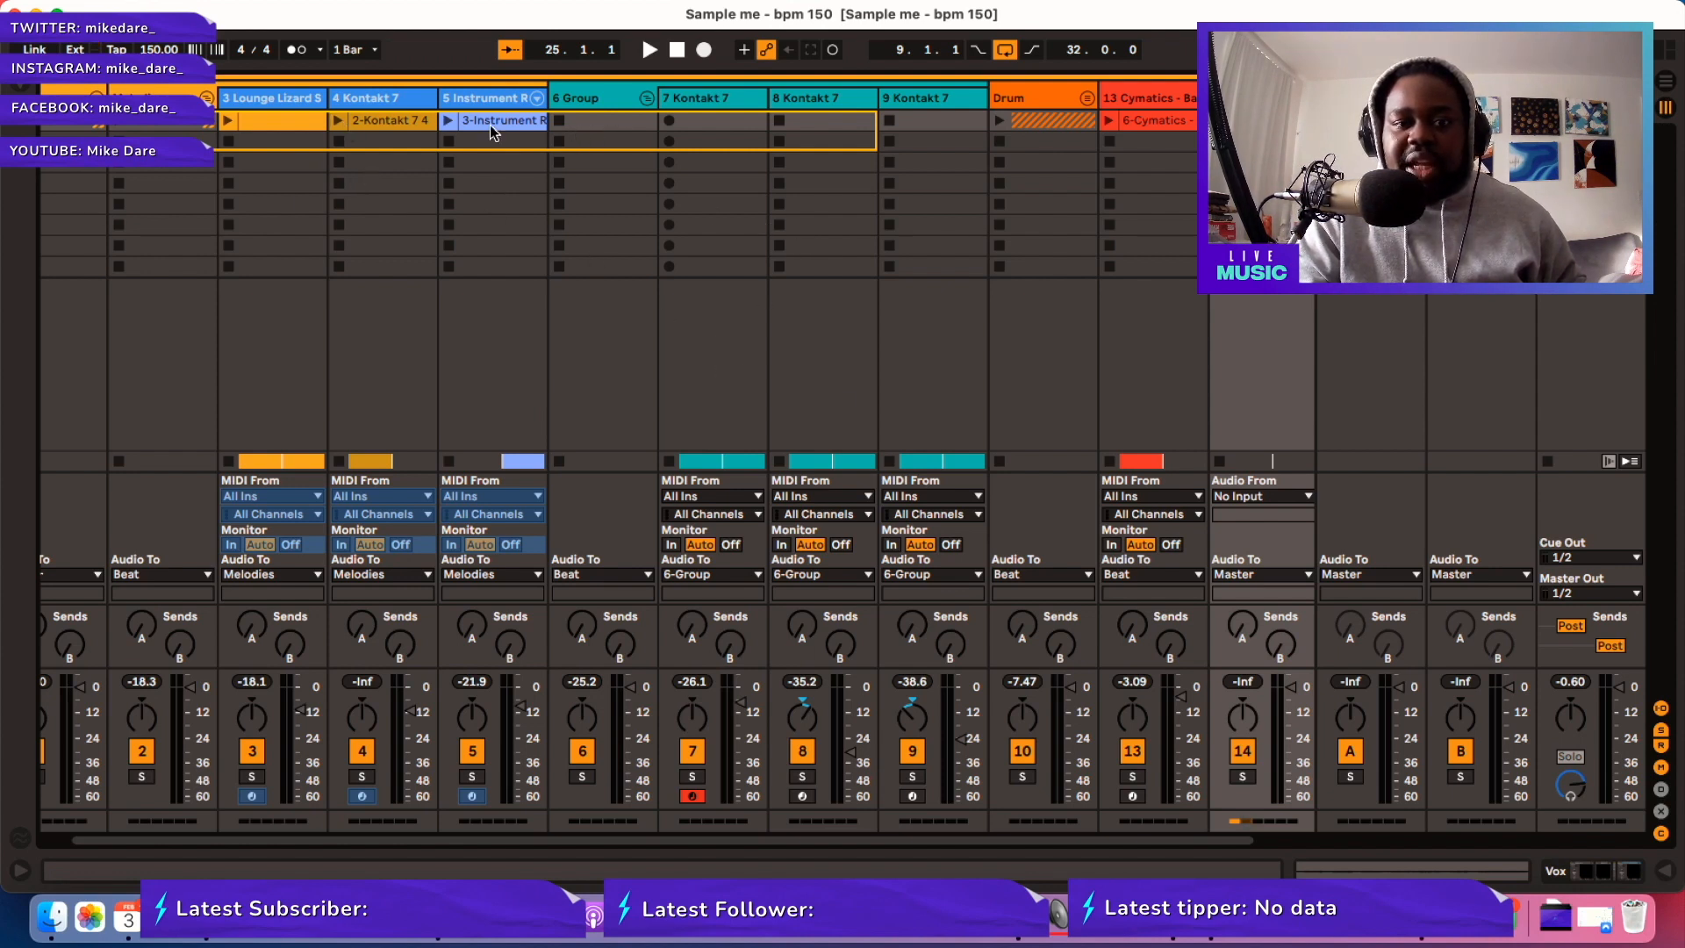
mouse_move(460, 147)
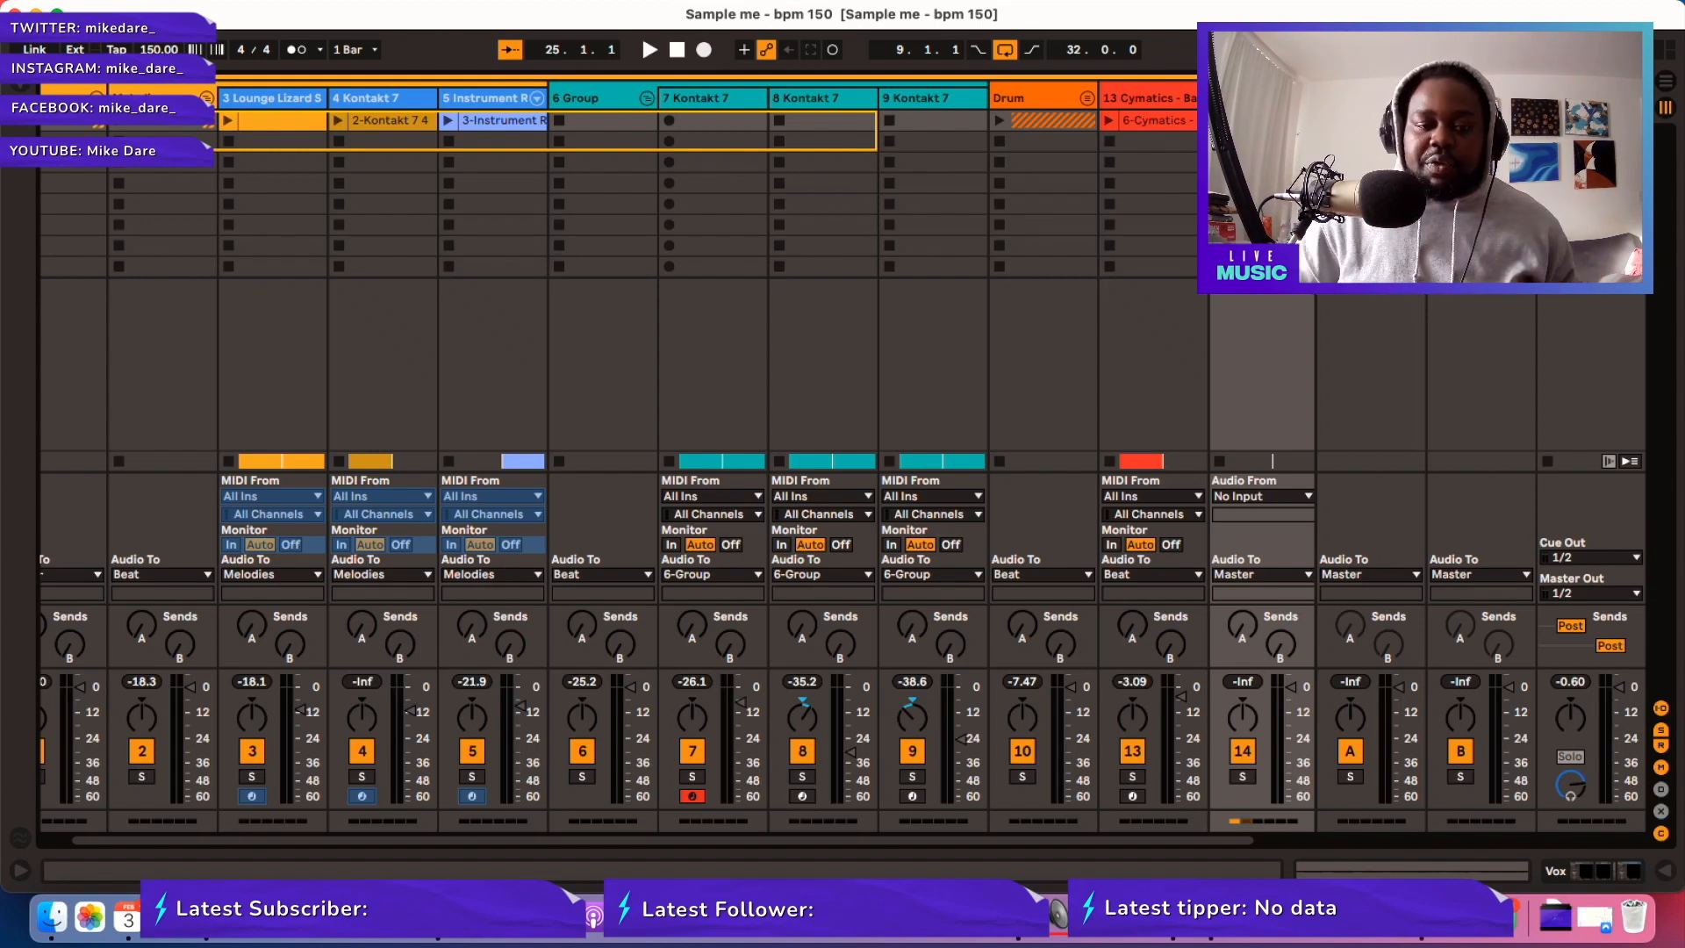
mouse_move(519, 137)
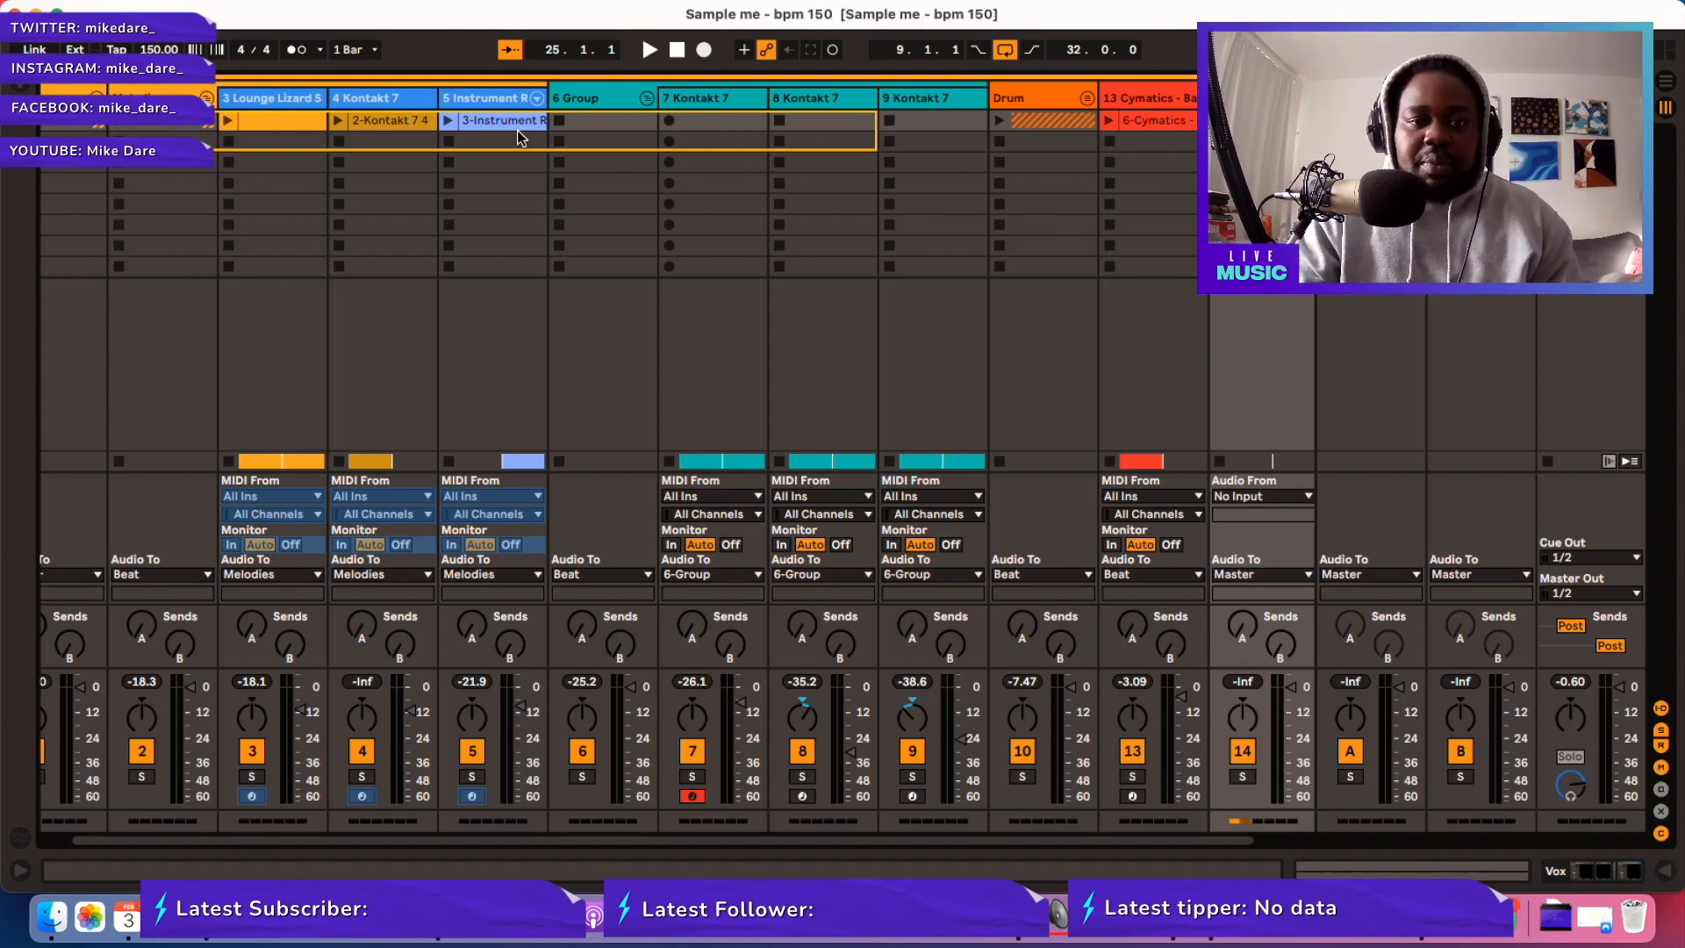
mouse_move(523, 240)
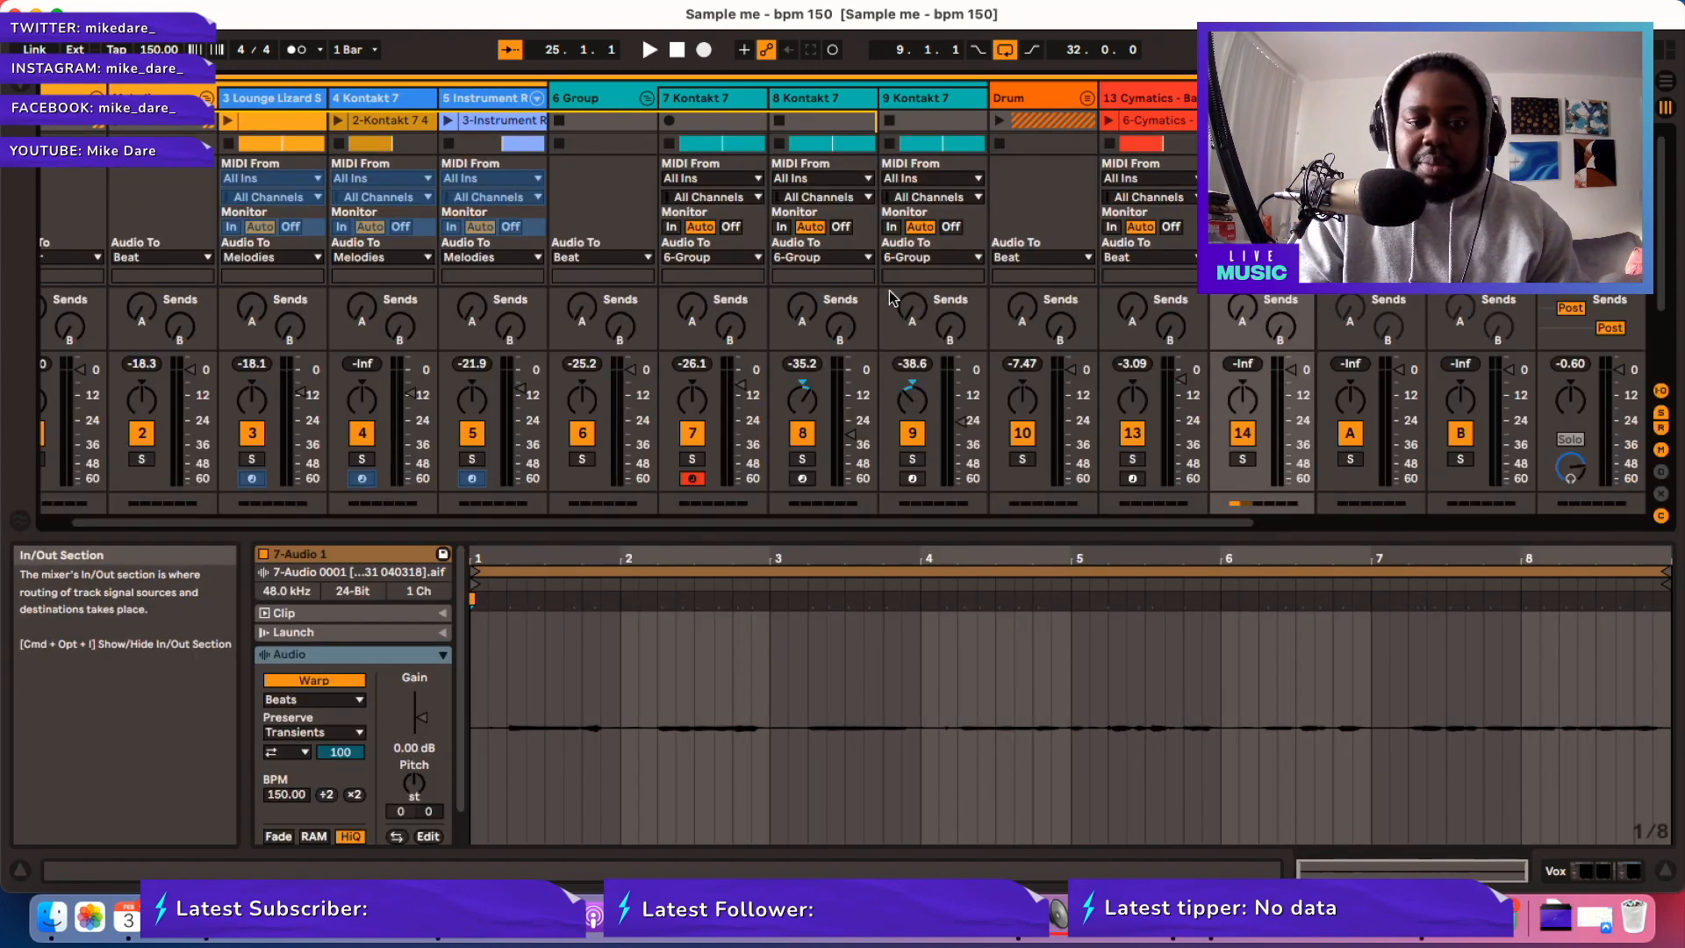
mouse_move(1269, 794)
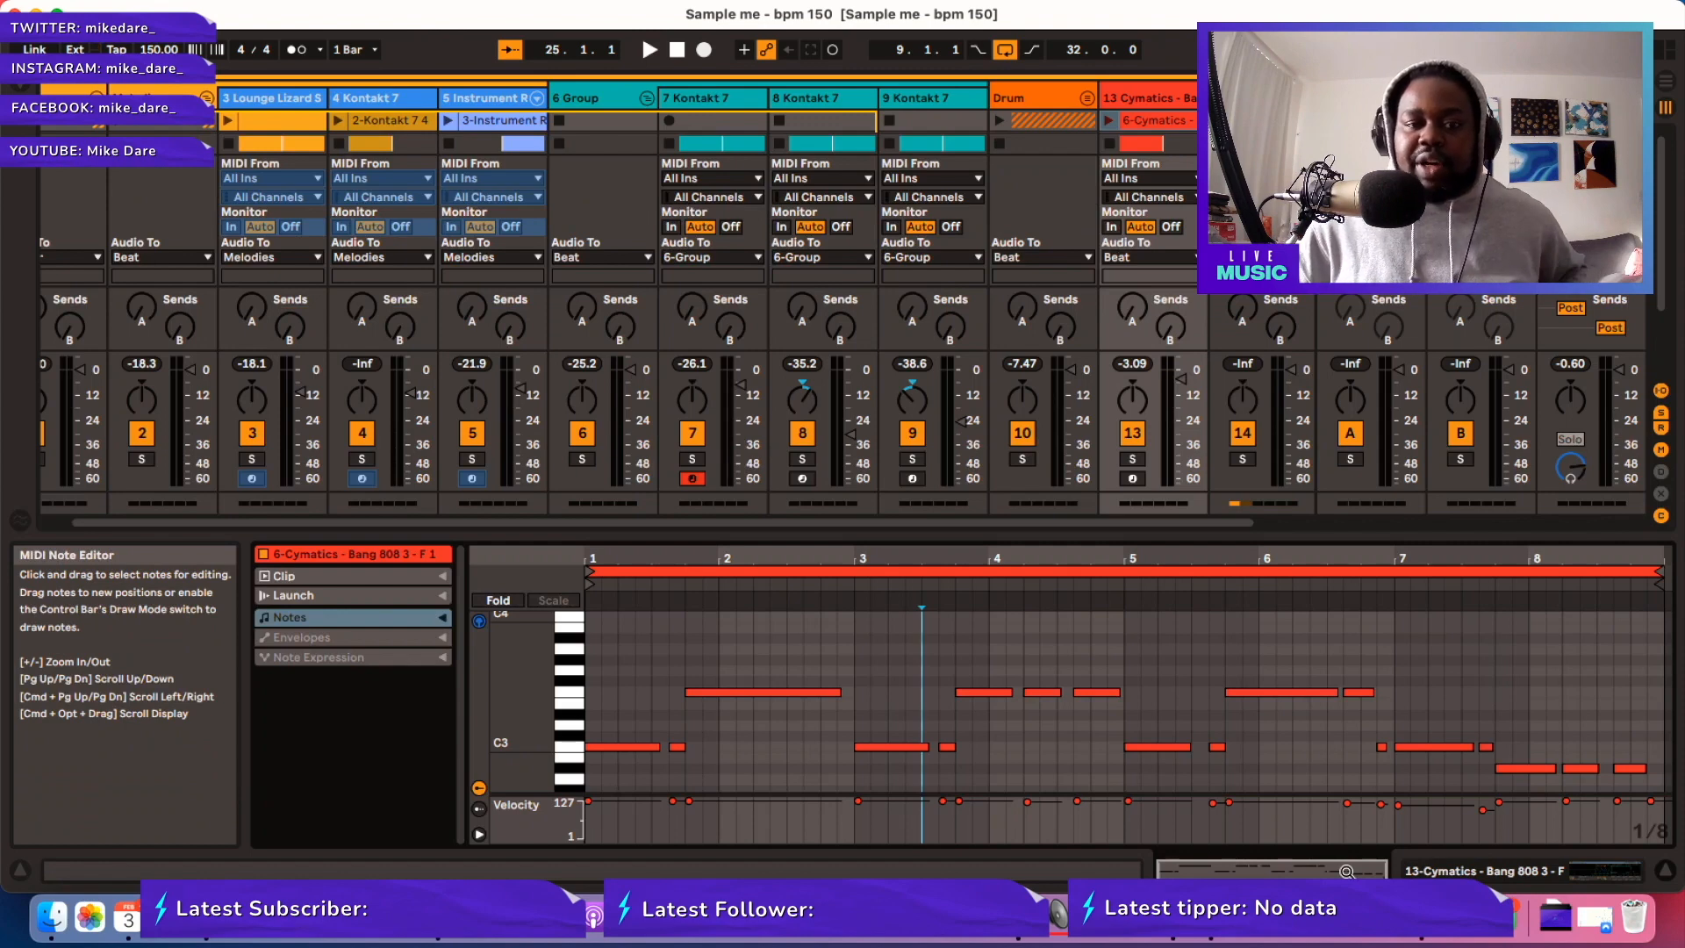
mouse_move(1500, 741)
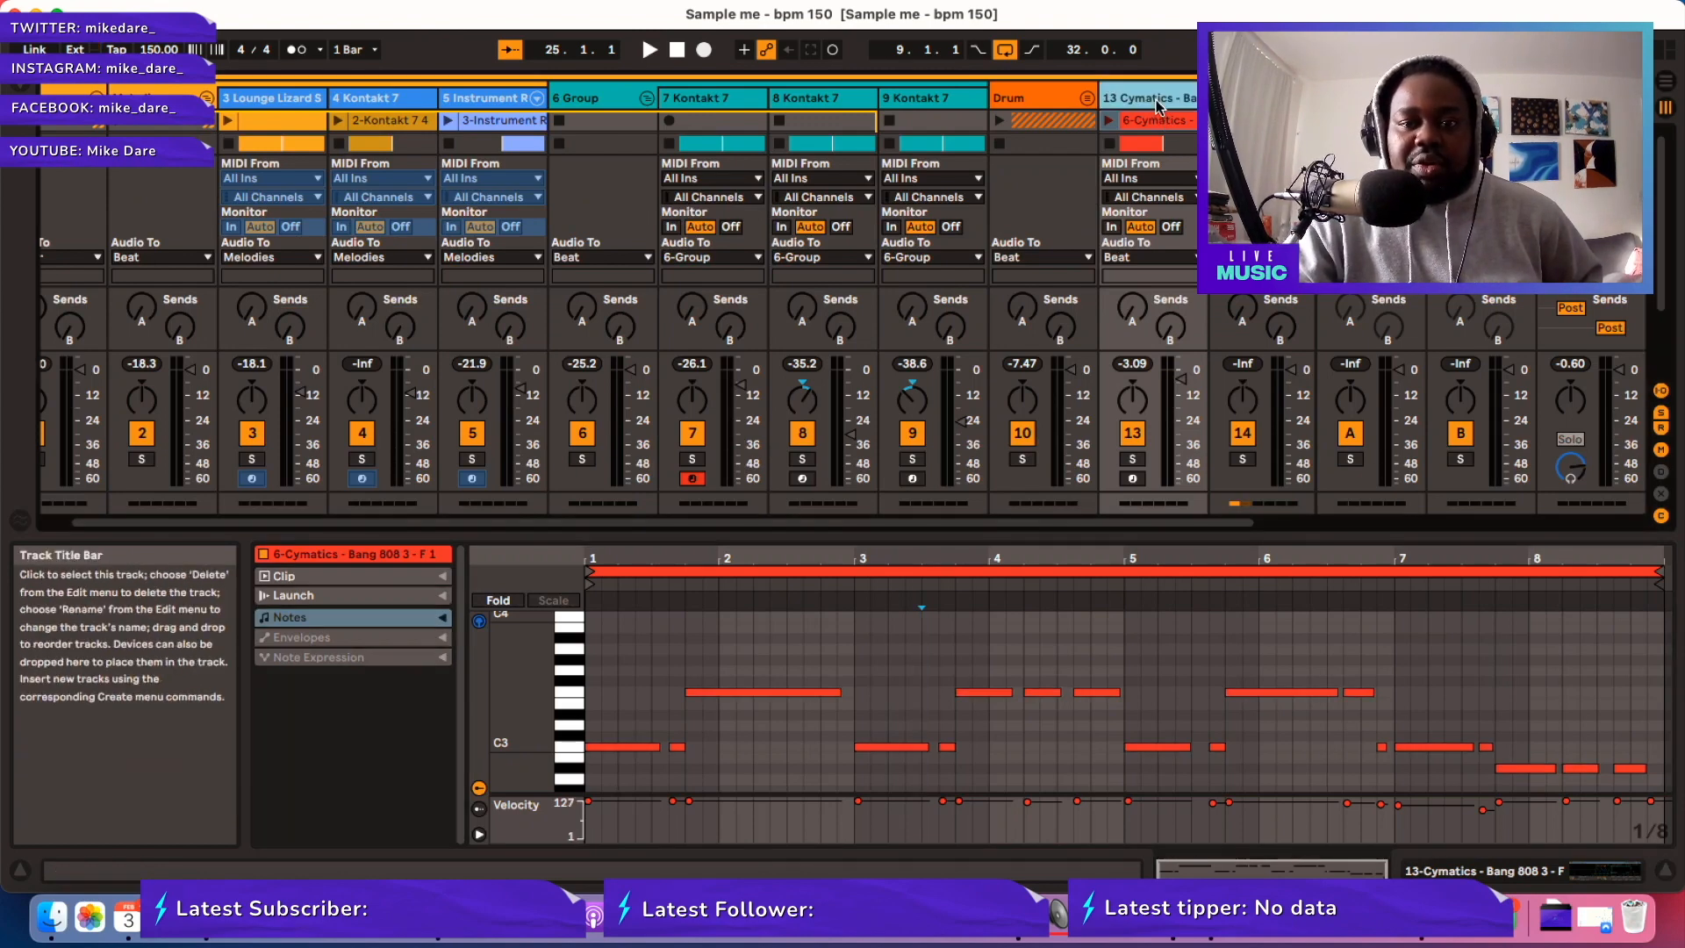
Toggle the Drum group's detail area between clips and effects, then bring up track 9's Kontakt instrument.
click(1042, 121)
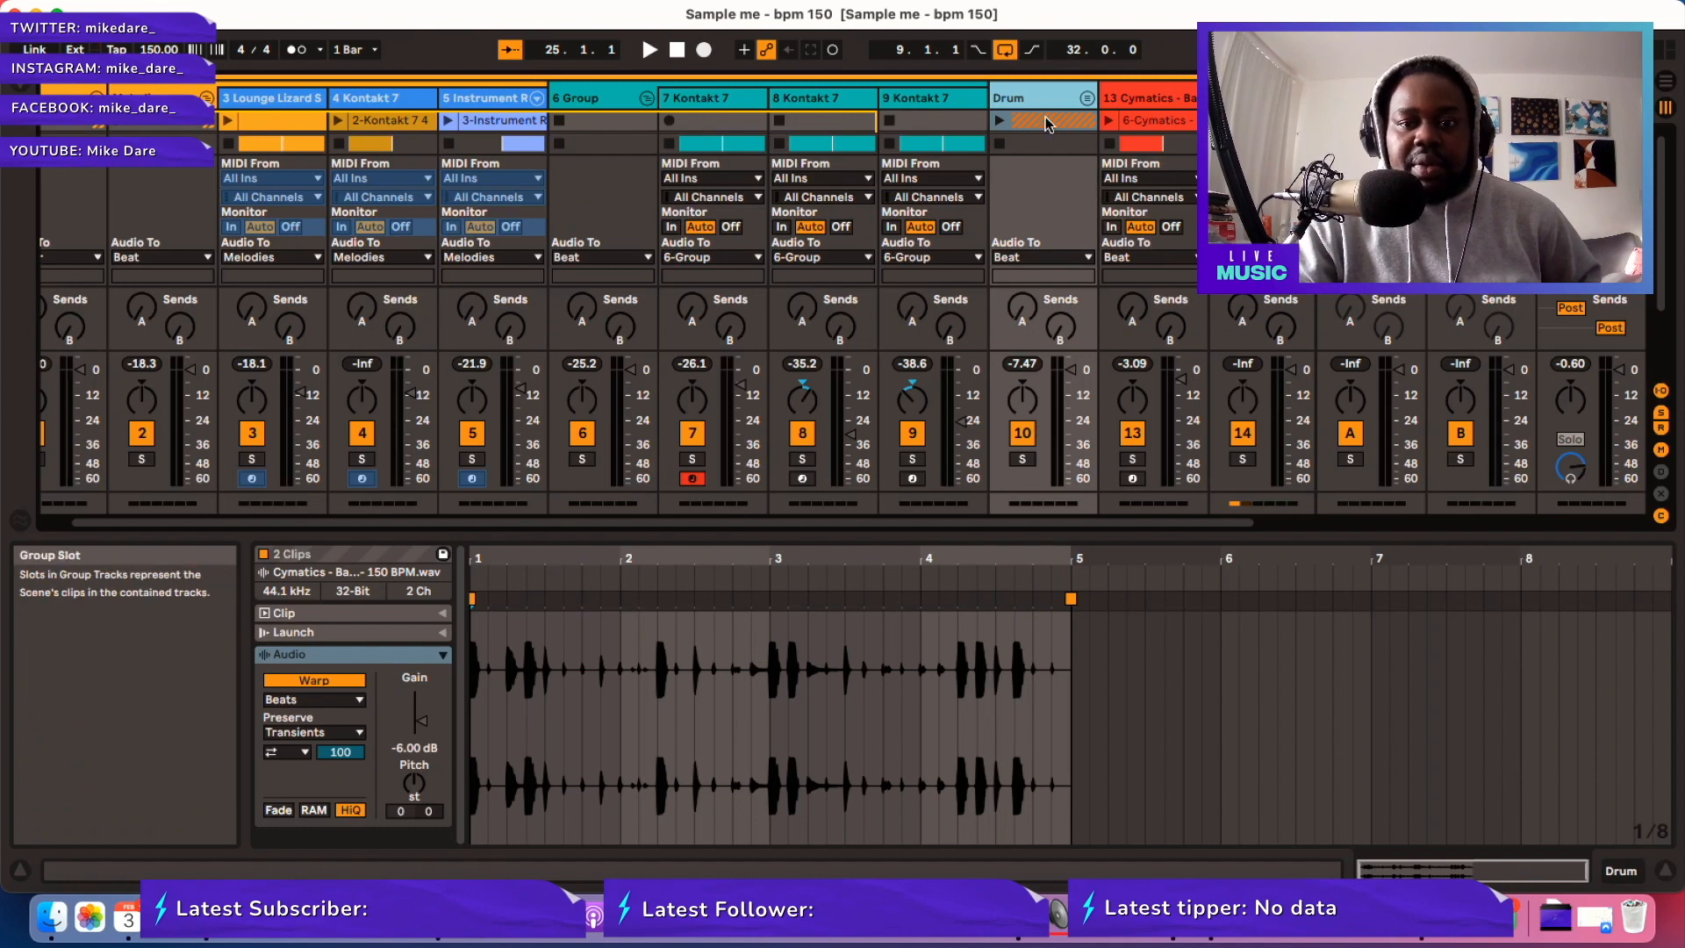
click(1043, 145)
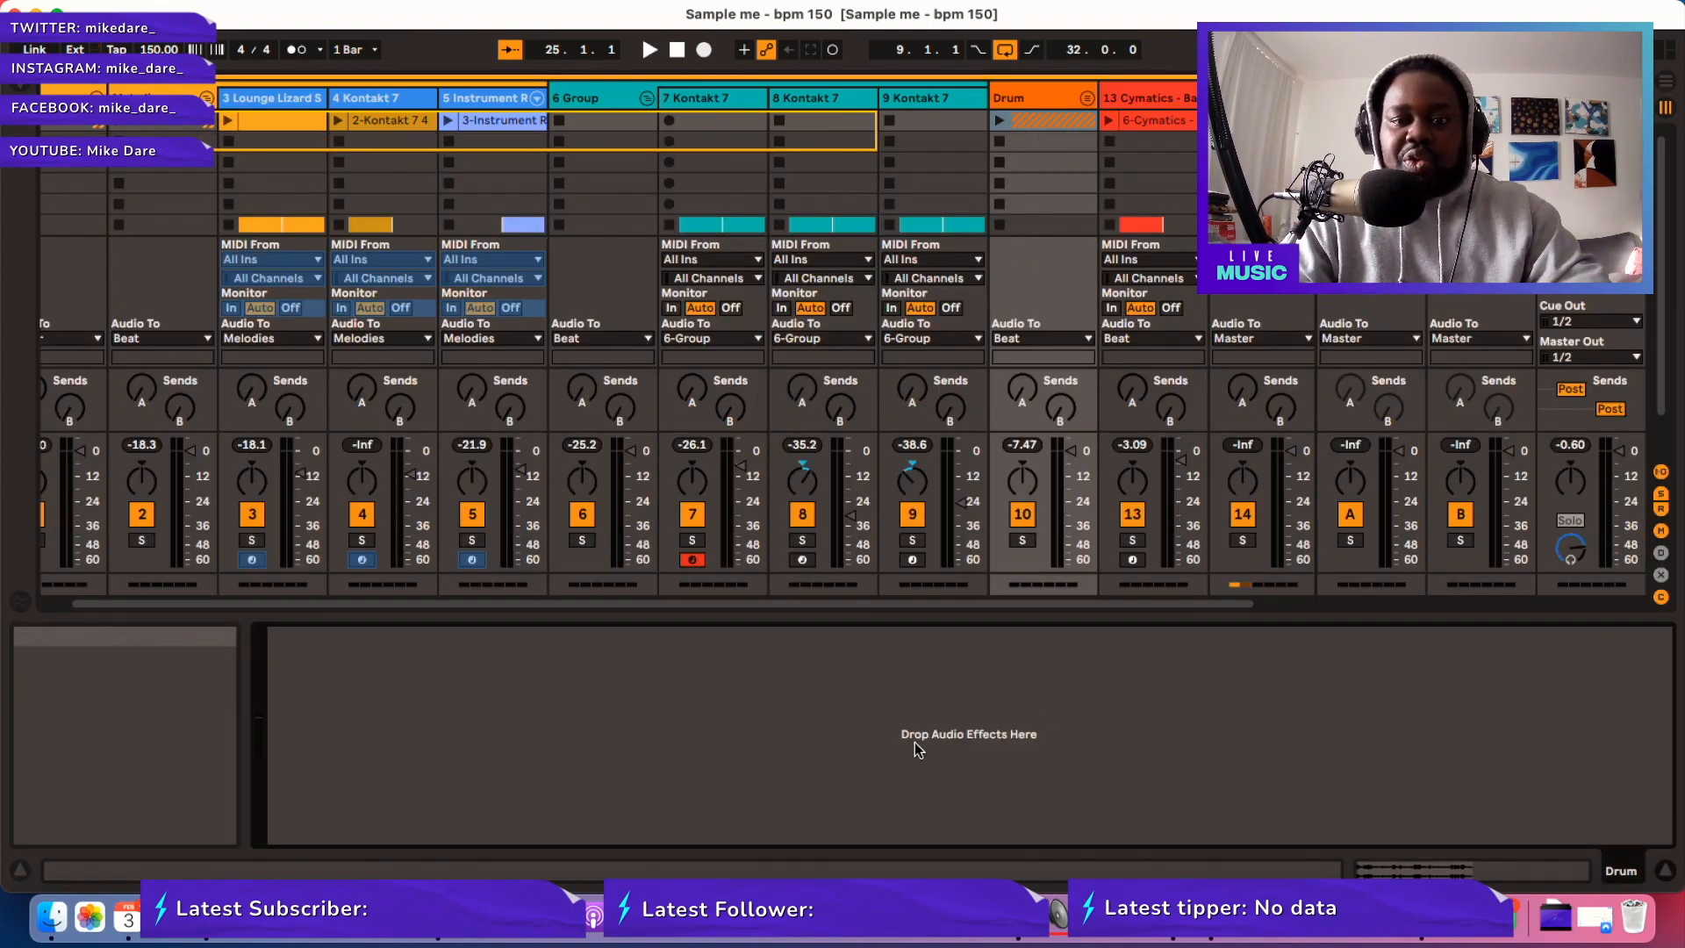
click(930, 98)
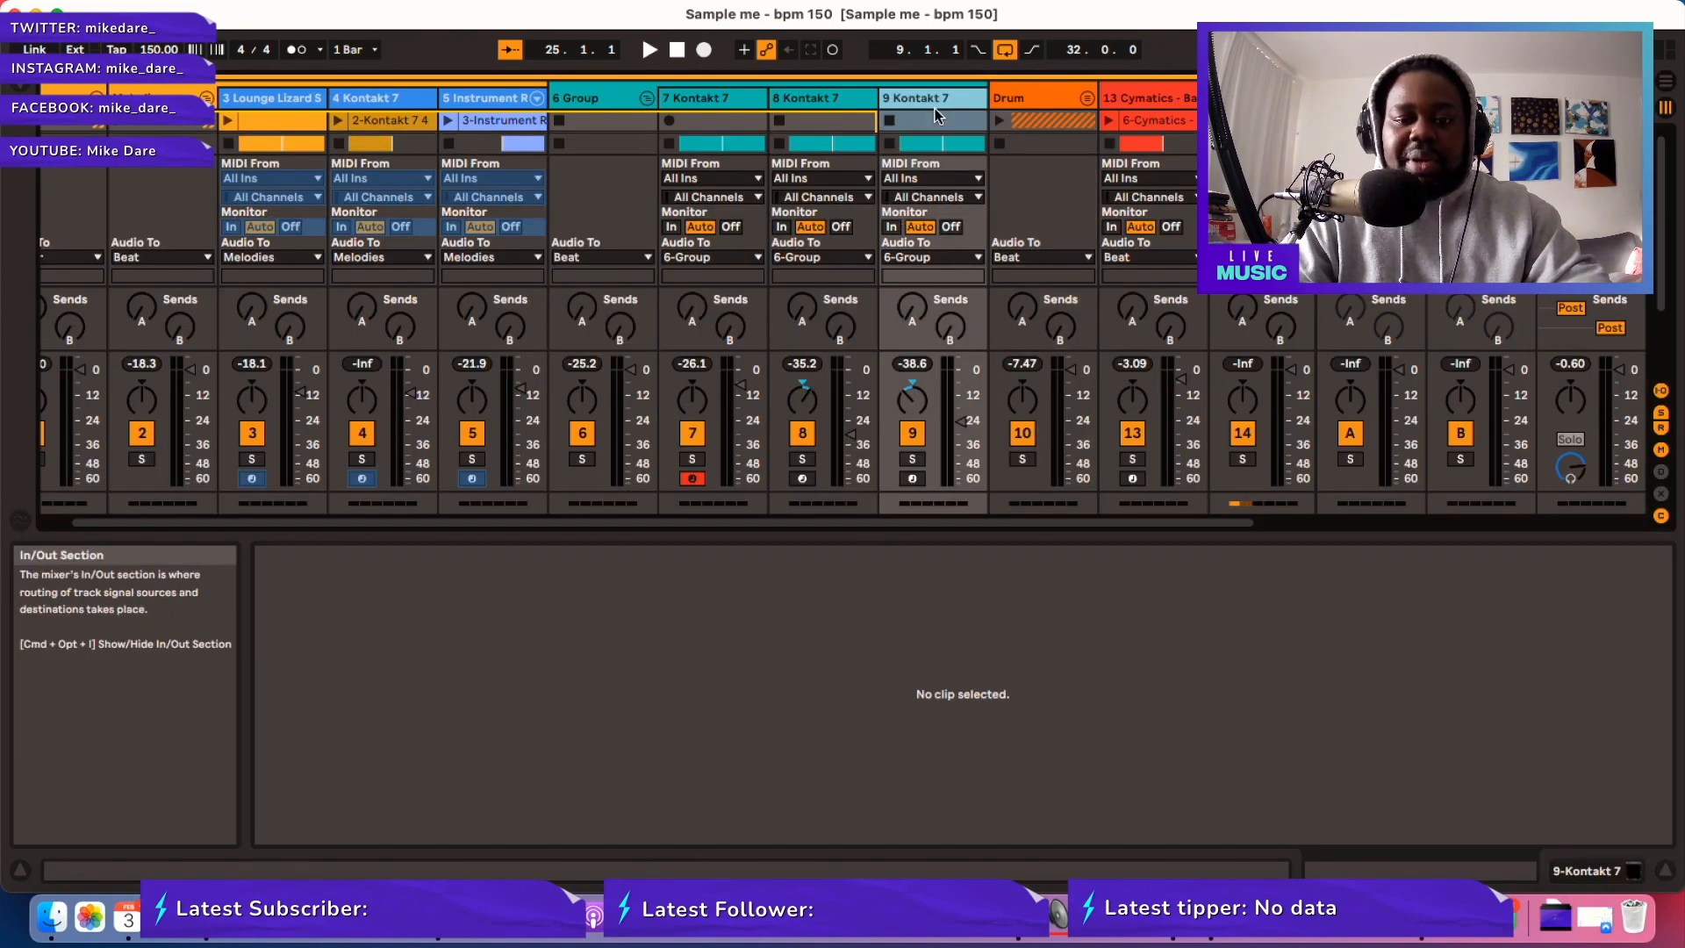
click(931, 120)
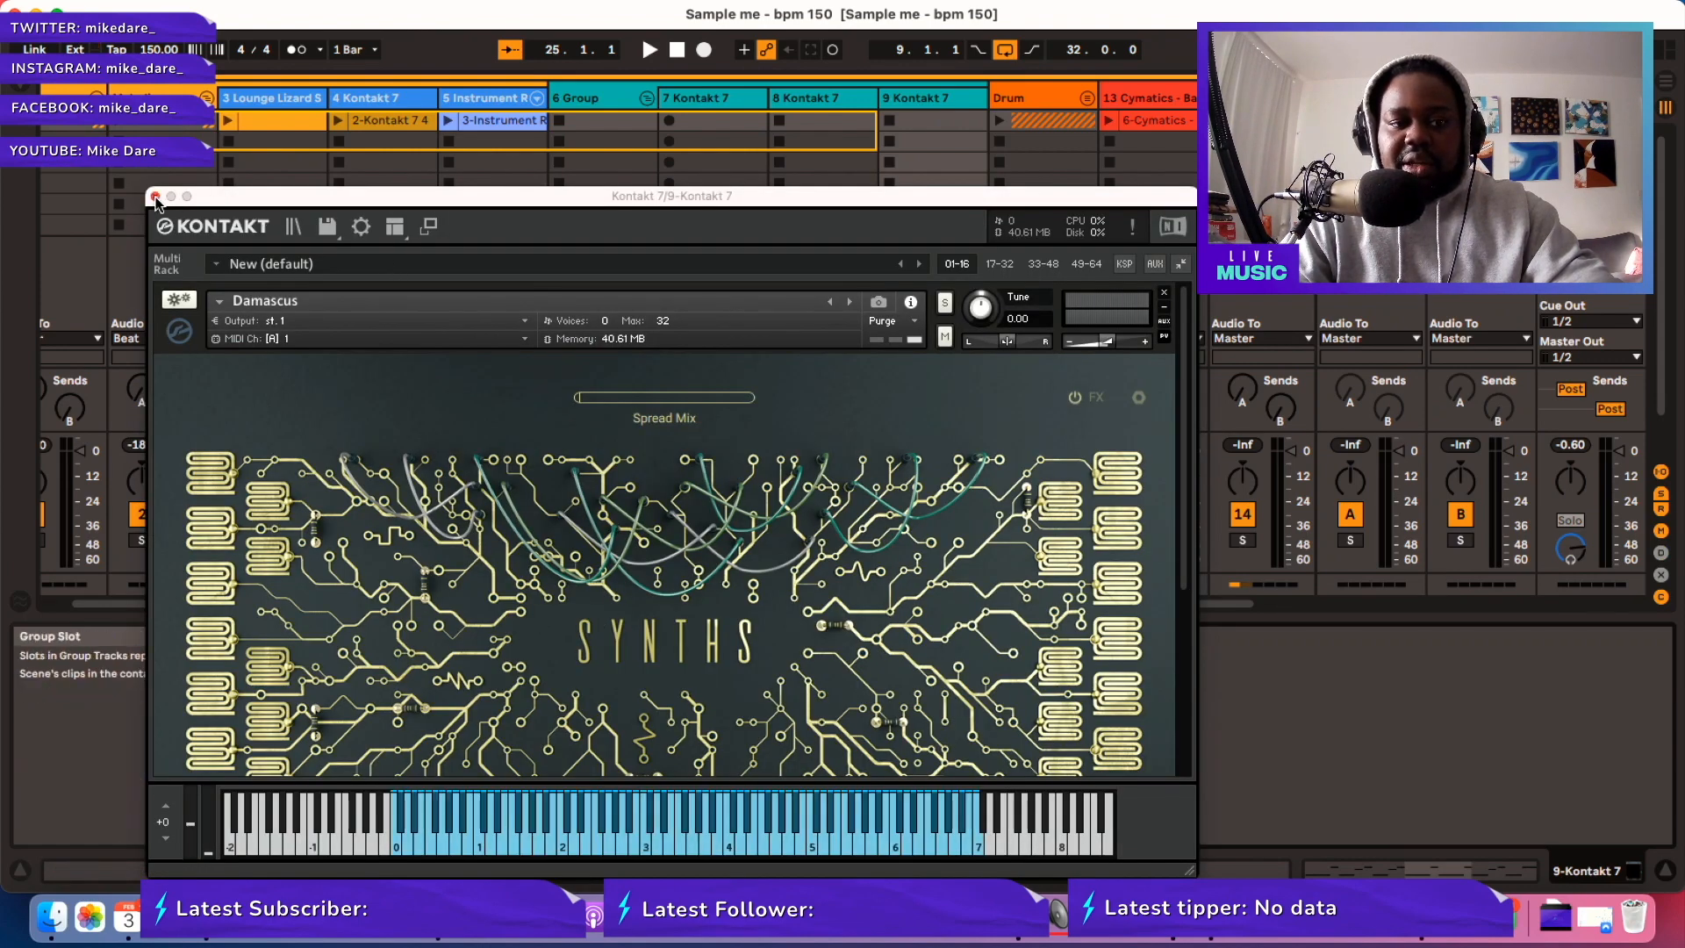
Close the Kontakt 7 plug-in window via its red close button.
click(156, 200)
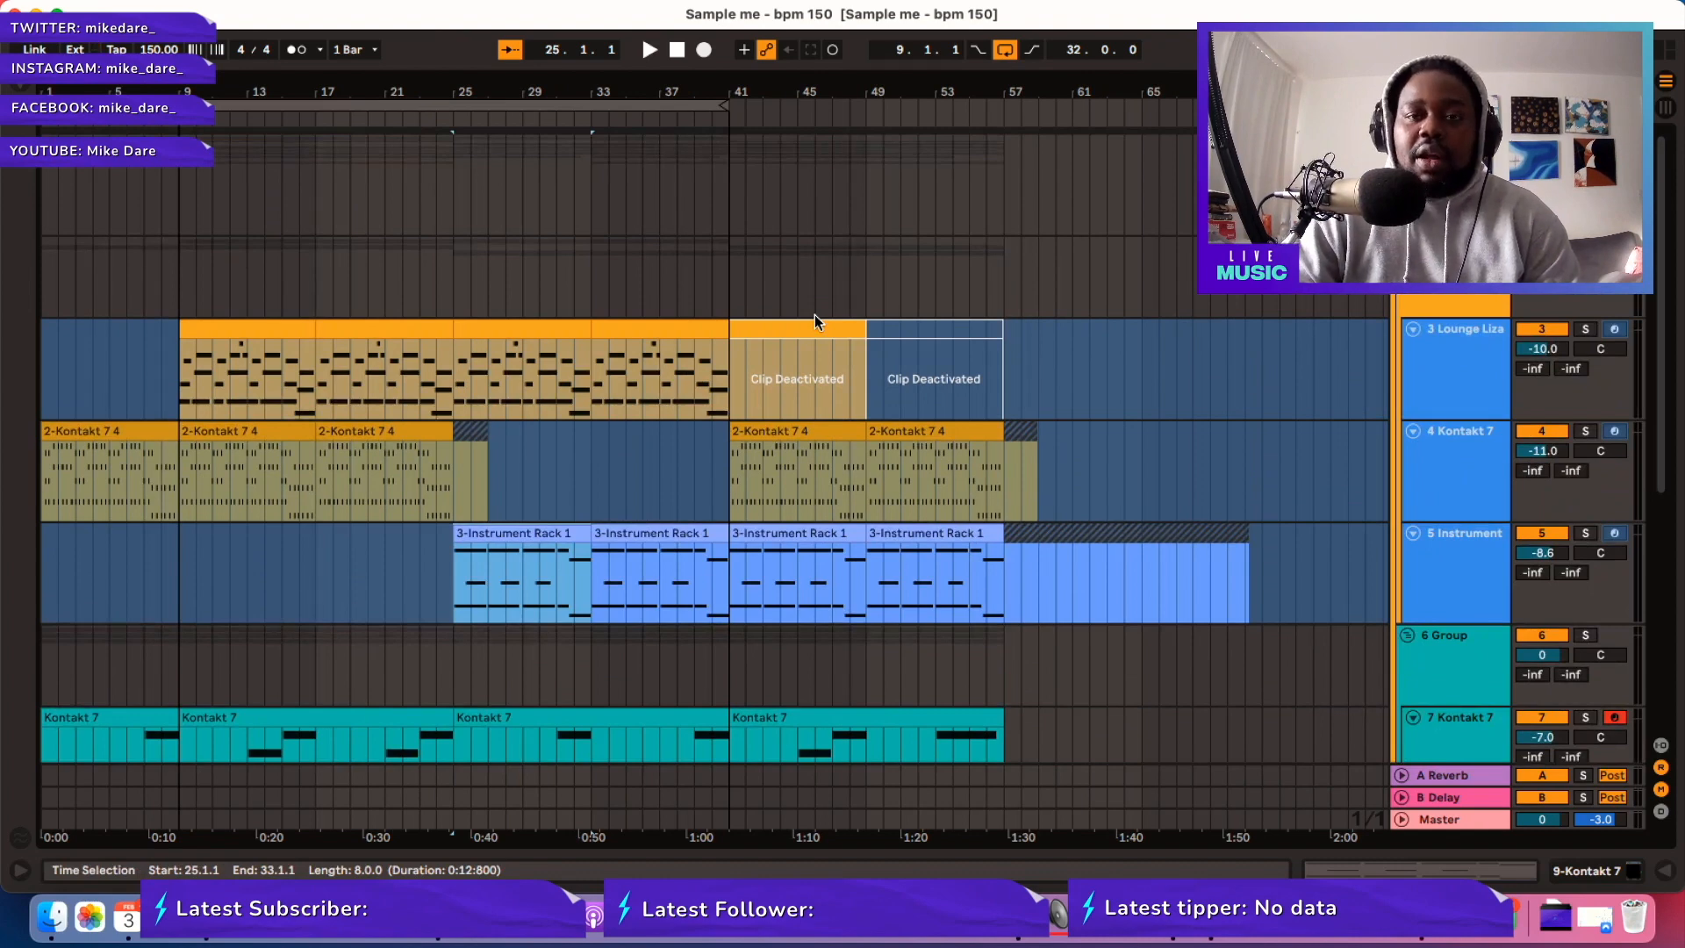
Scroll the arrangement to the Kontakt 7 tracks and select the 2-Kontakt 7 4 clip at bar 49.
scroll(down, 3)
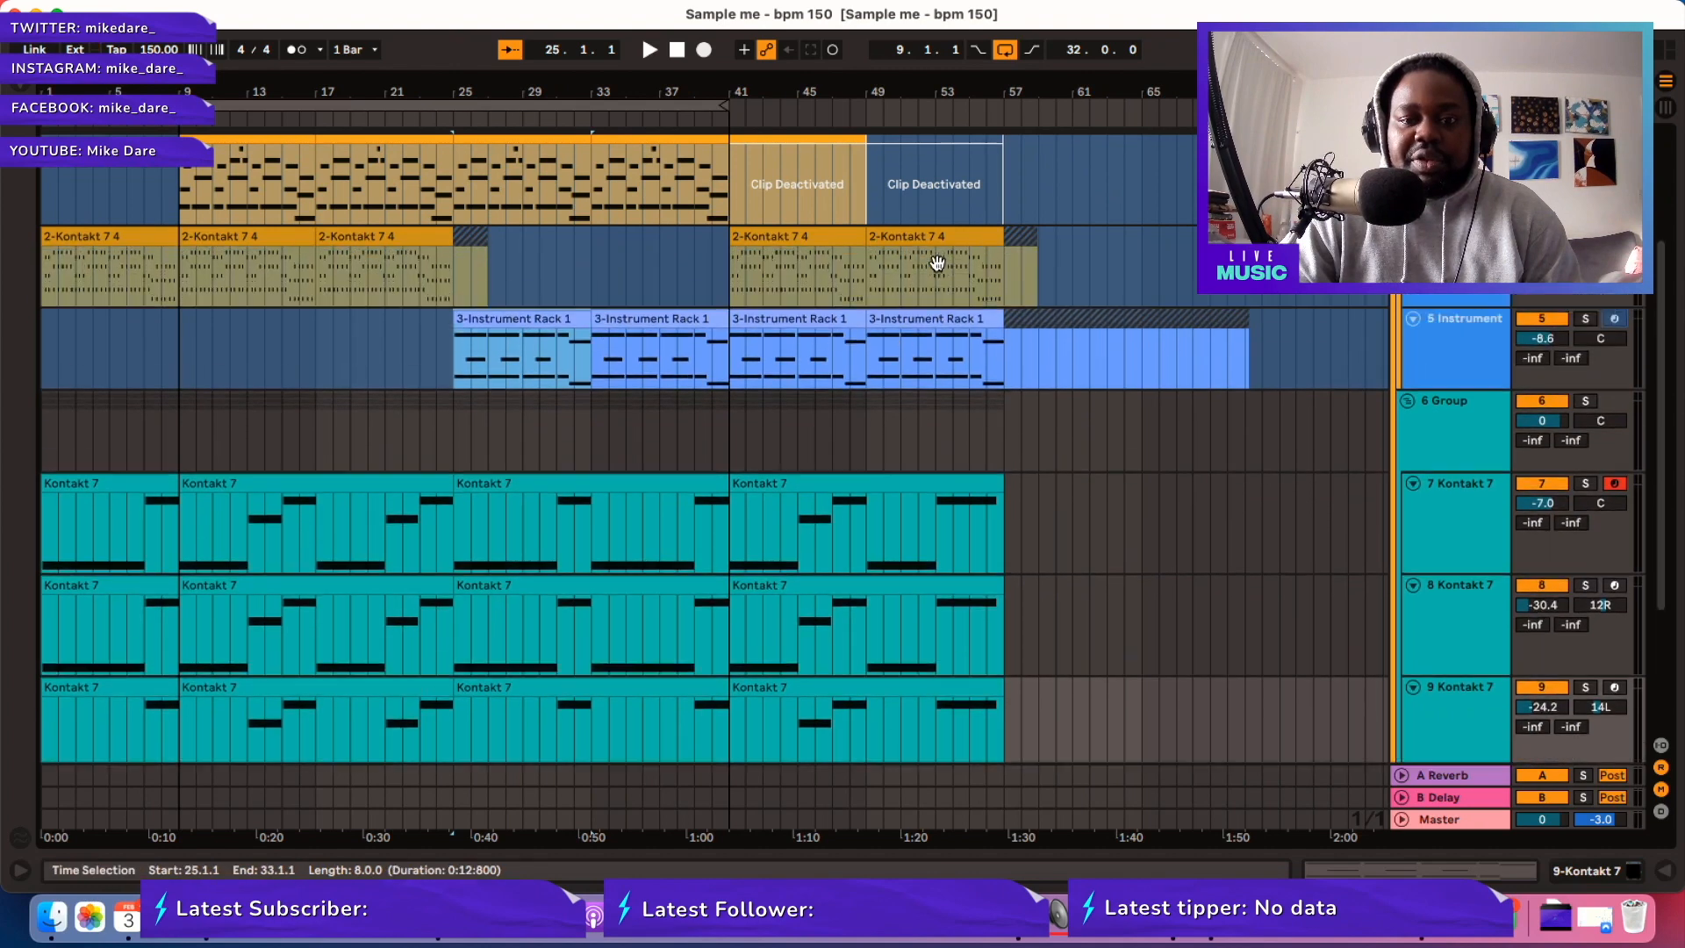
mouse_move(876, 269)
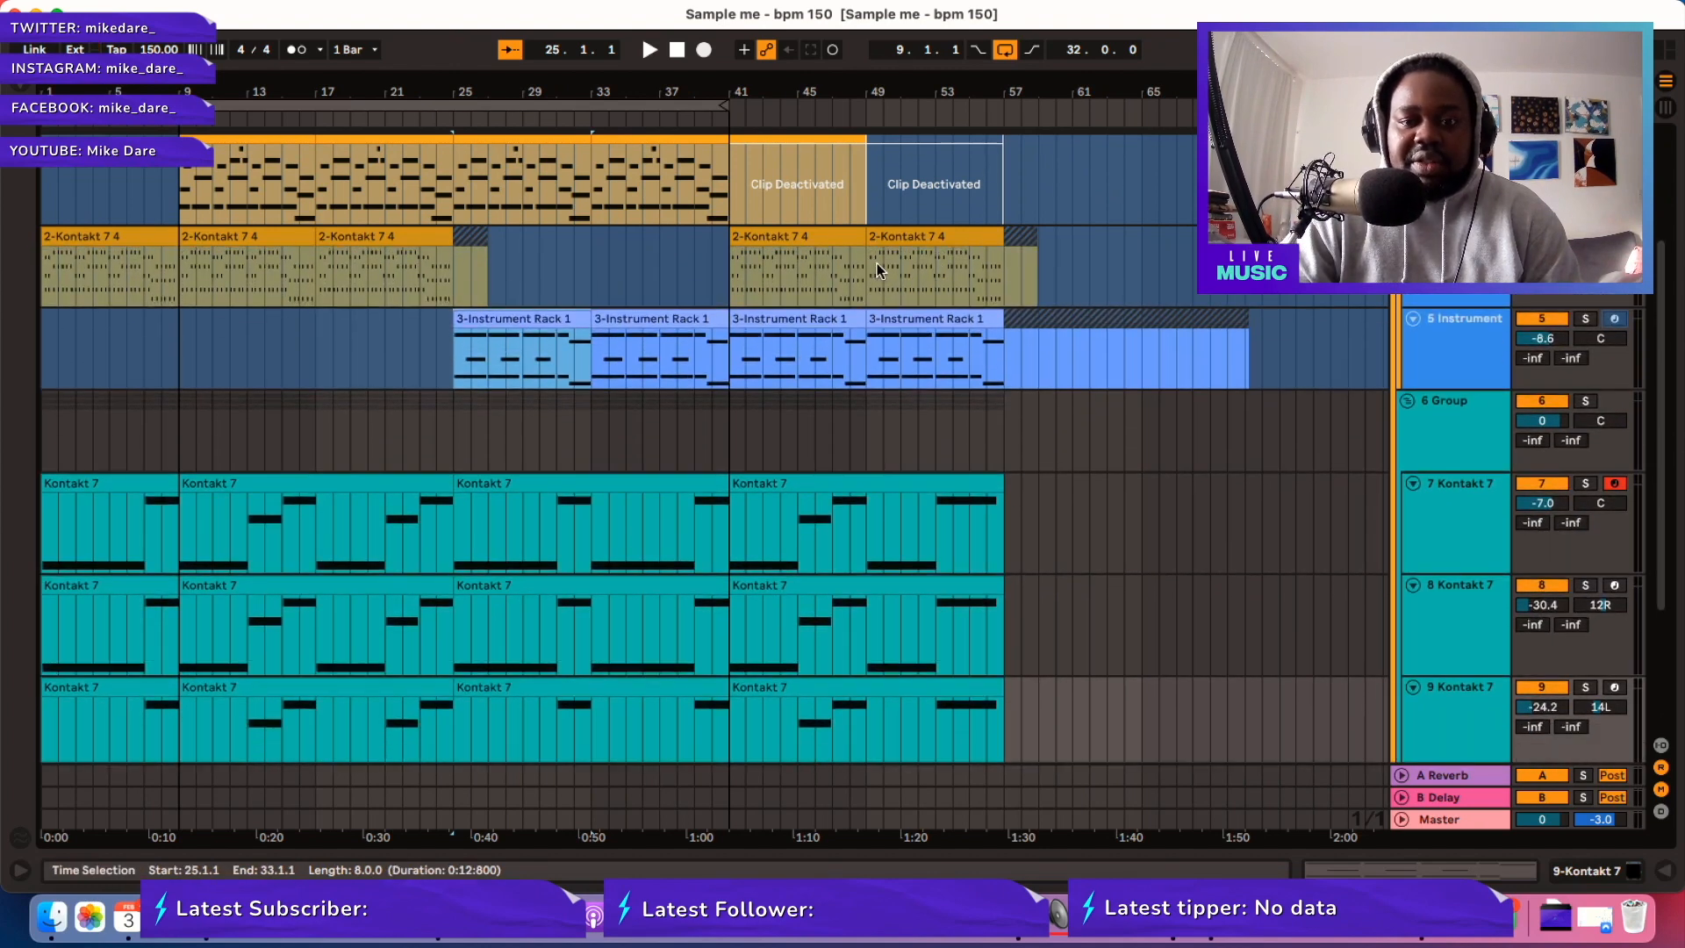
click(927, 263)
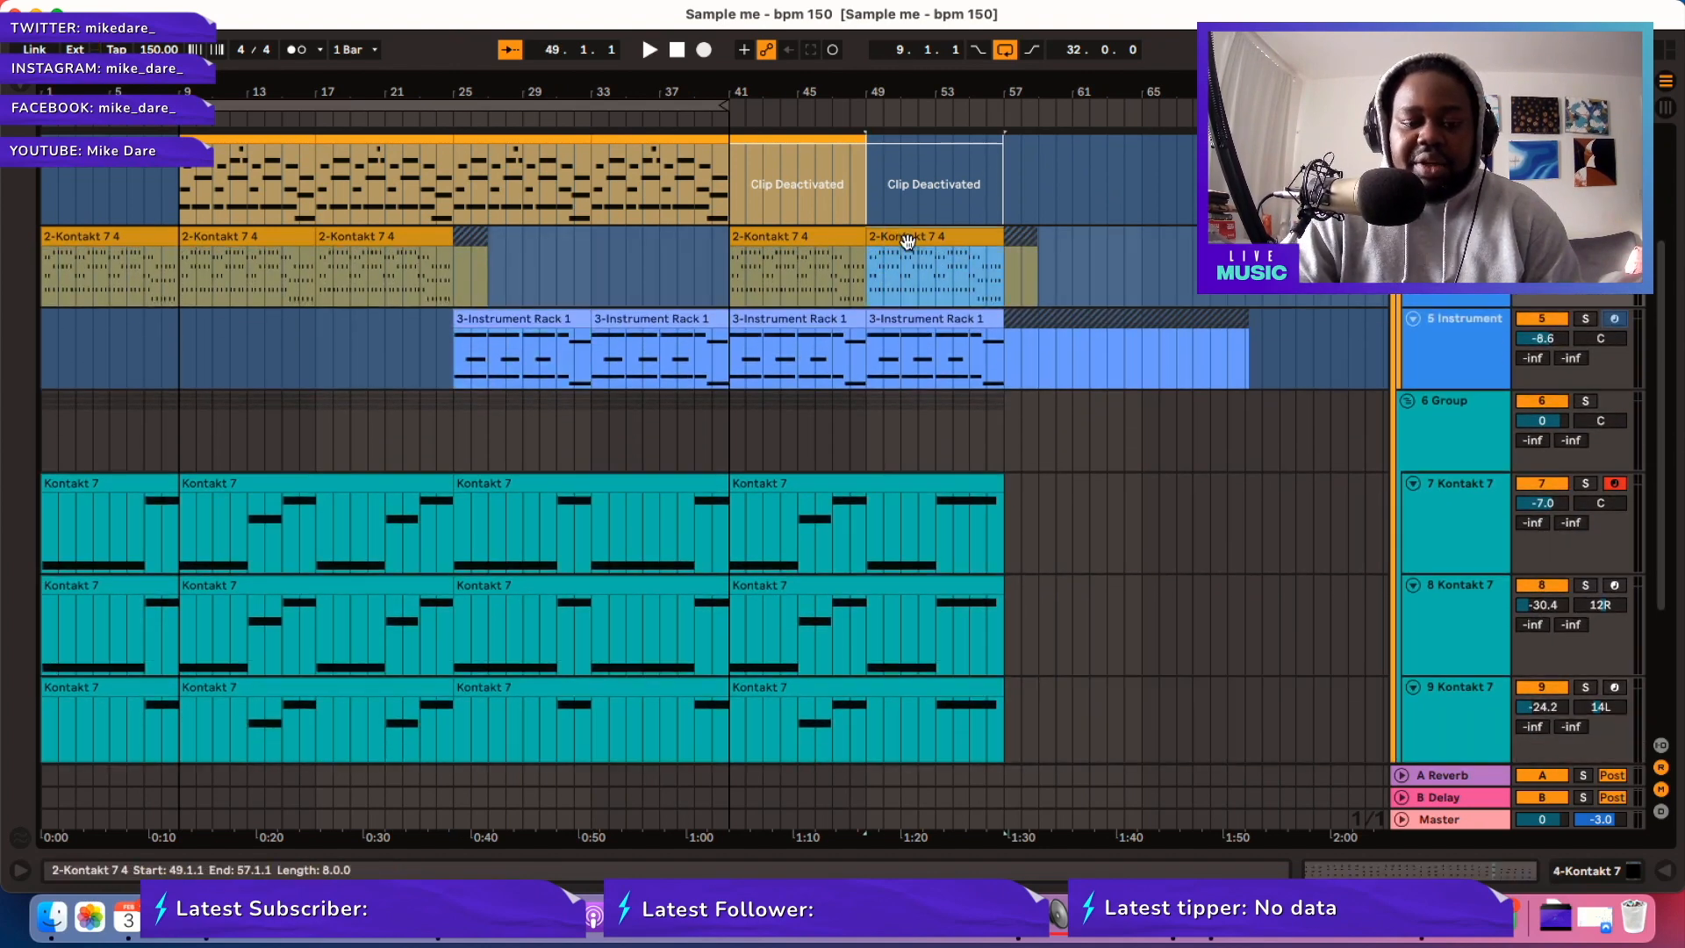